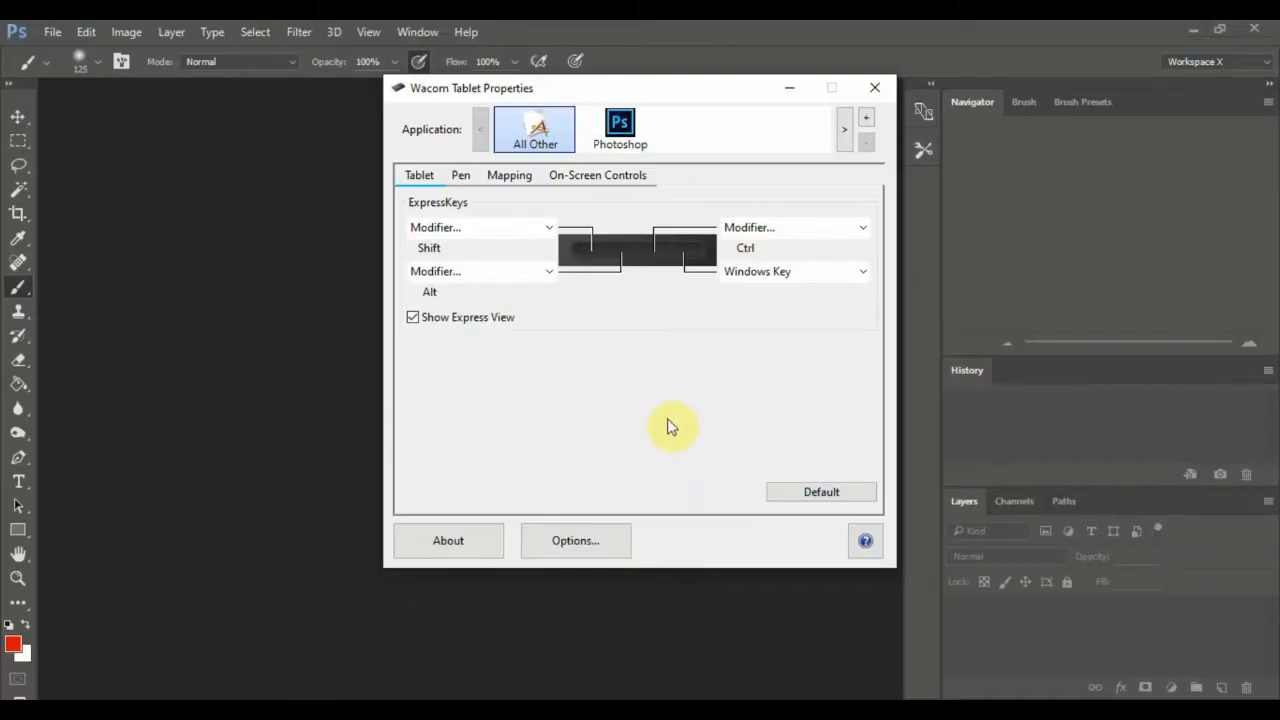
mouse_move(630, 456)
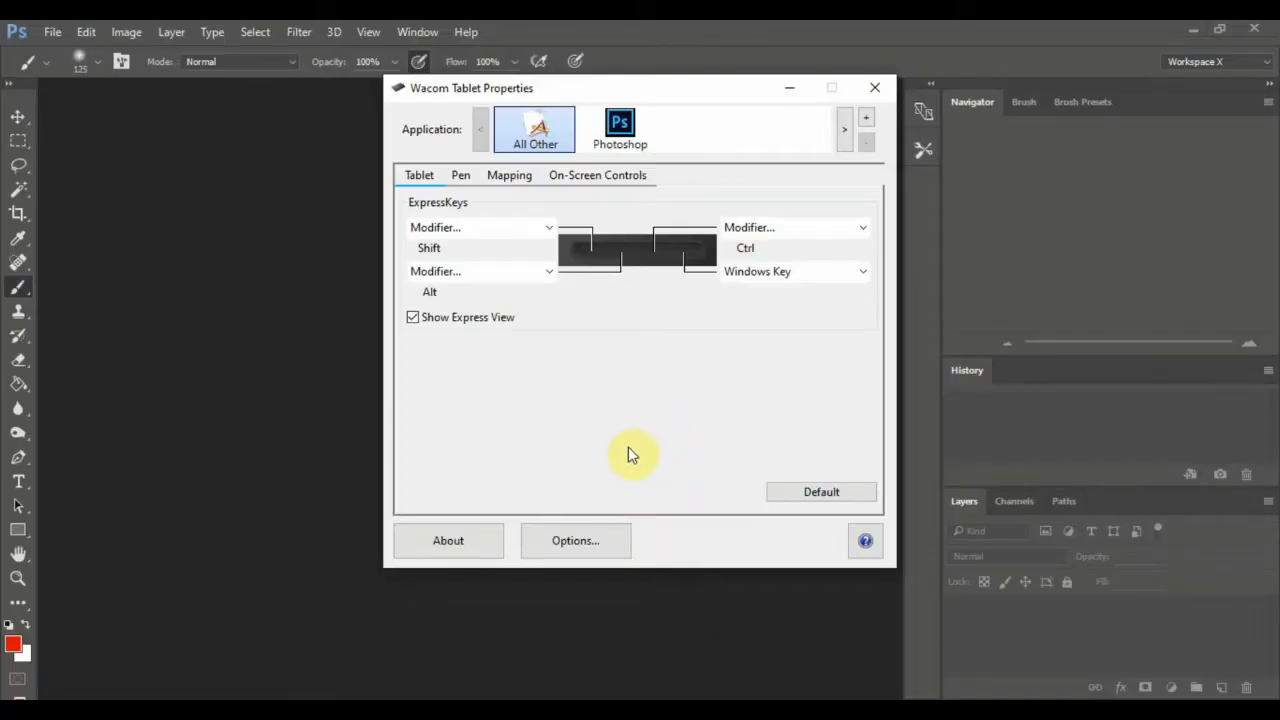
mouse_move(584, 448)
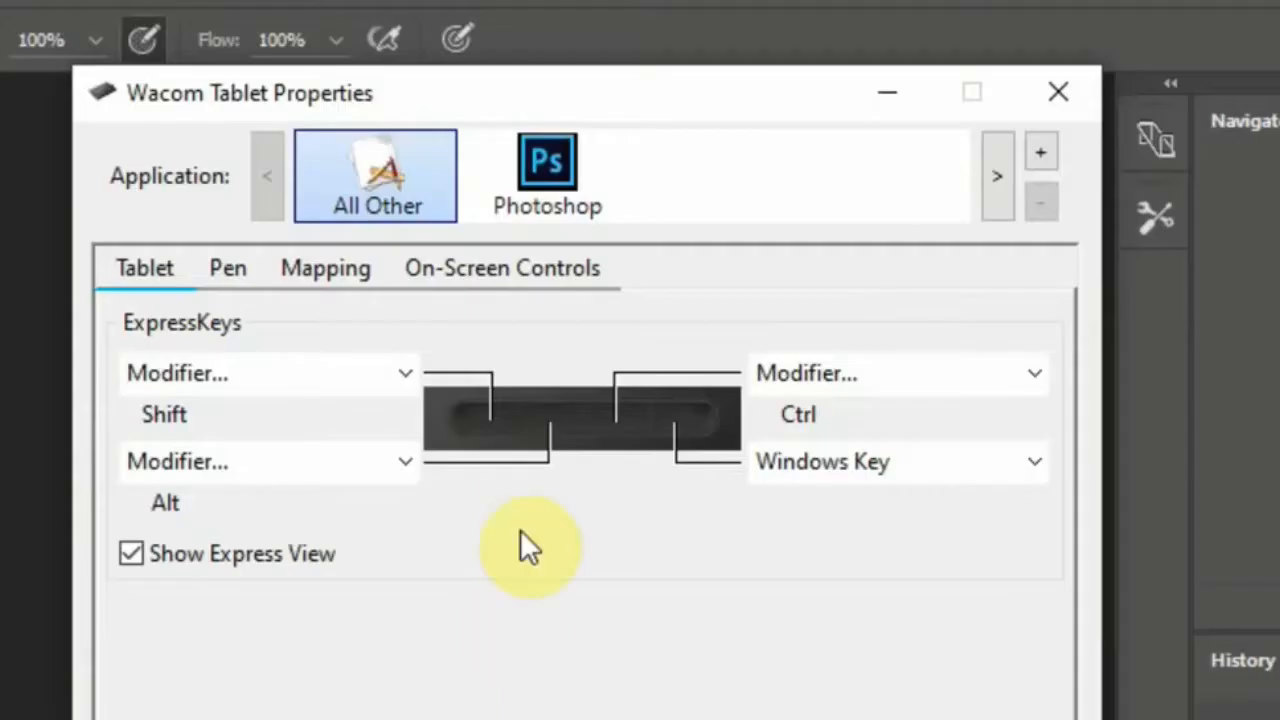
Select Photoshop in the Application row to show its ExpressKey assignments
click(548, 176)
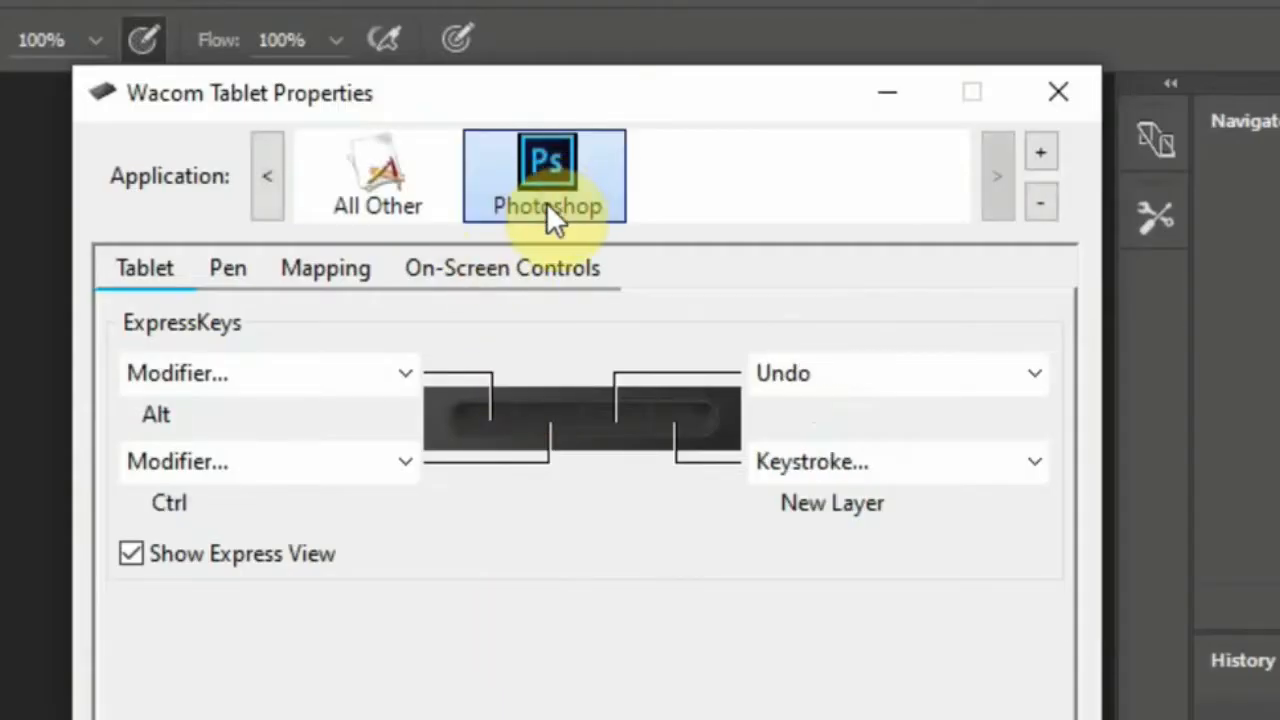
click(376, 176)
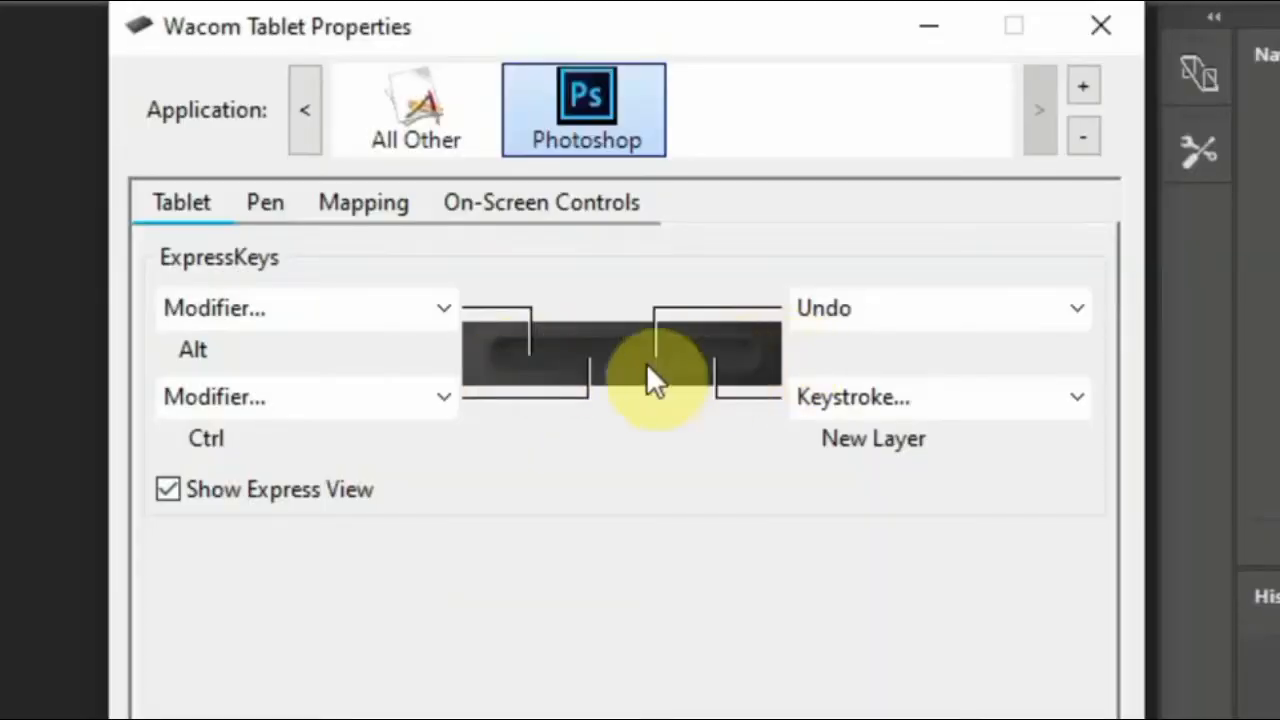
mouse_move(544, 404)
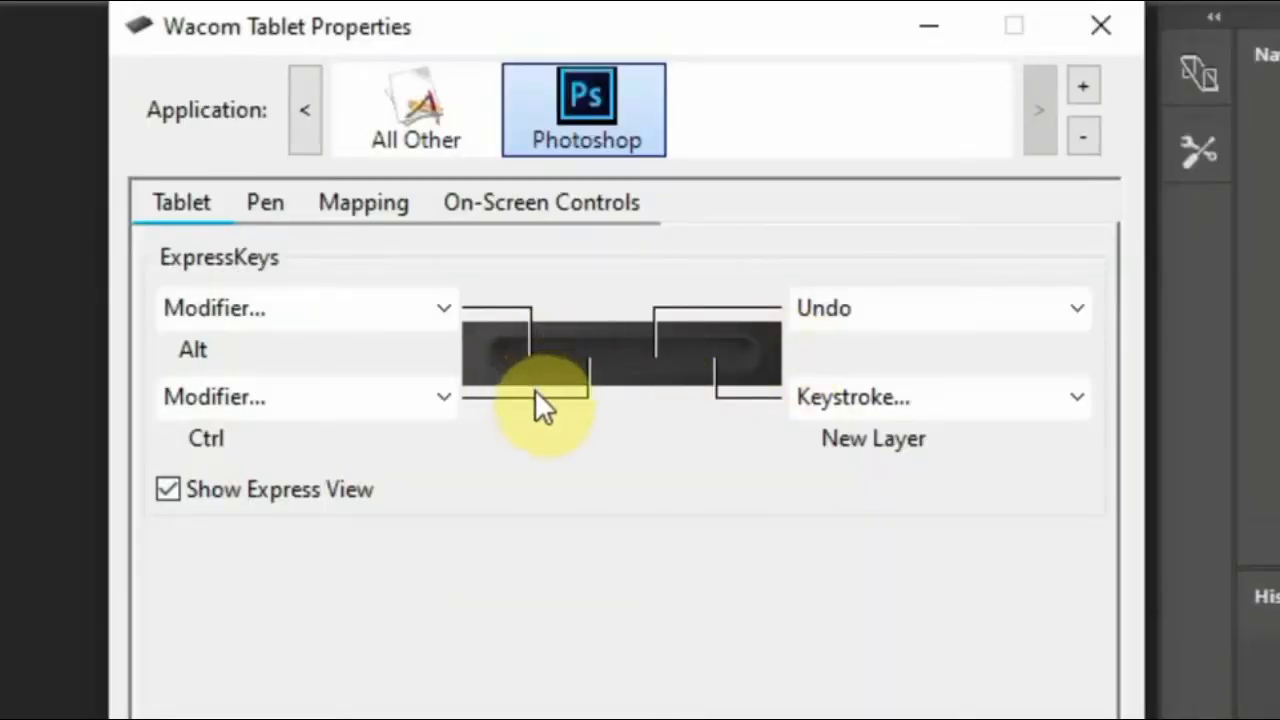
mouse_move(560, 410)
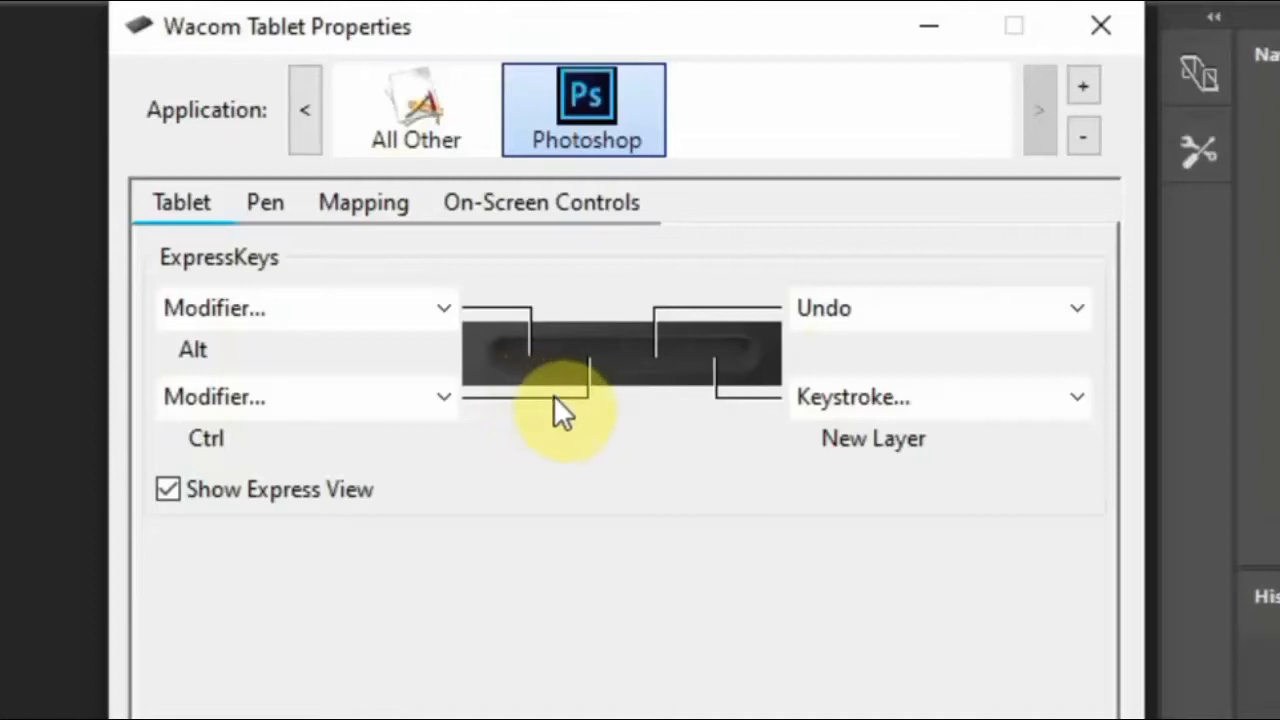
click(308, 308)
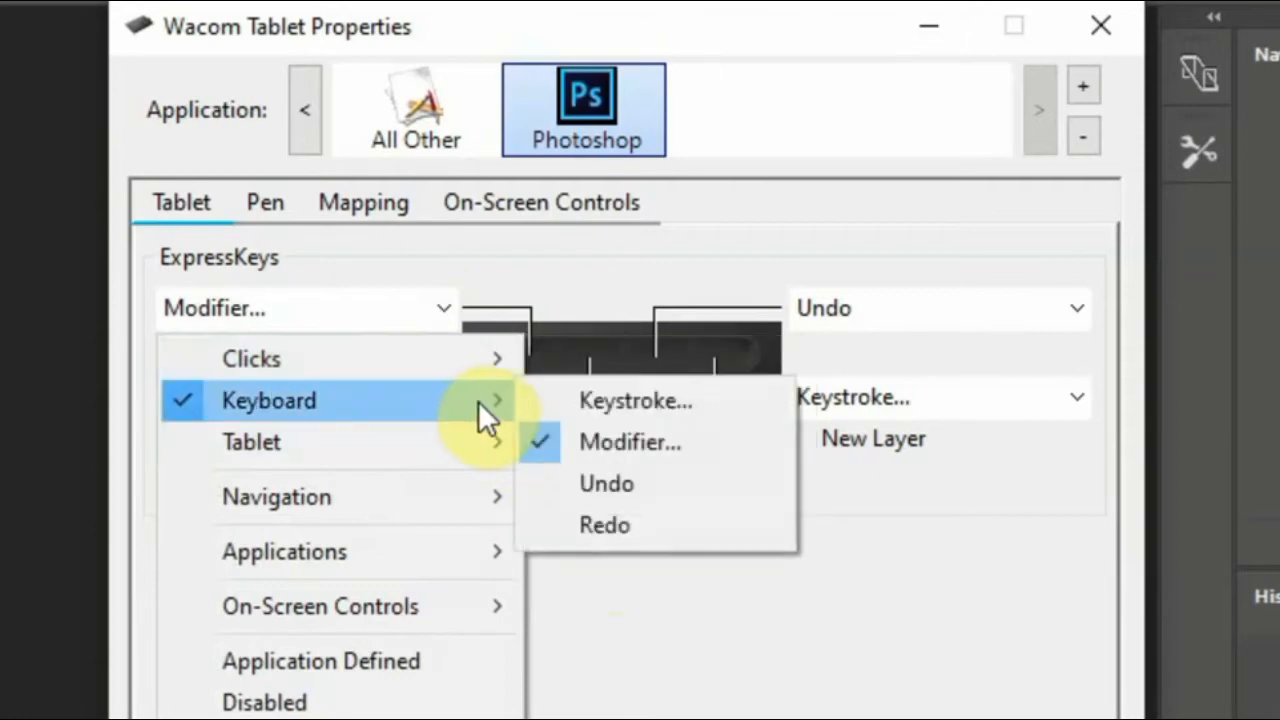
mouse_move(500, 410)
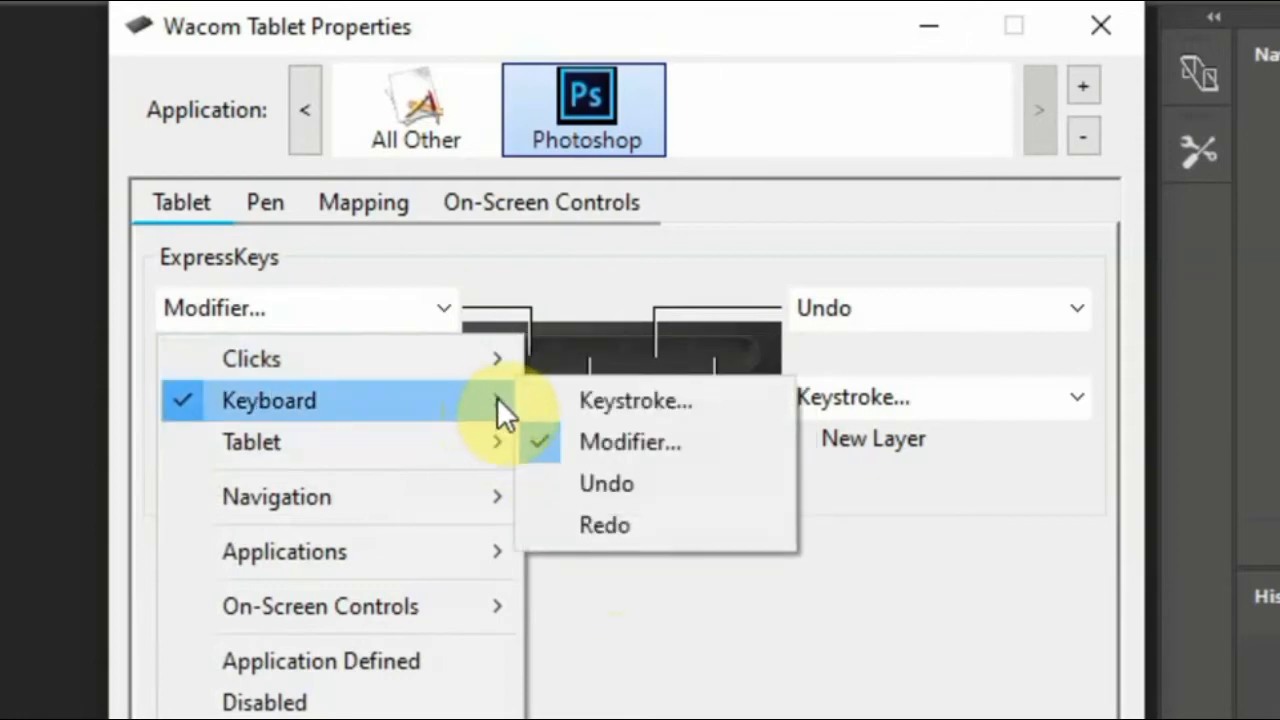
mouse_move(636, 400)
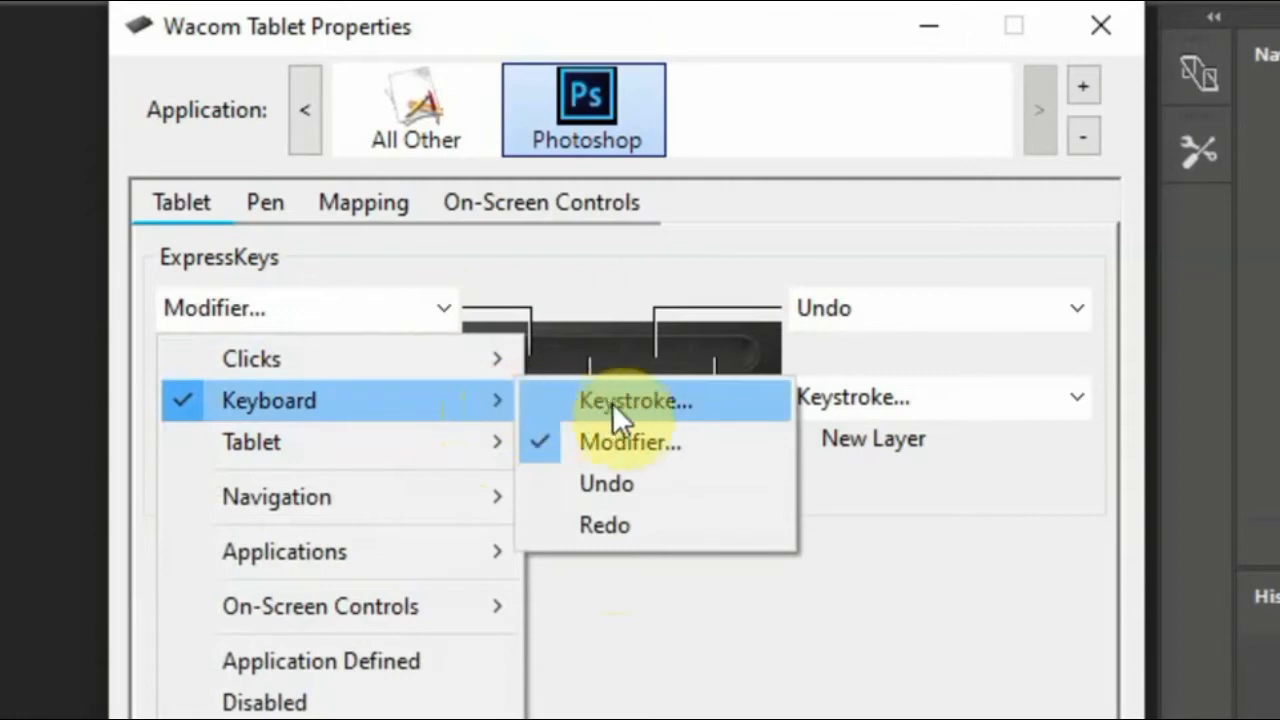
mouse_move(636, 428)
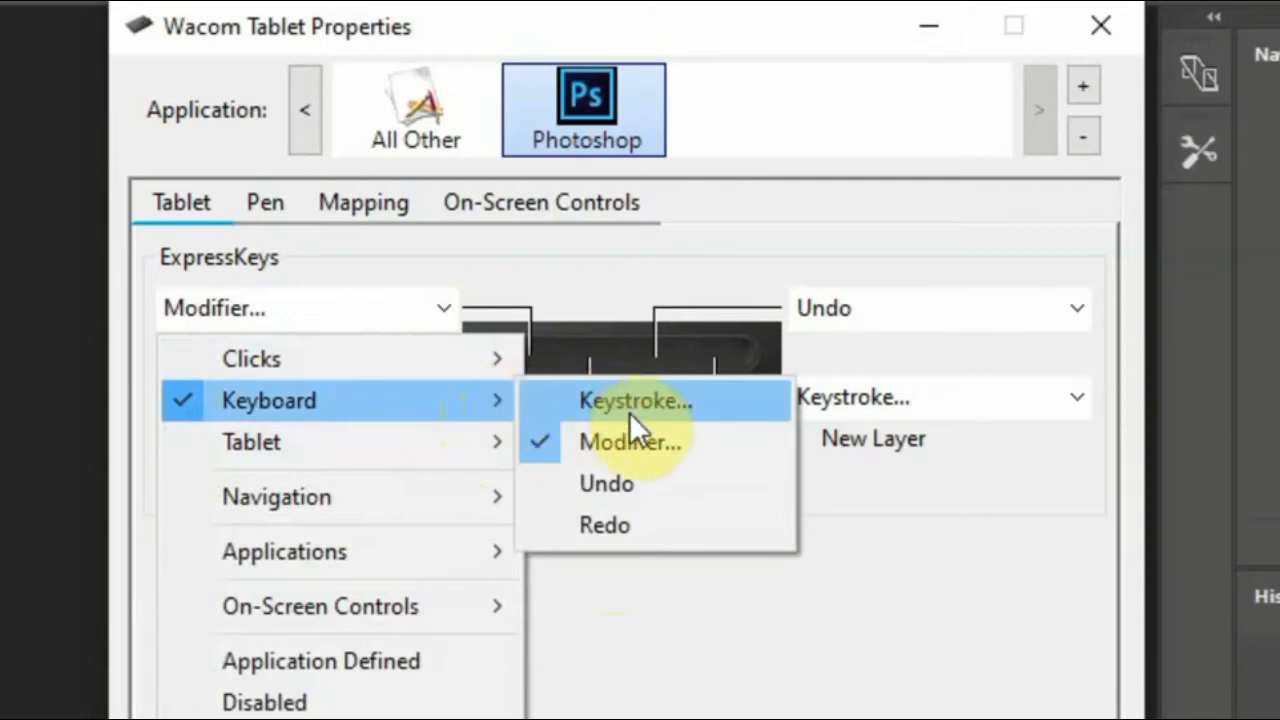
mouse_move(624, 538)
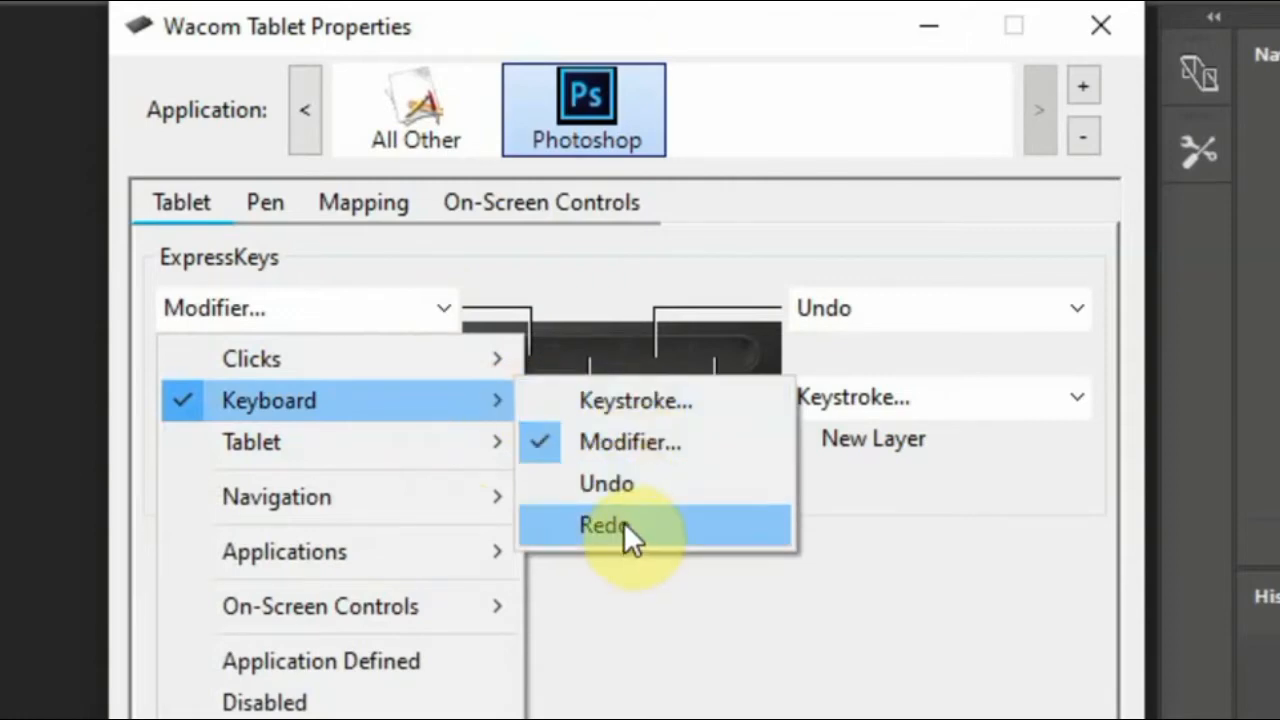
click(604, 524)
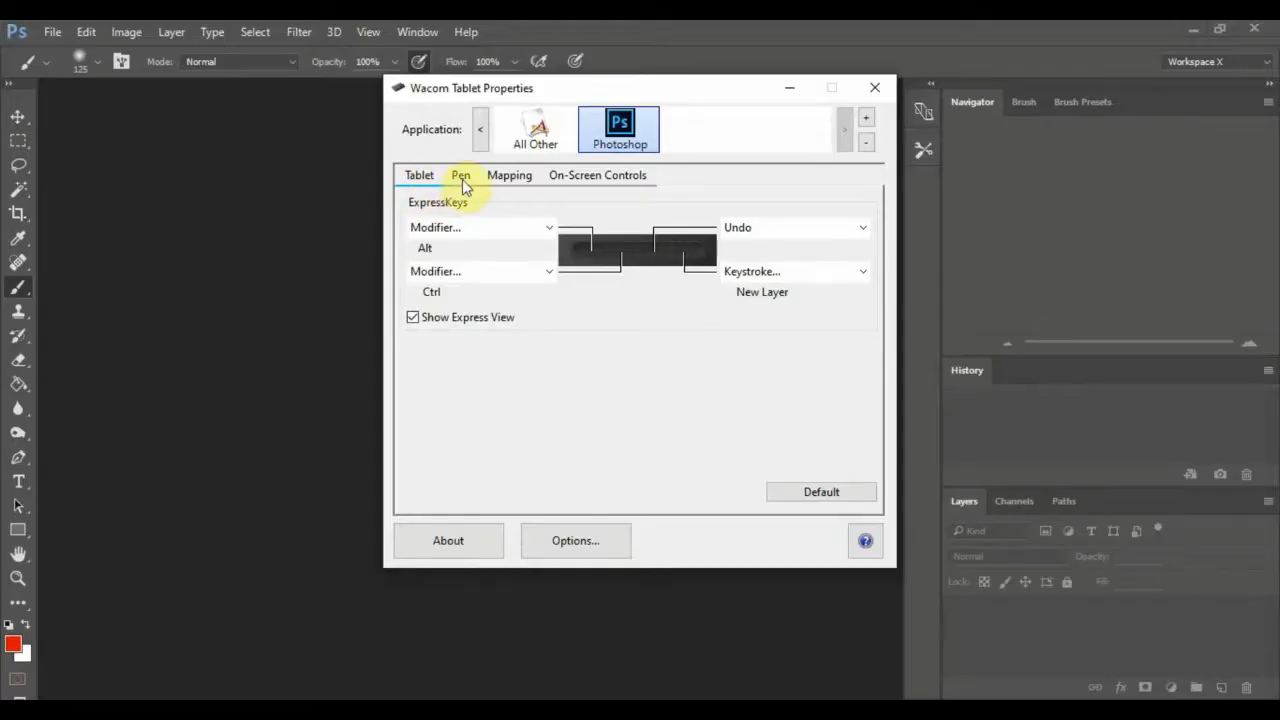
Show the Pen settings for Photoshop with tip feel and button functions
click(460, 176)
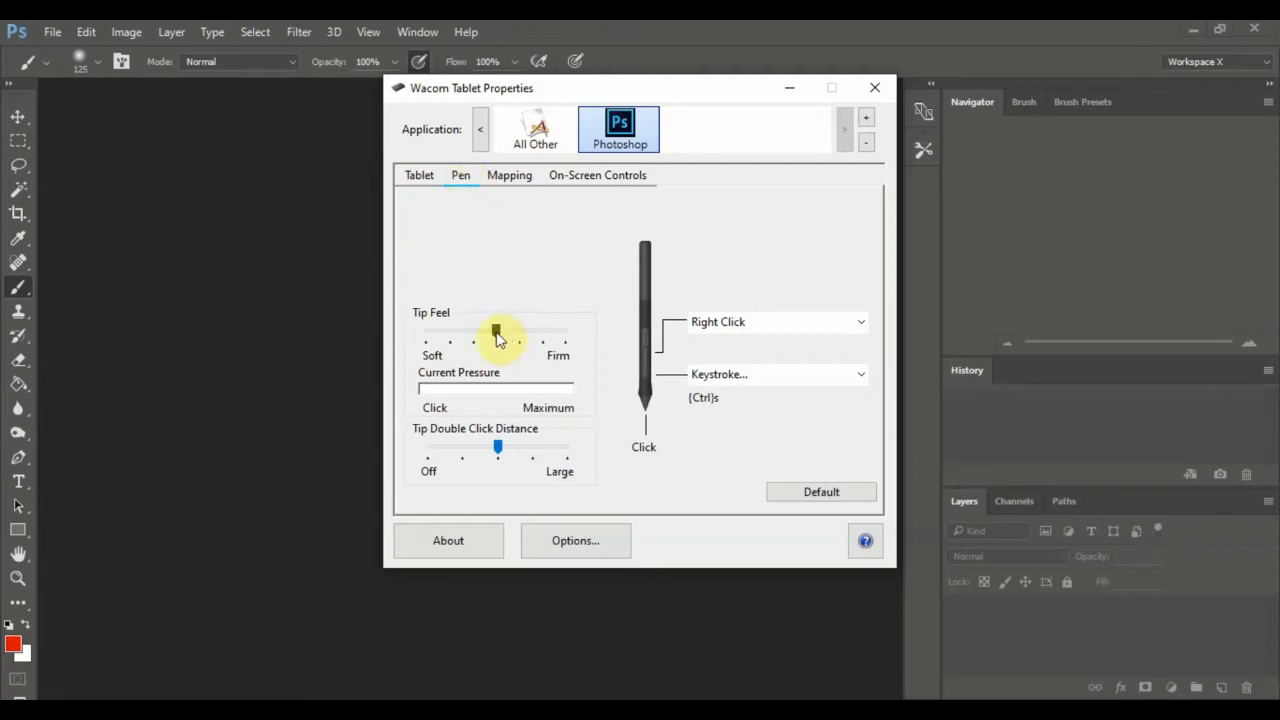
mouse_move(544, 458)
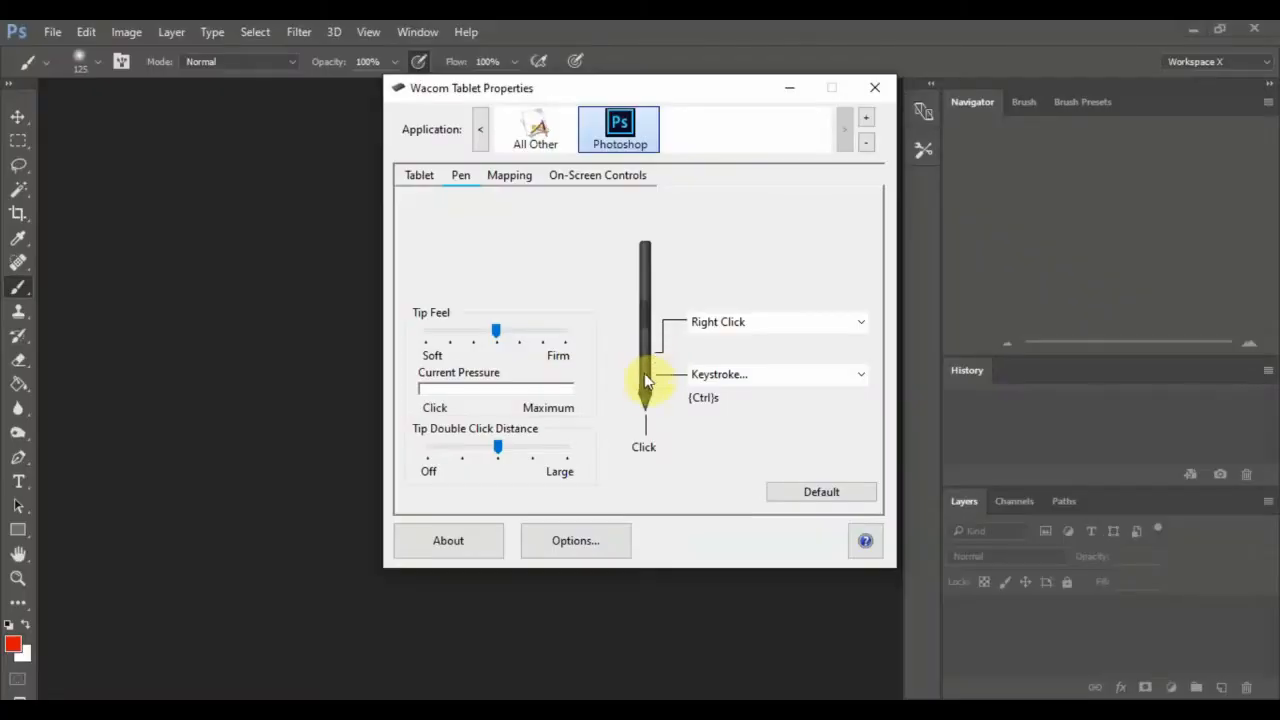
mouse_move(656, 380)
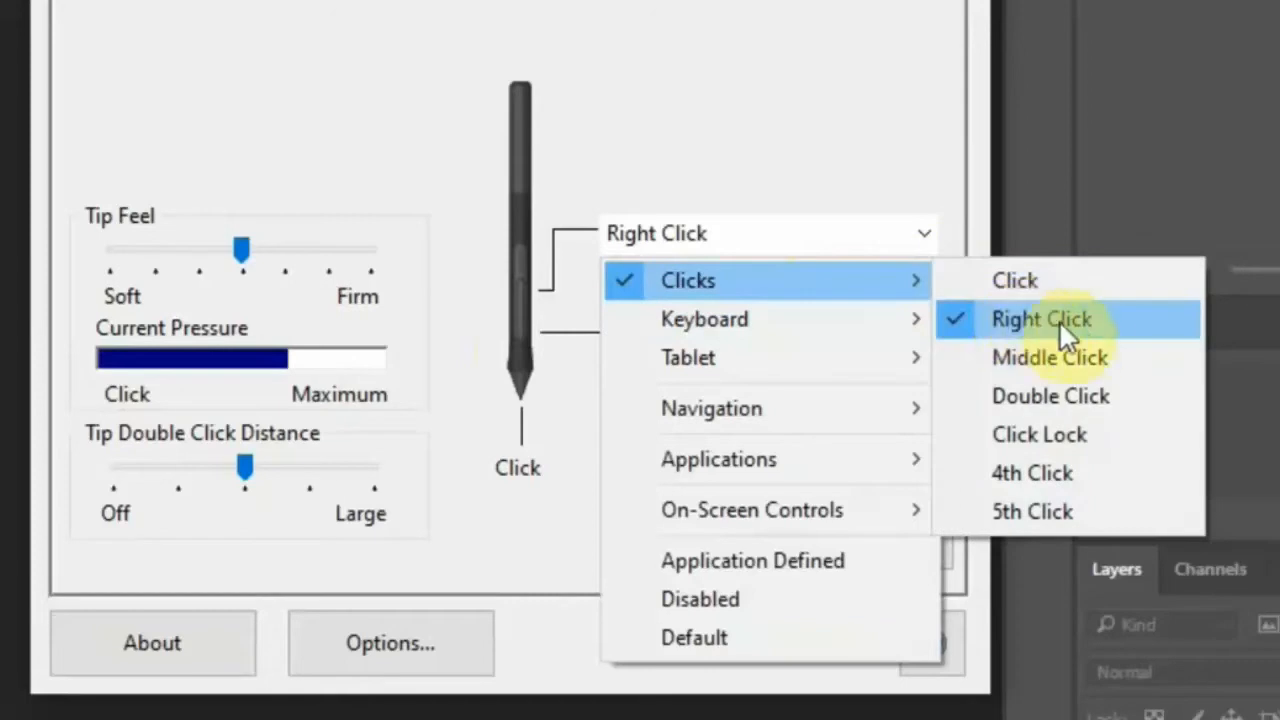
click(704, 320)
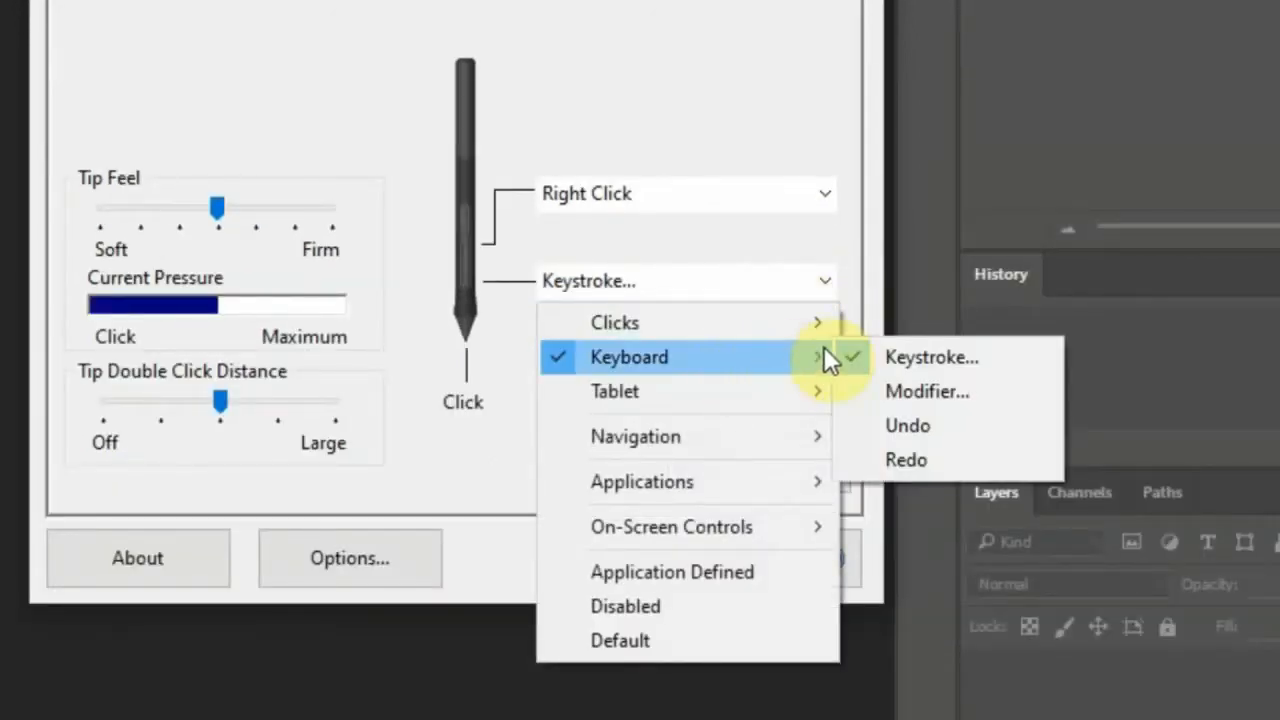
click(932, 356)
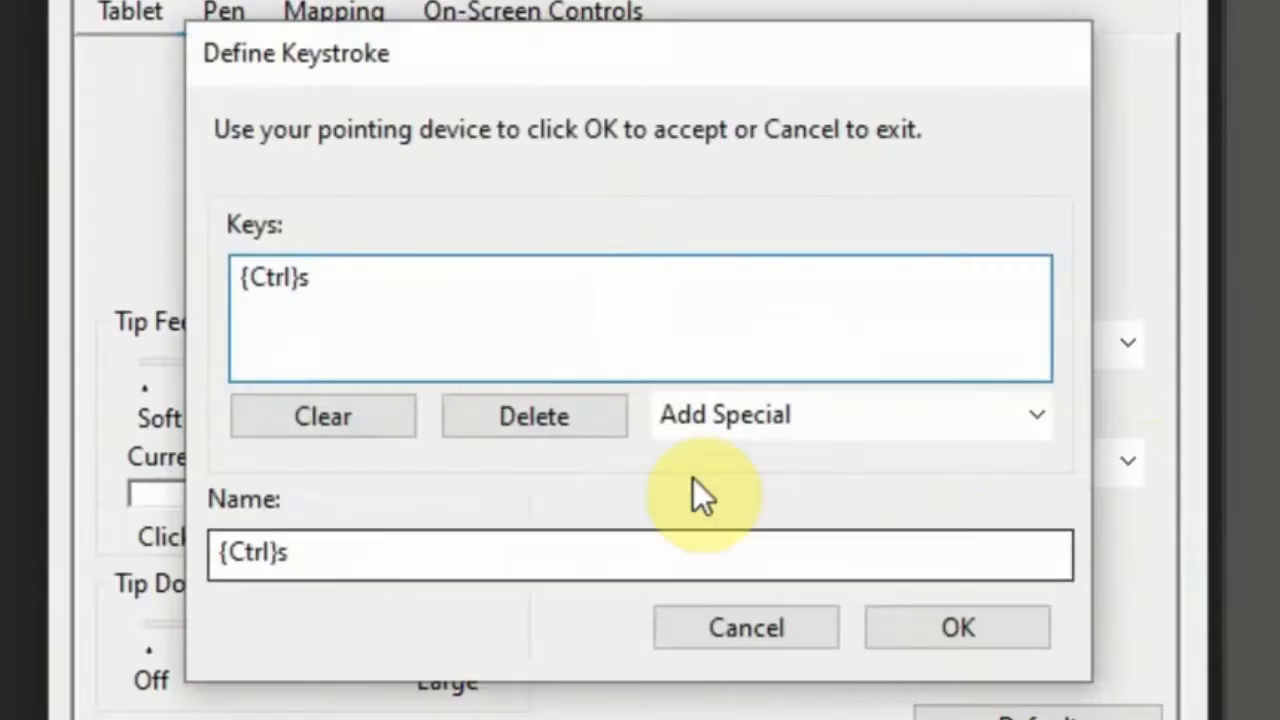
mouse_move(956, 628)
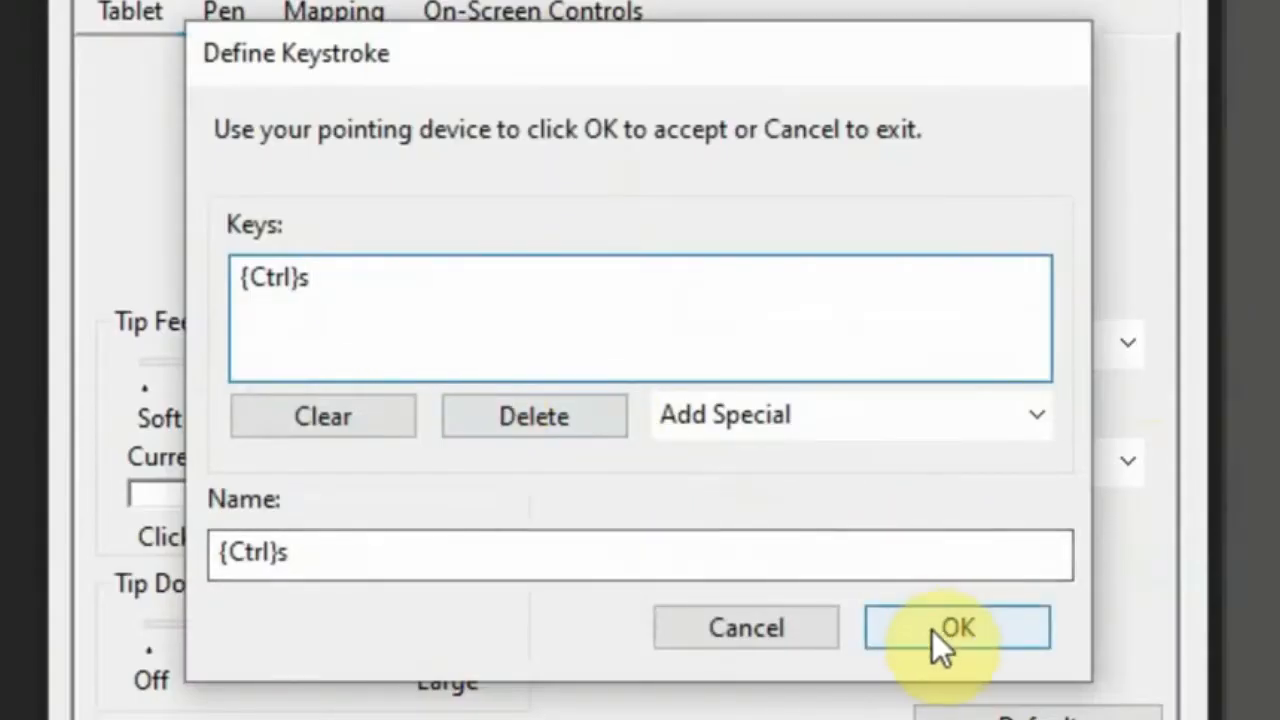
click(956, 628)
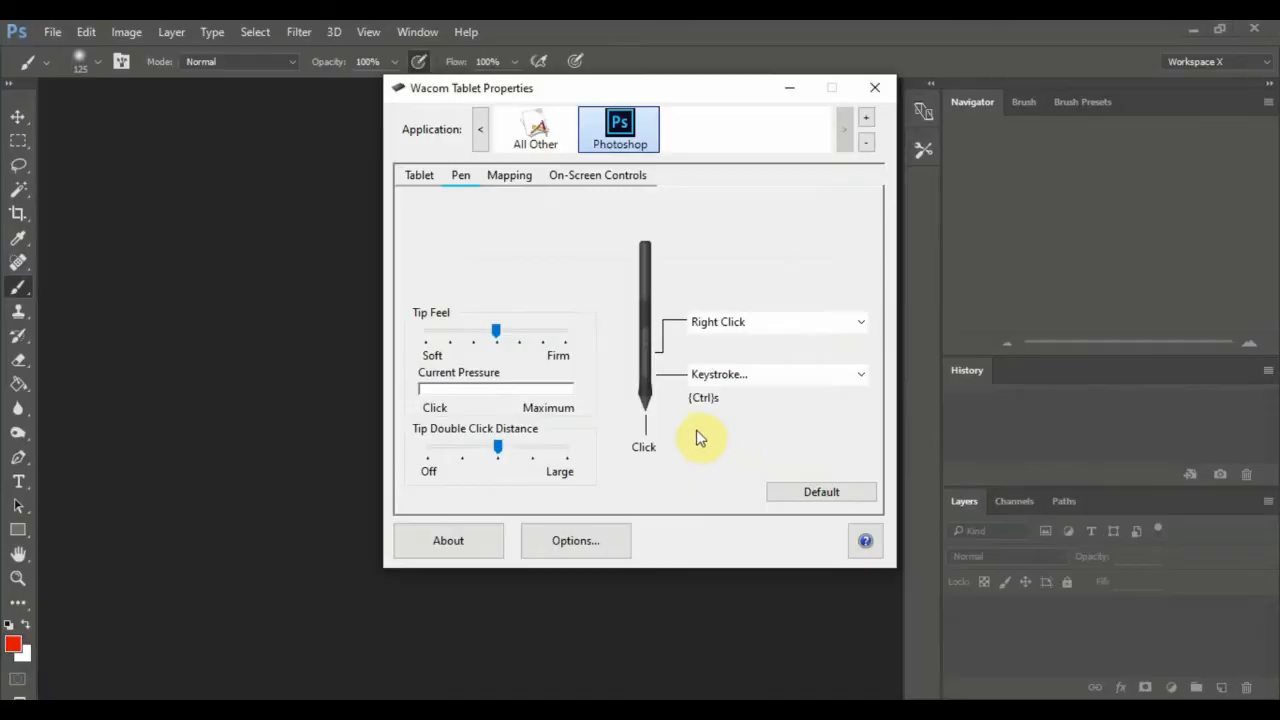
mouse_move(696, 436)
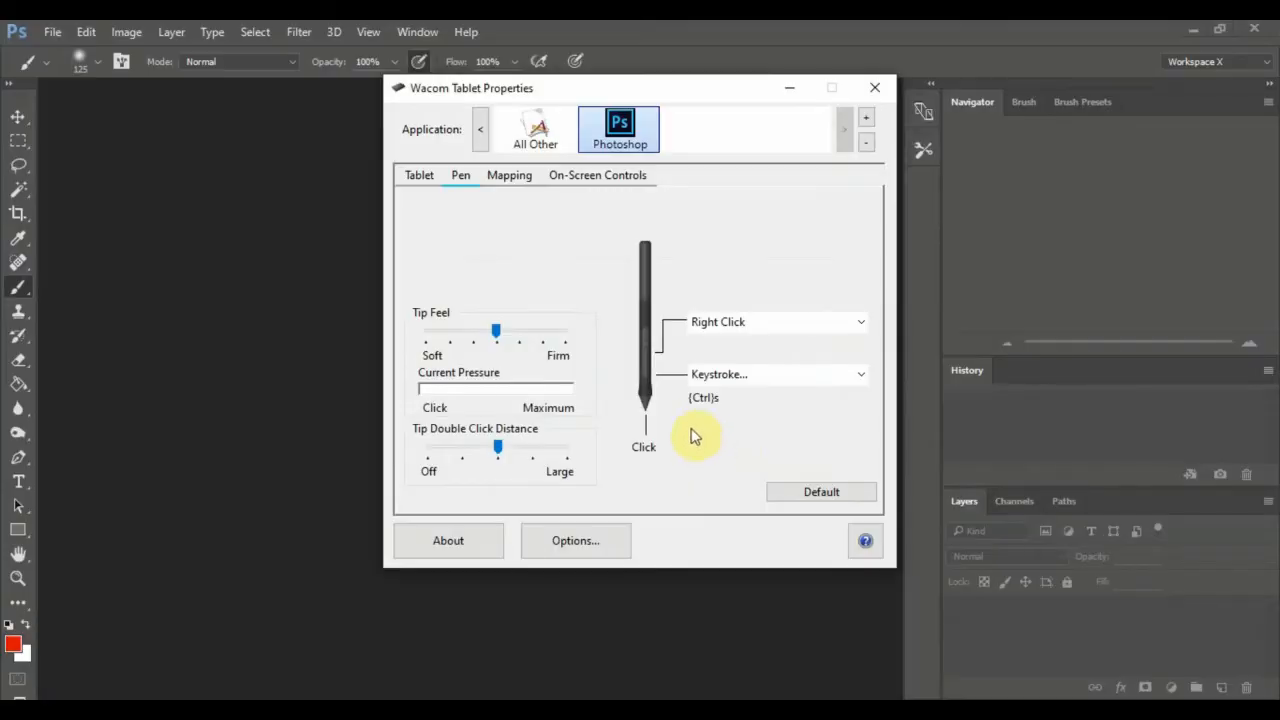
mouse_move(744, 340)
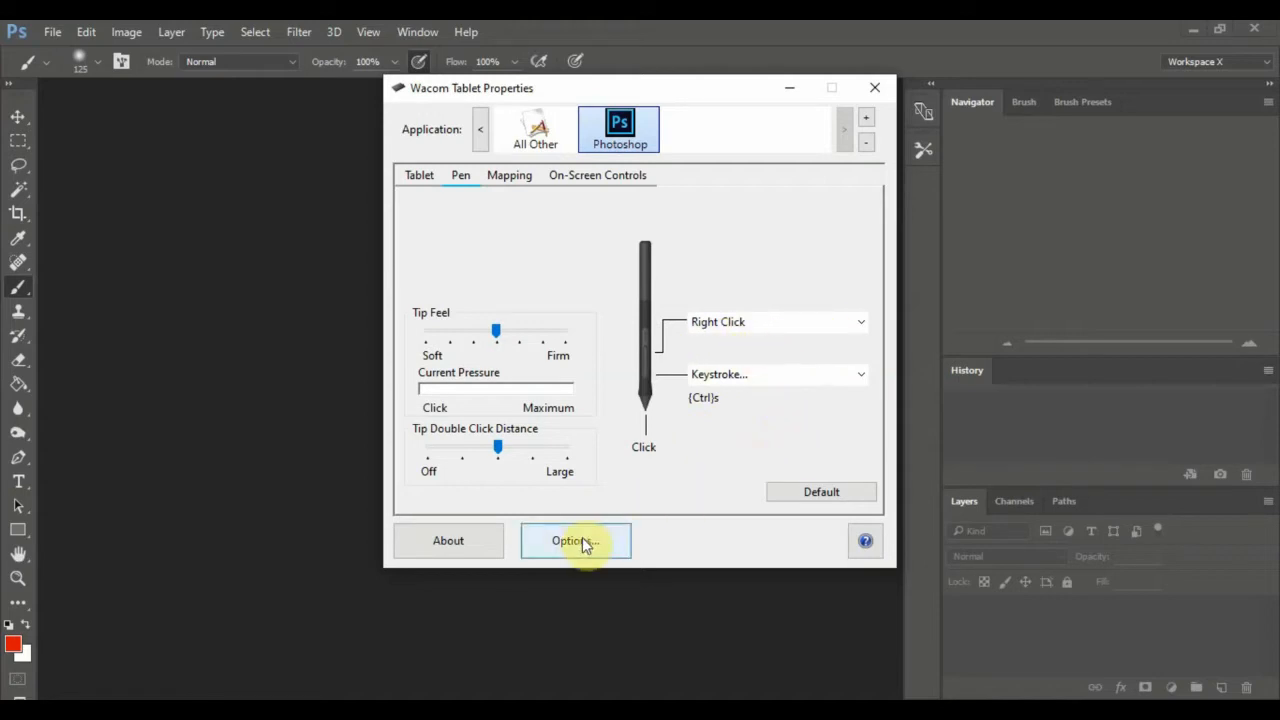
click(576, 540)
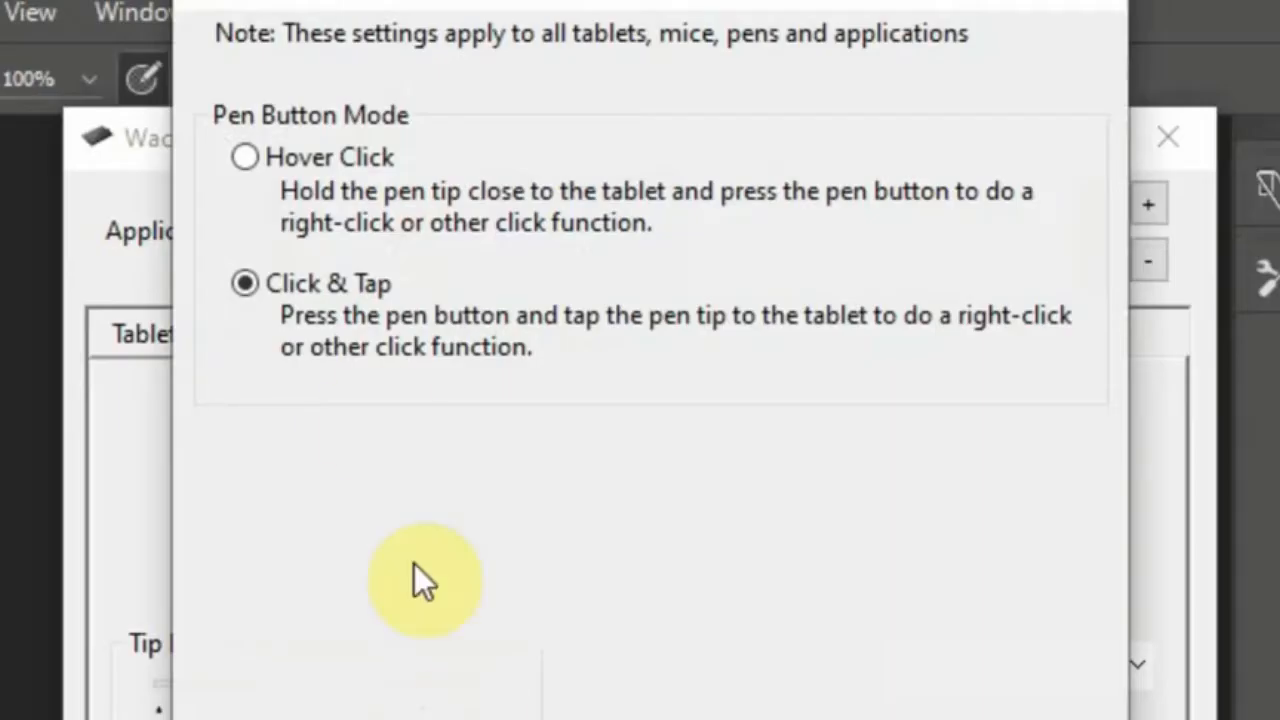
mouse_move(280, 276)
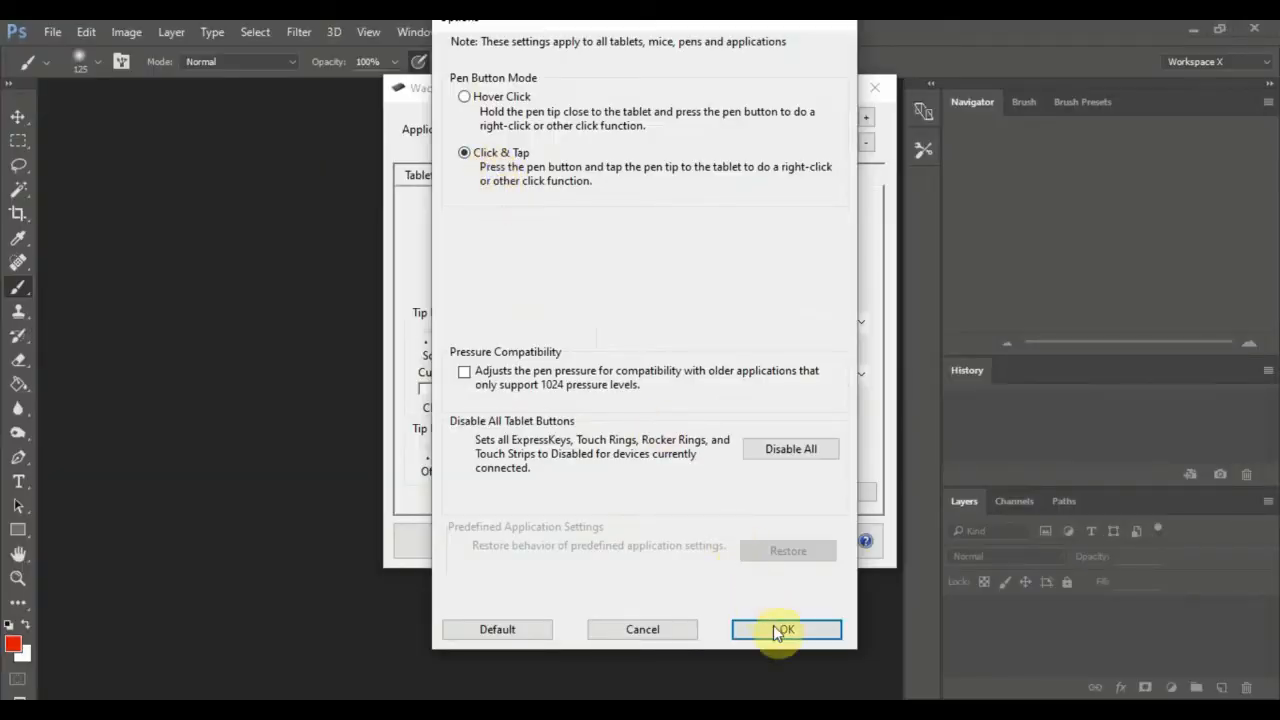
click(786, 628)
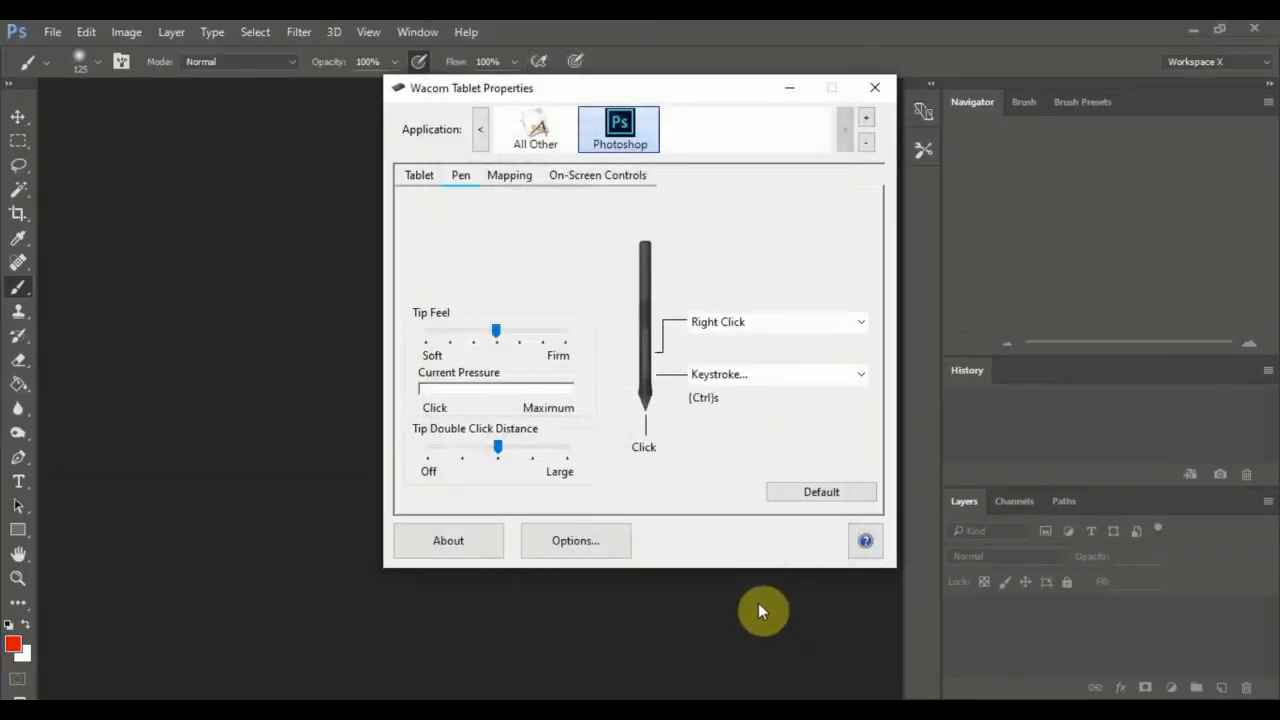
mouse_move(596, 438)
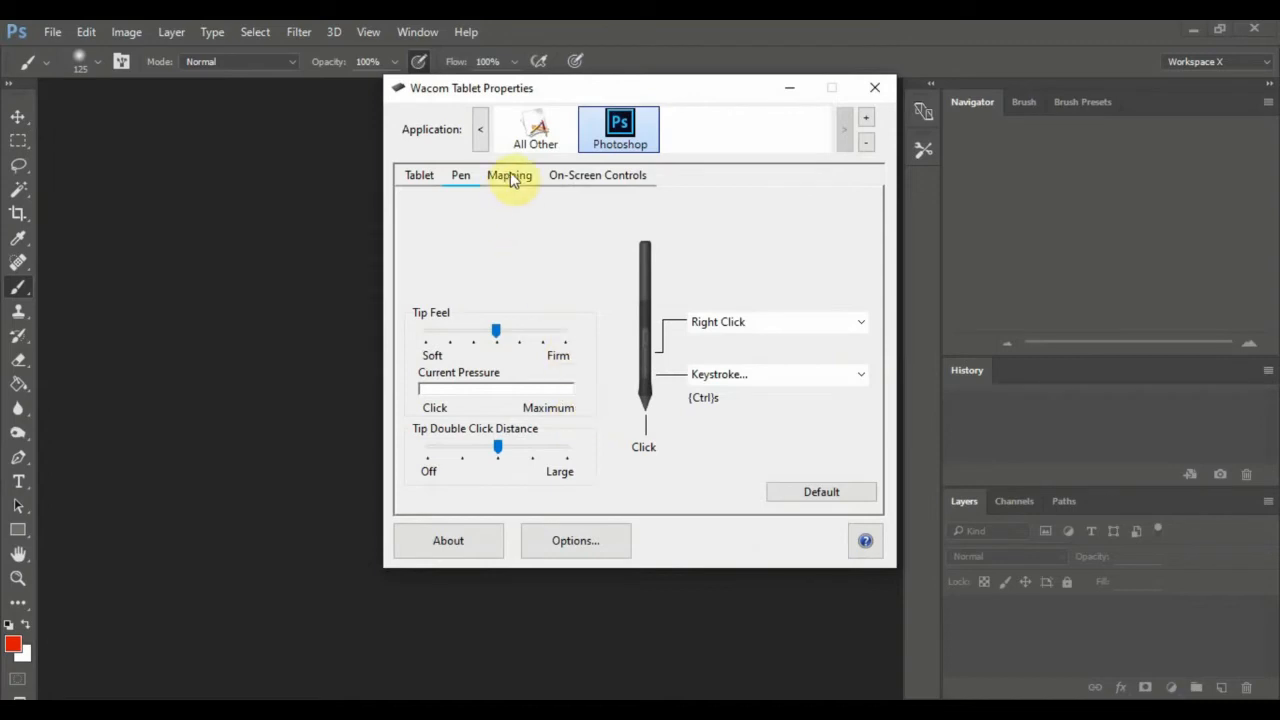
click(508, 176)
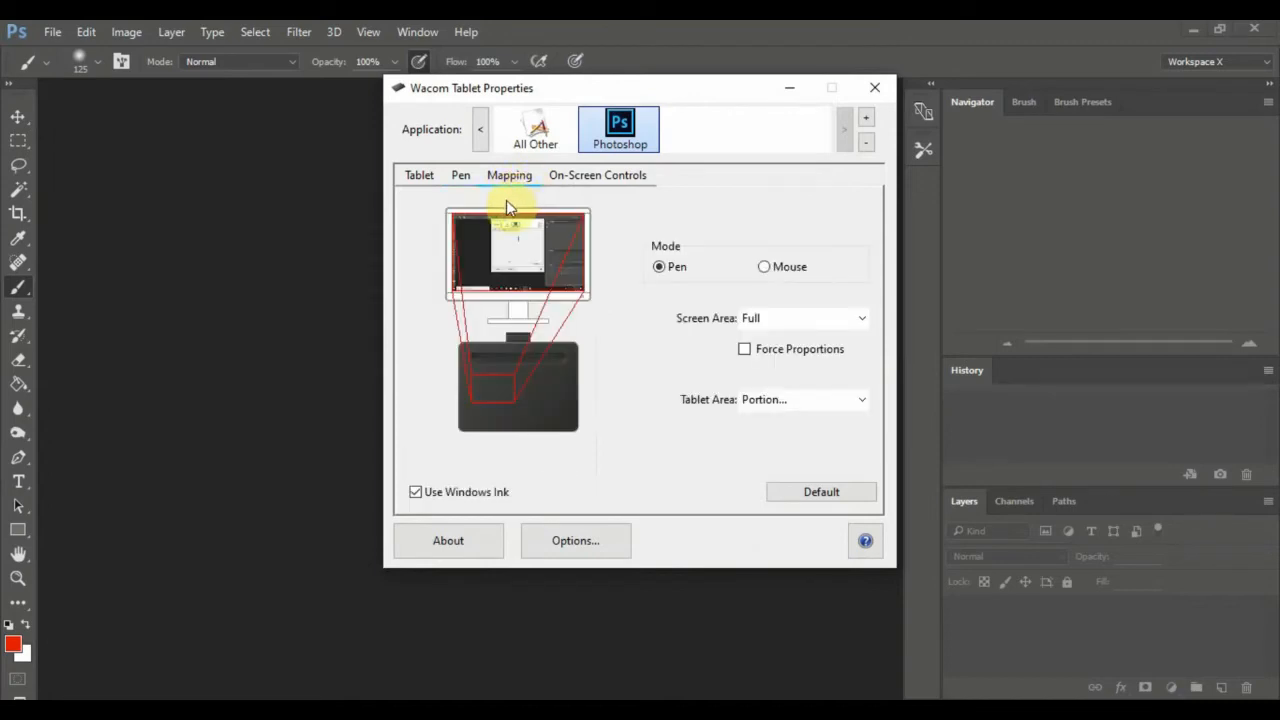
mouse_move(670, 488)
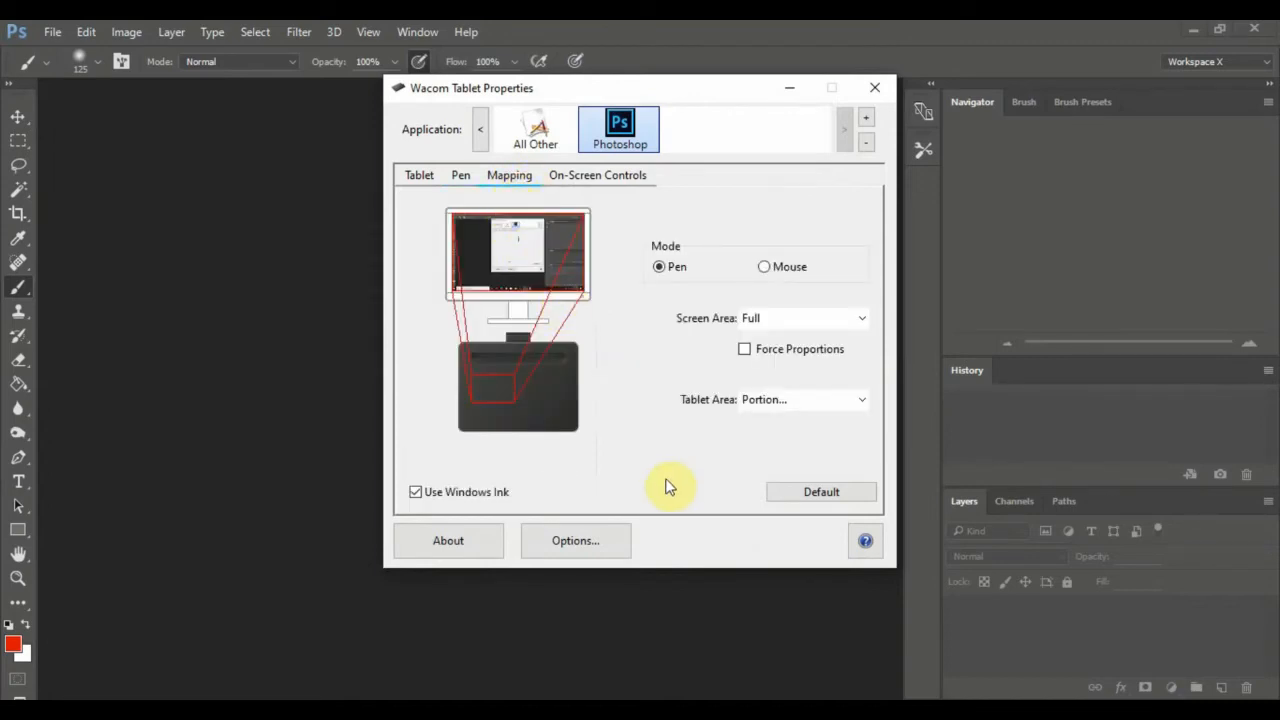
mouse_move(520, 300)
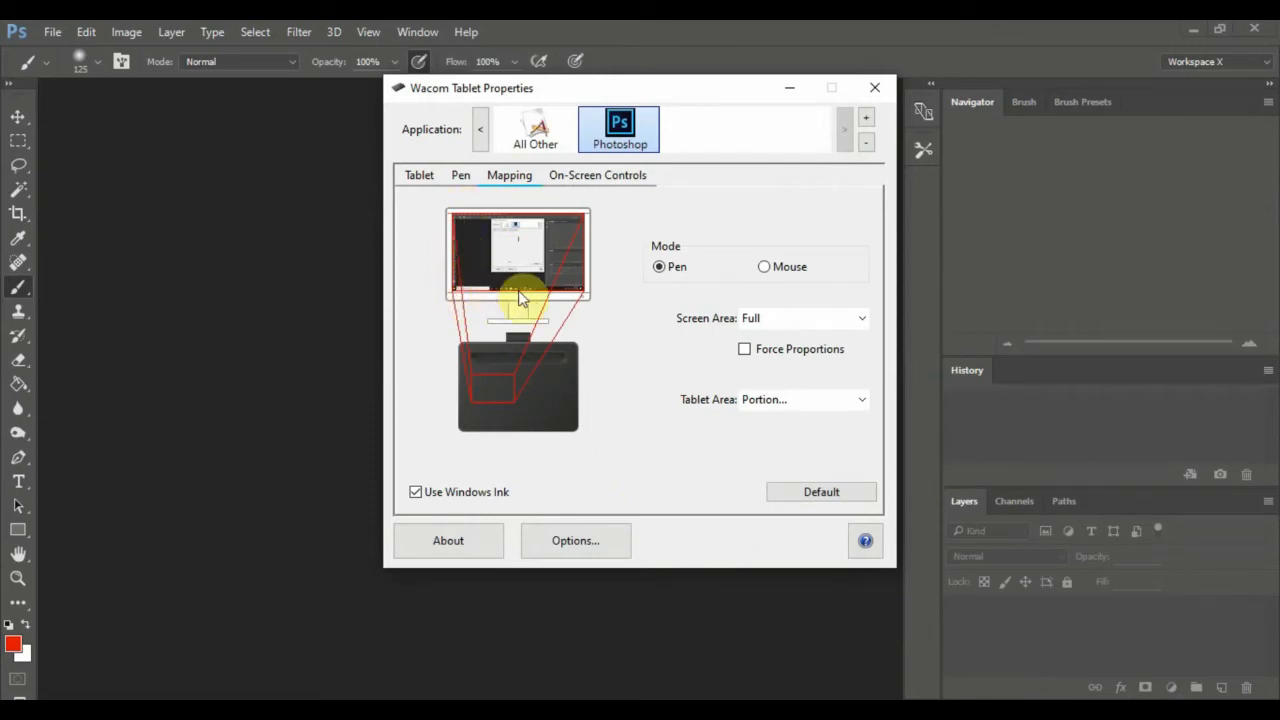
mouse_move(456, 230)
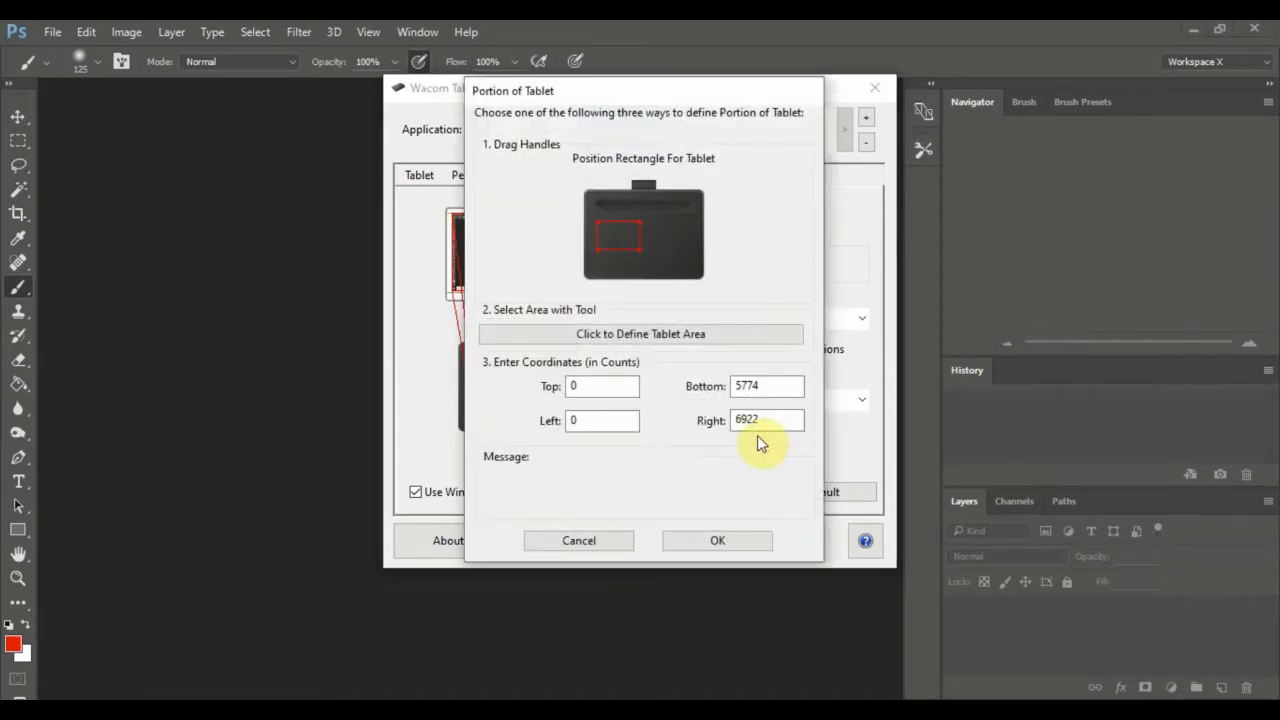
mouse_move(624, 240)
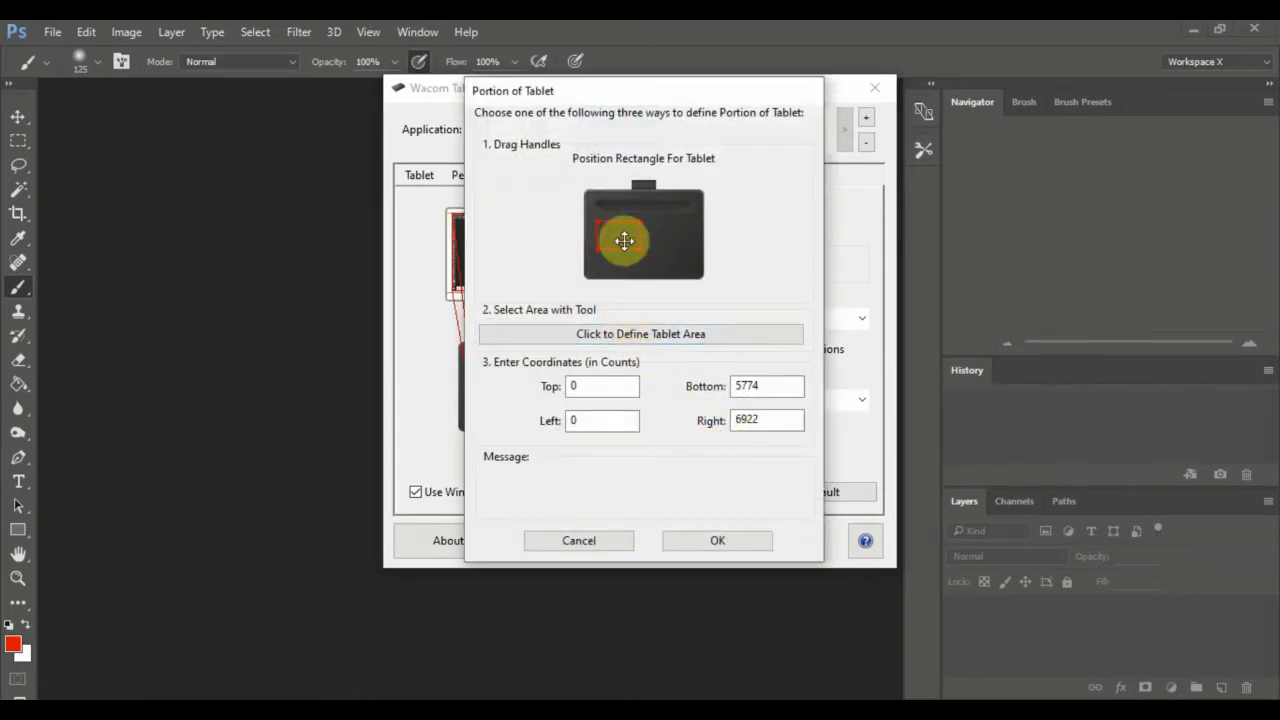
Drag the red rectangle's handles to reposition and resize the active tablet portion
drag(624, 240, 636, 248)
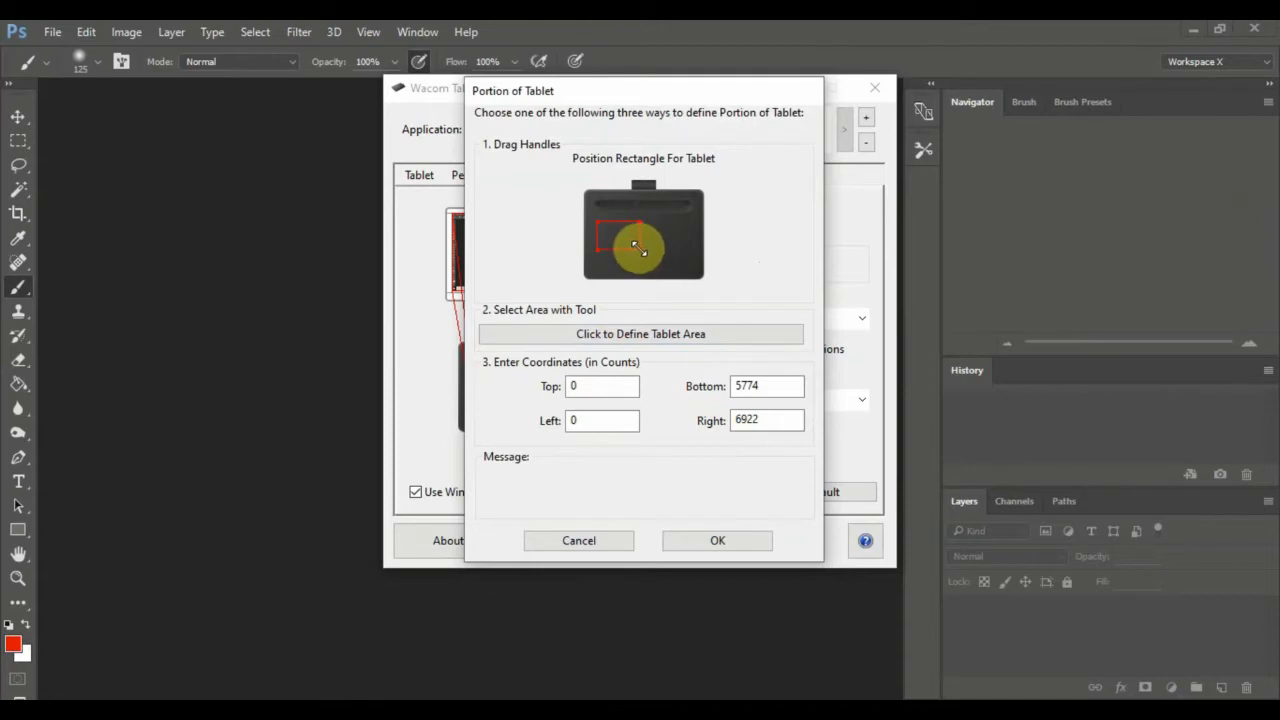
drag(640, 248, 680, 276)
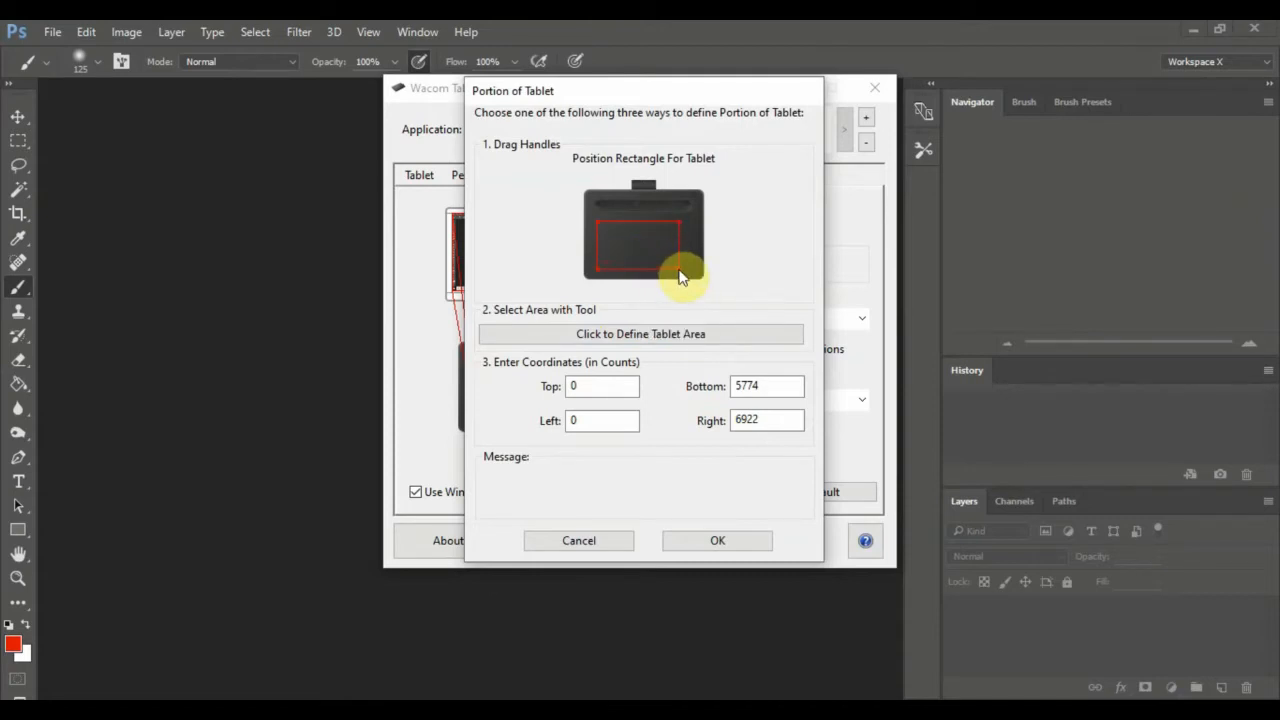
drag(680, 276, 622, 238)
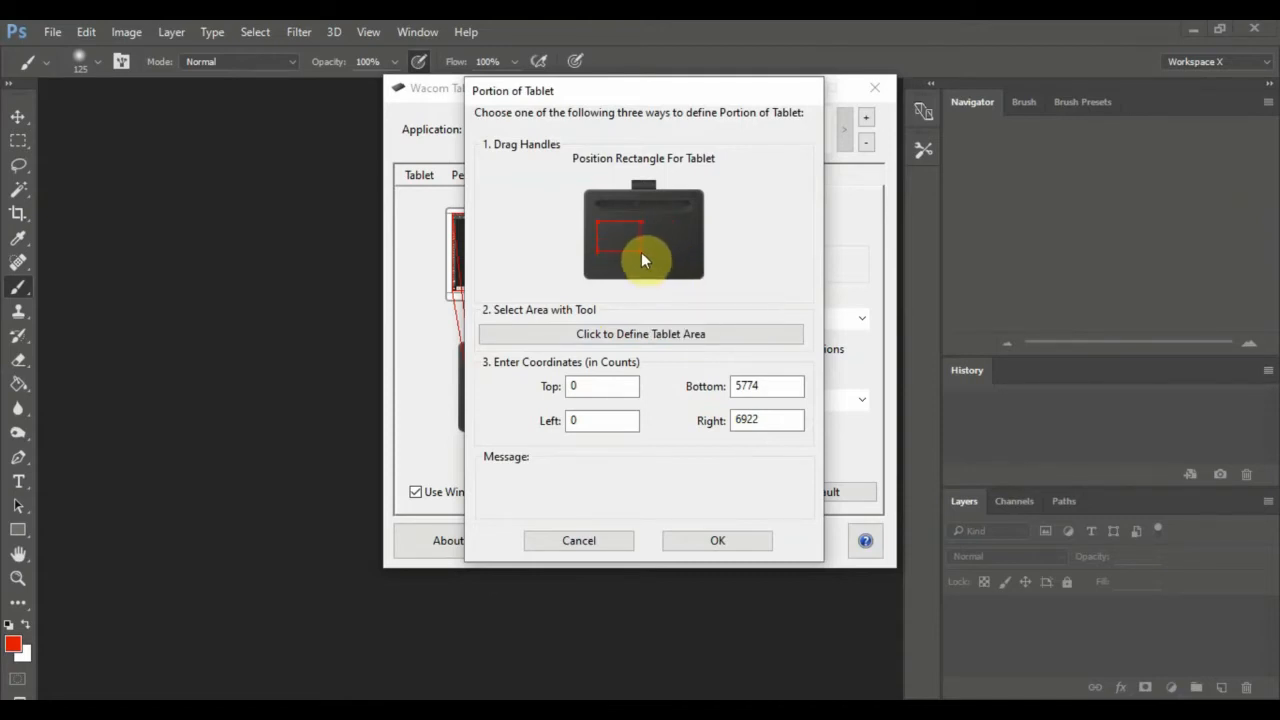
drag(630, 244, 642, 248)
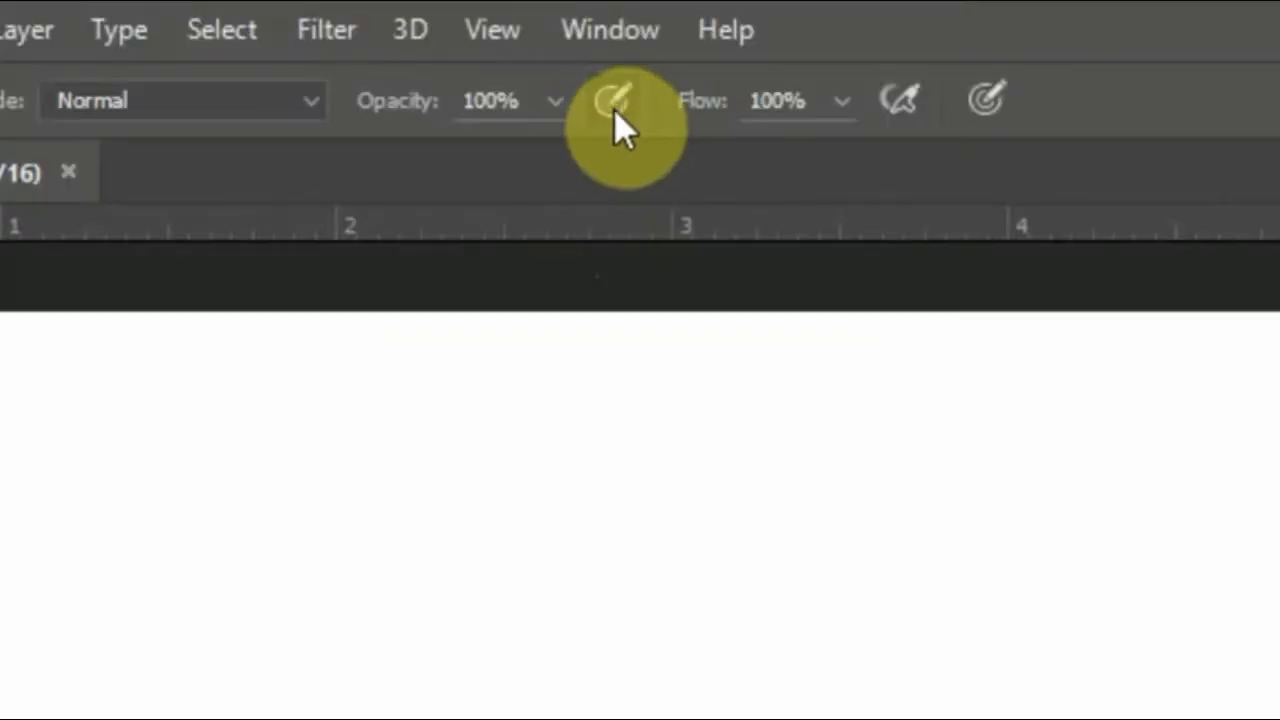
mouse_move(1004, 164)
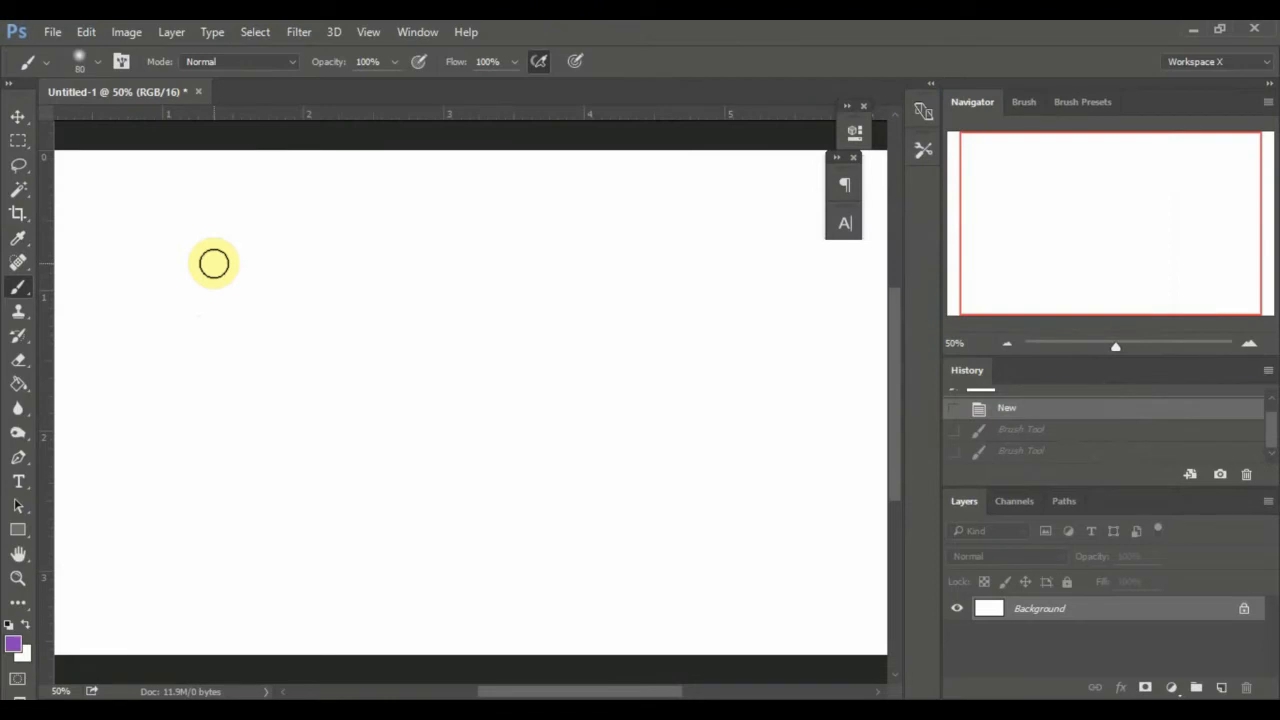
mouse_move(272, 384)
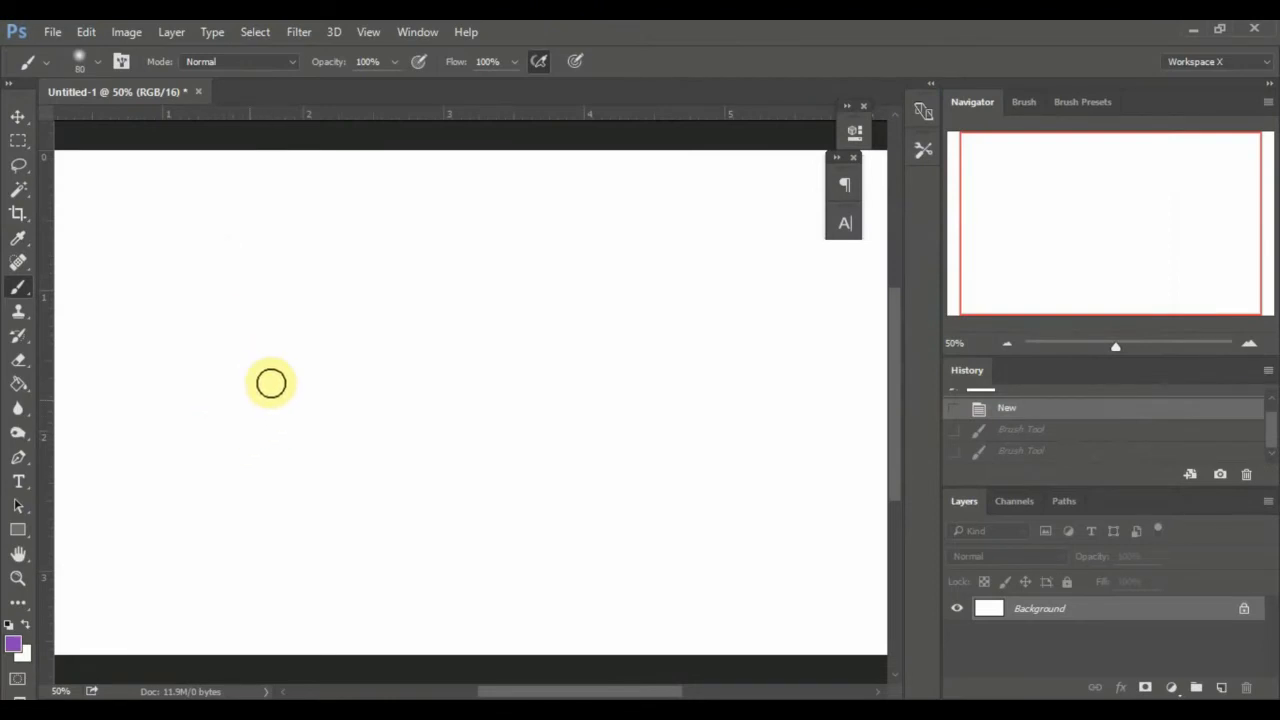
mouse_move(468, 96)
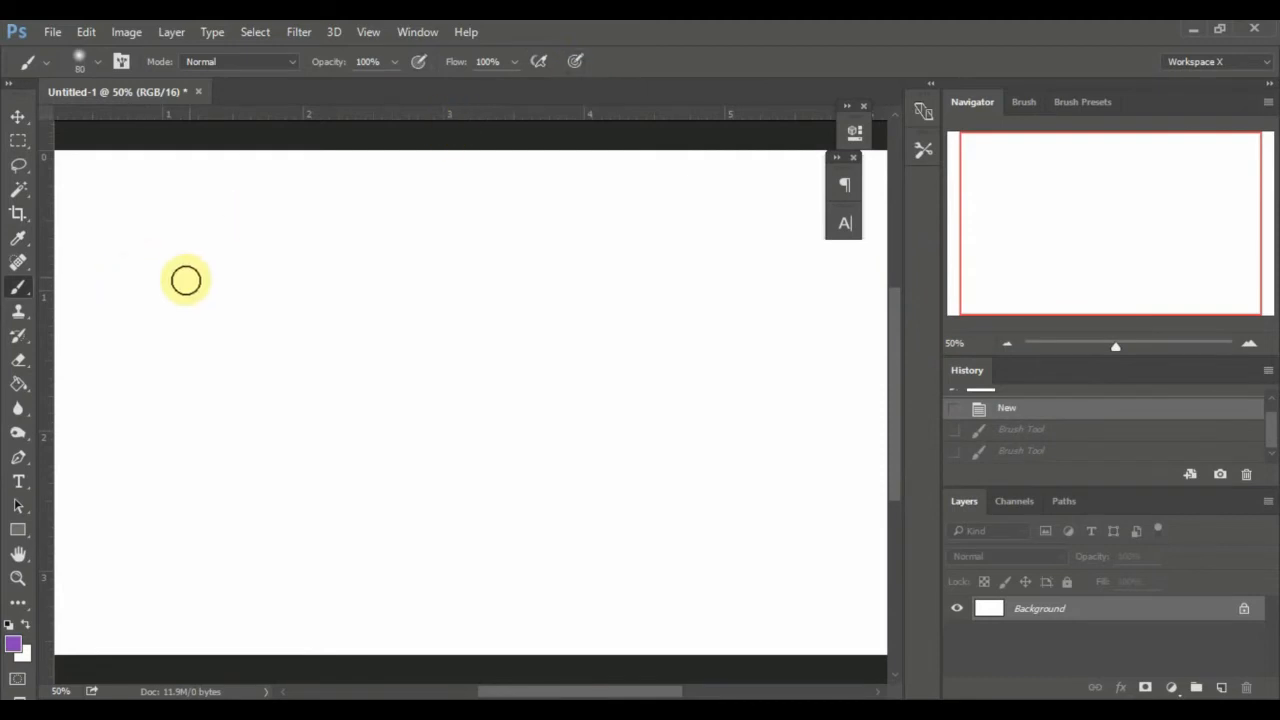
mouse_move(172, 280)
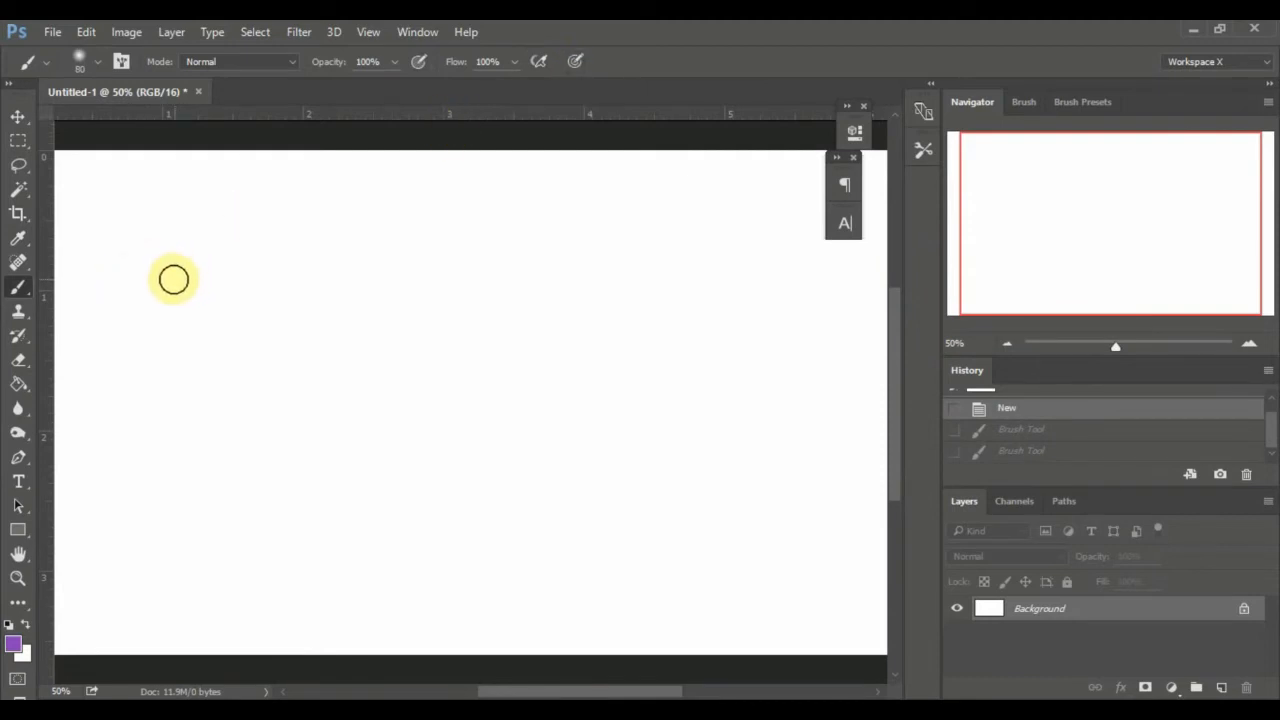
mouse_move(166, 284)
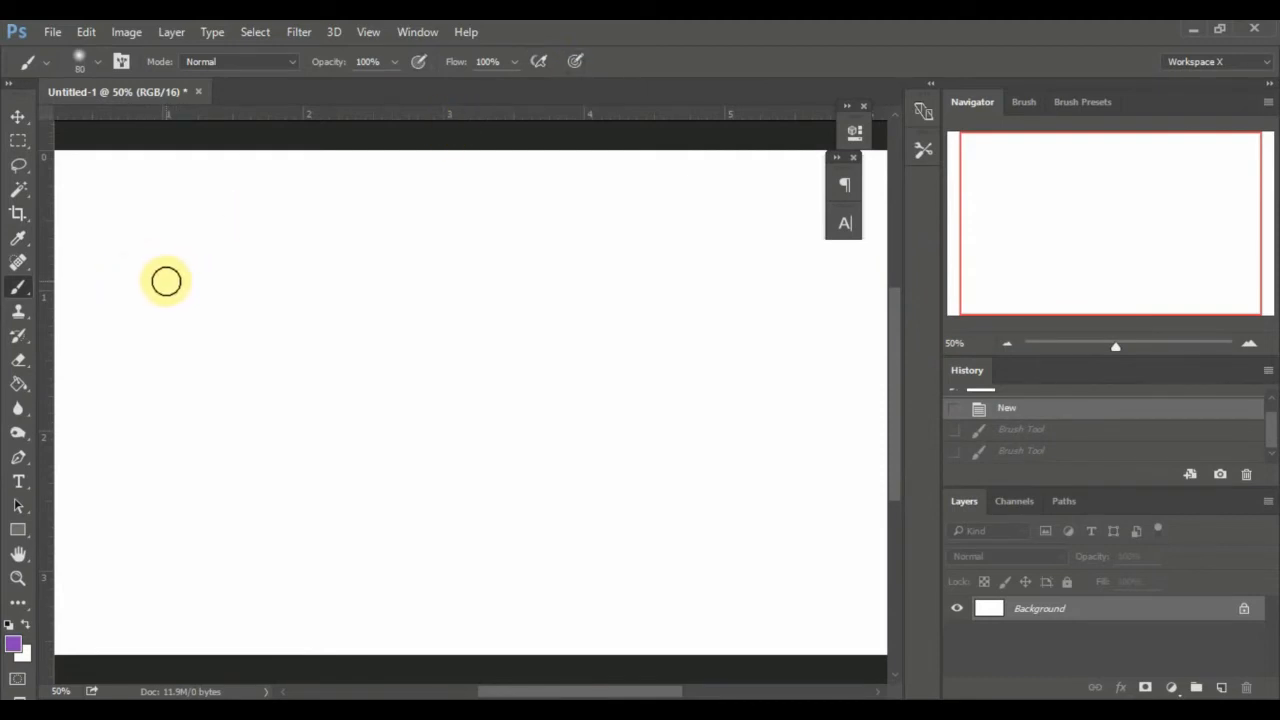
mouse_move(130, 216)
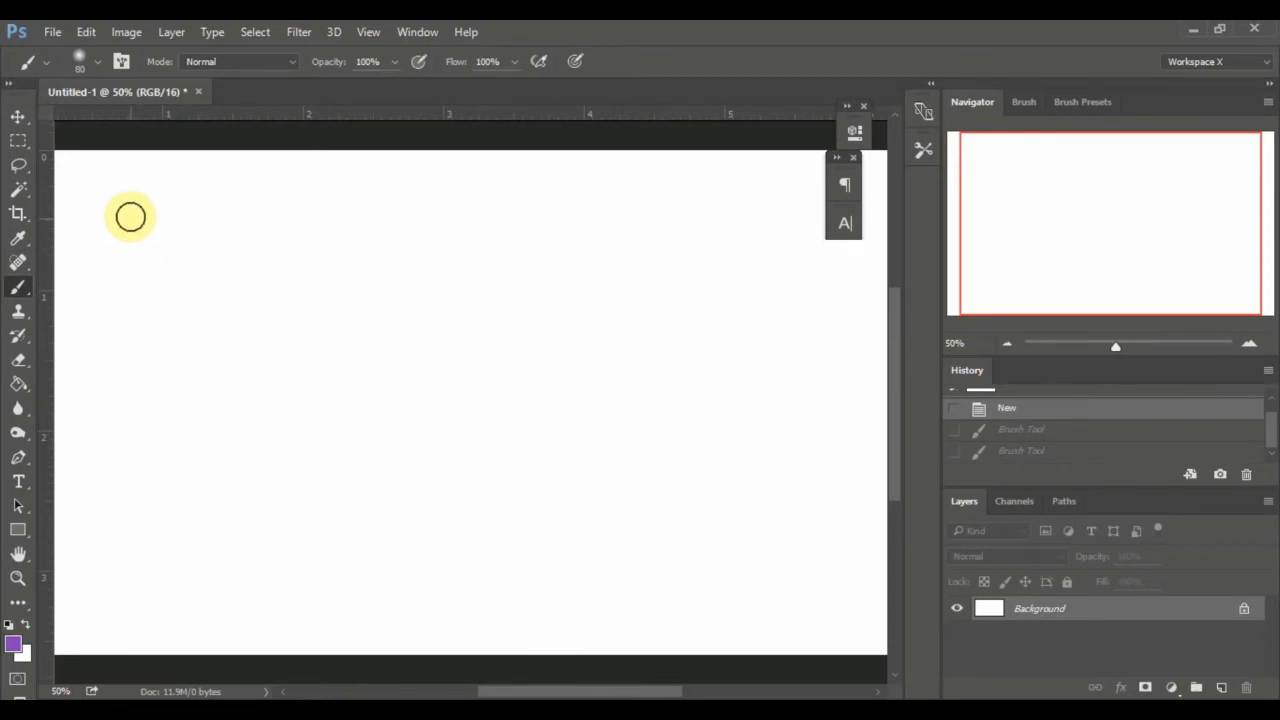
Paint two uniform purple strokes across the top of the canvas
drag(130, 218, 272, 218)
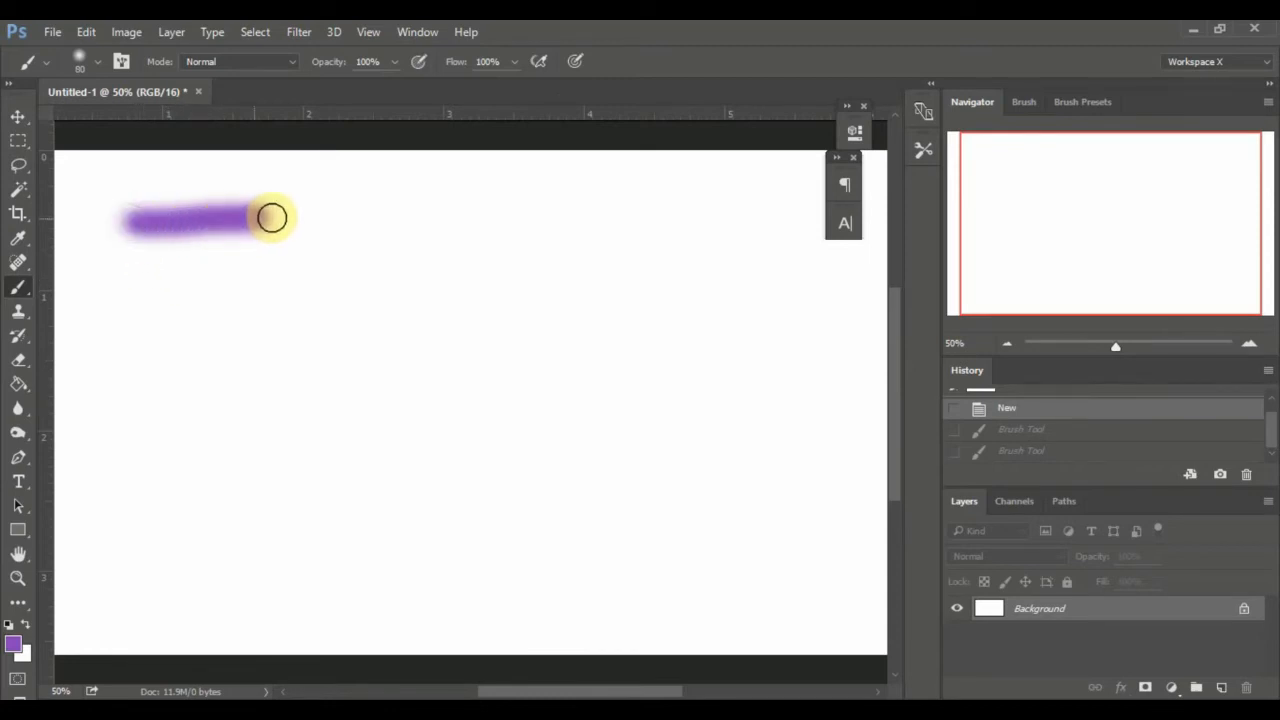
drag(270, 218, 496, 222)
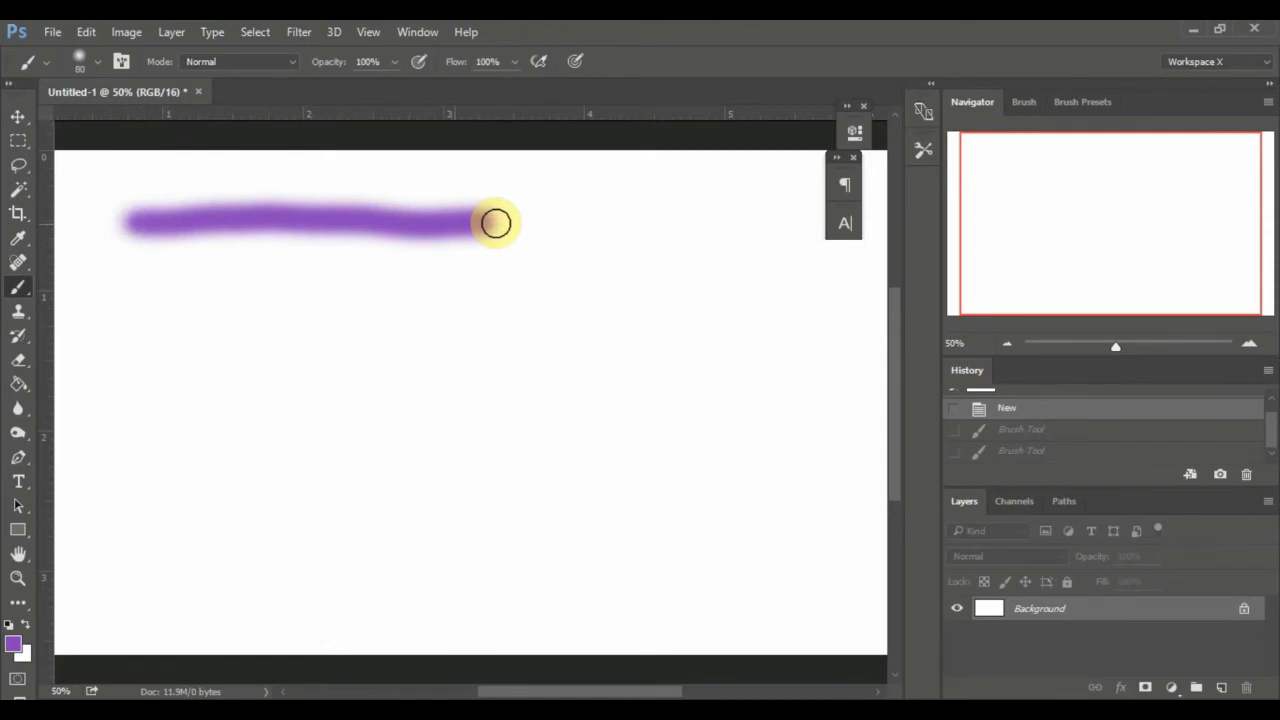
drag(496, 224, 730, 216)
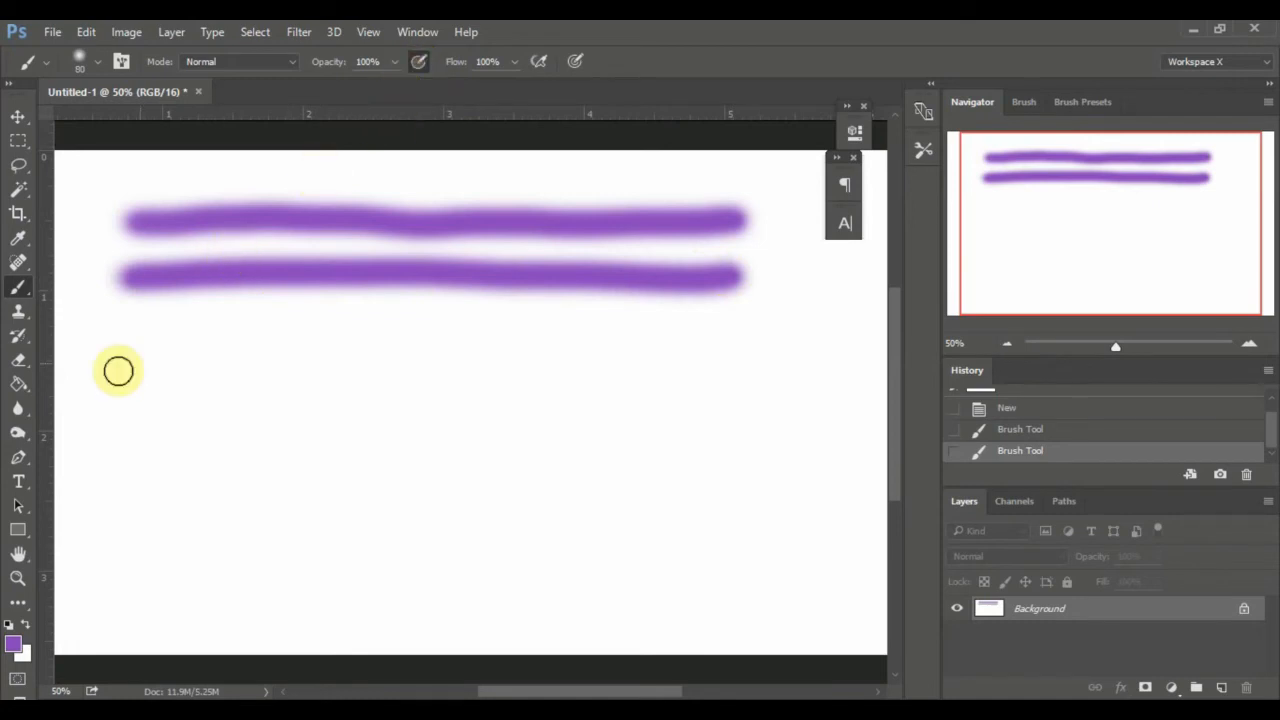
mouse_move(132, 332)
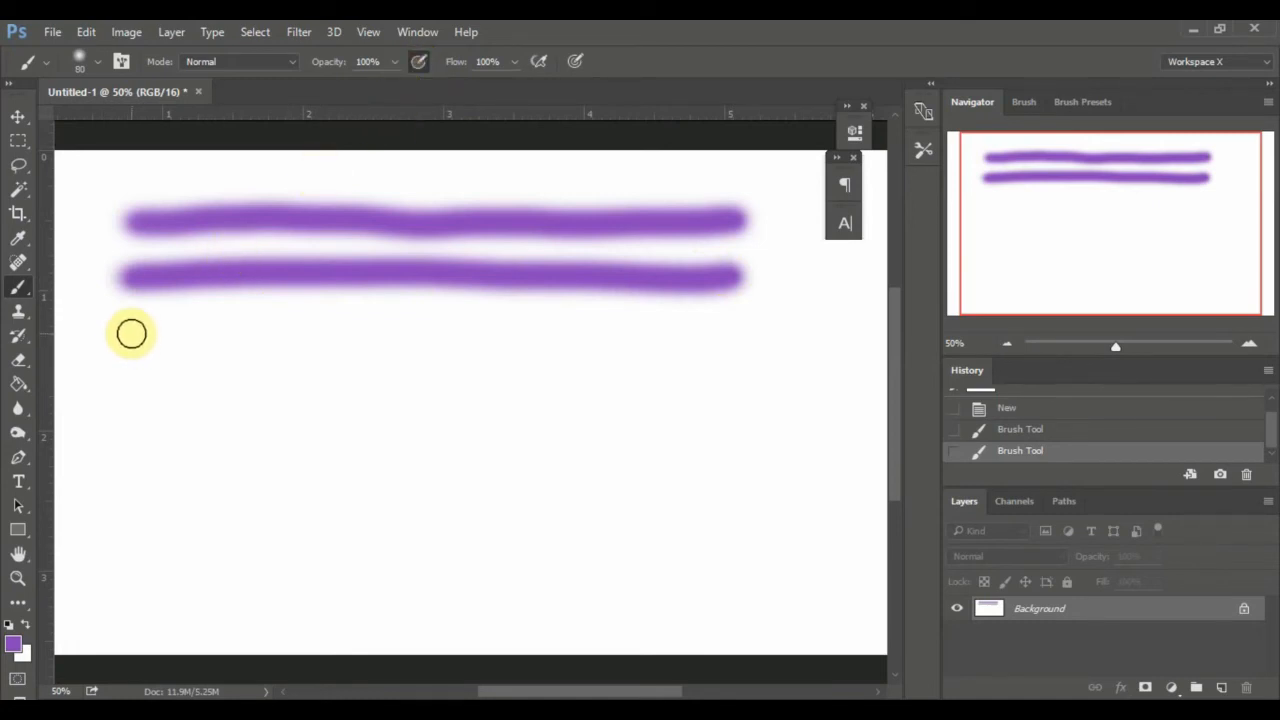
Paint a third stroke going from faint to full strength with increasing pen pressure
drag(132, 332, 248, 332)
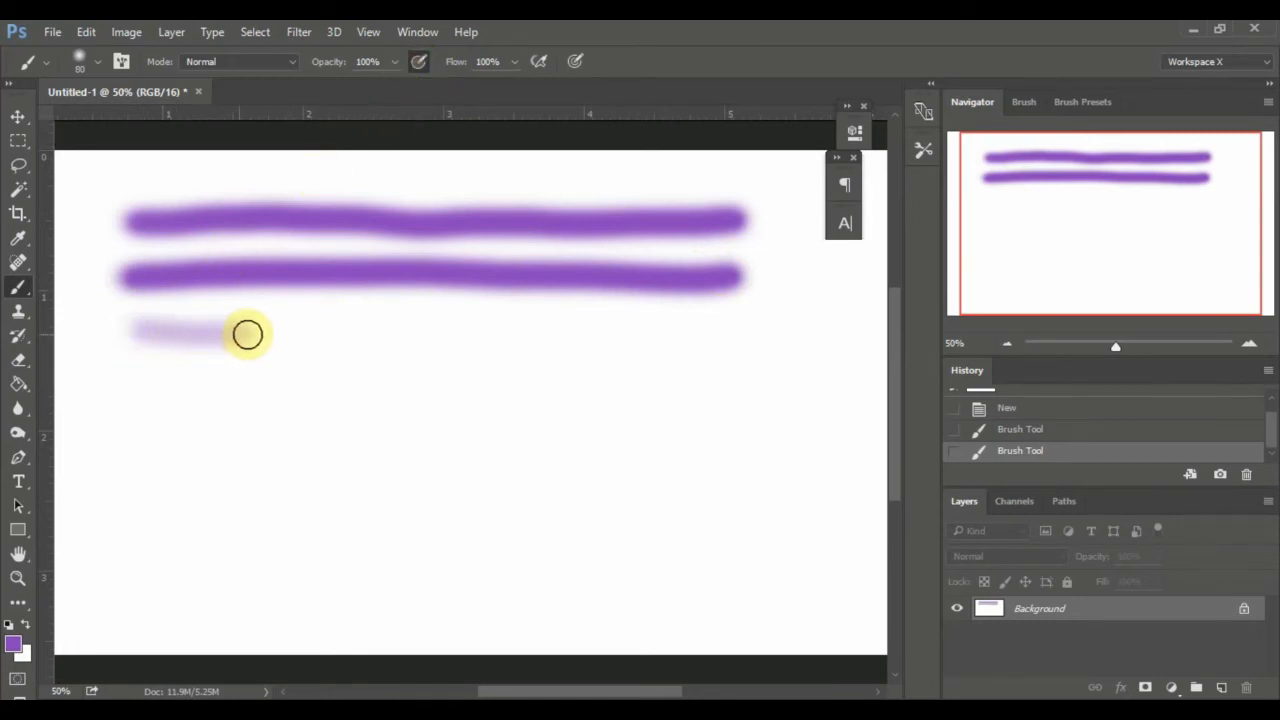
drag(244, 336, 400, 328)
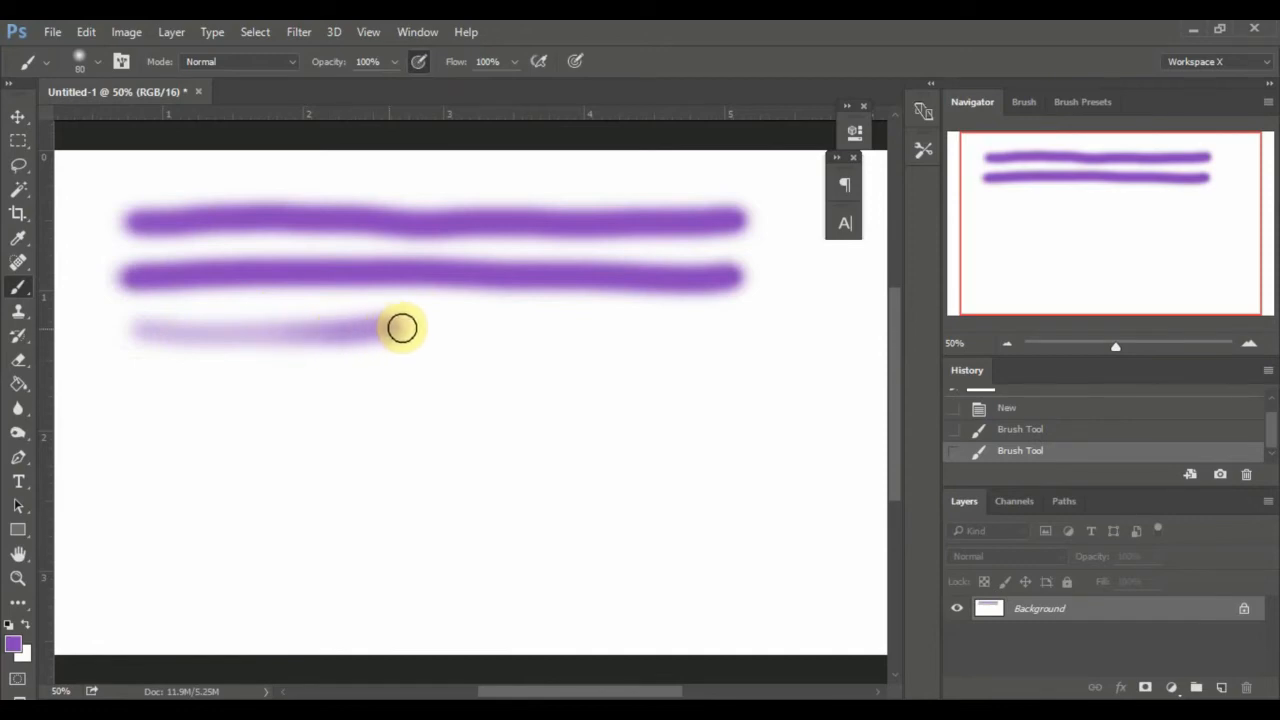
drag(400, 328, 576, 332)
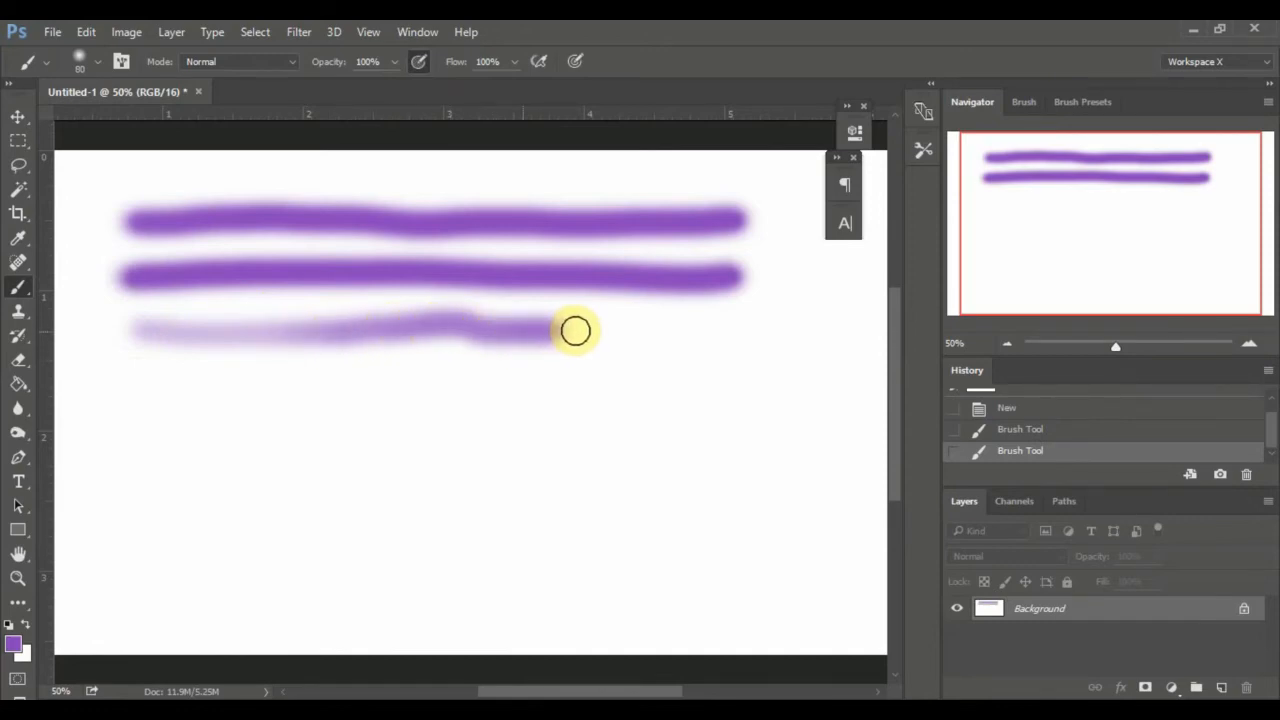
drag(576, 332, 720, 336)
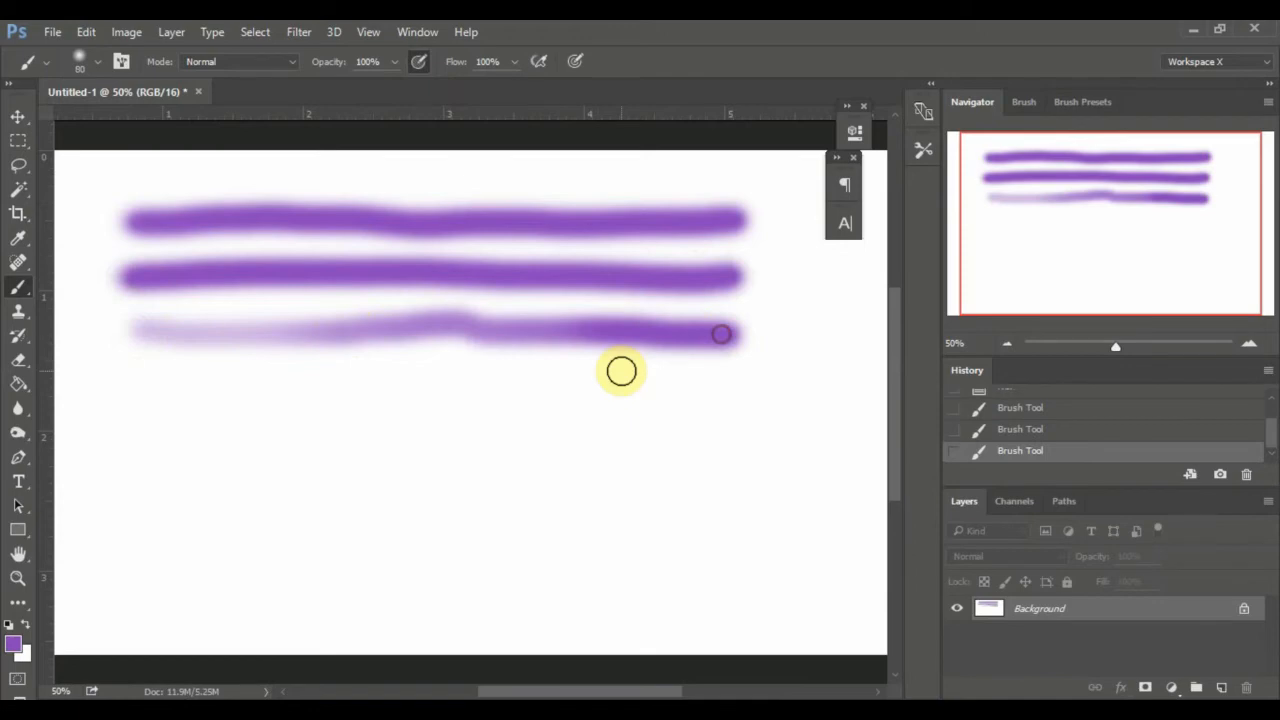
Paint a fourth and fifth stroke across the canvas to test build-up
drag(124, 404, 260, 404)
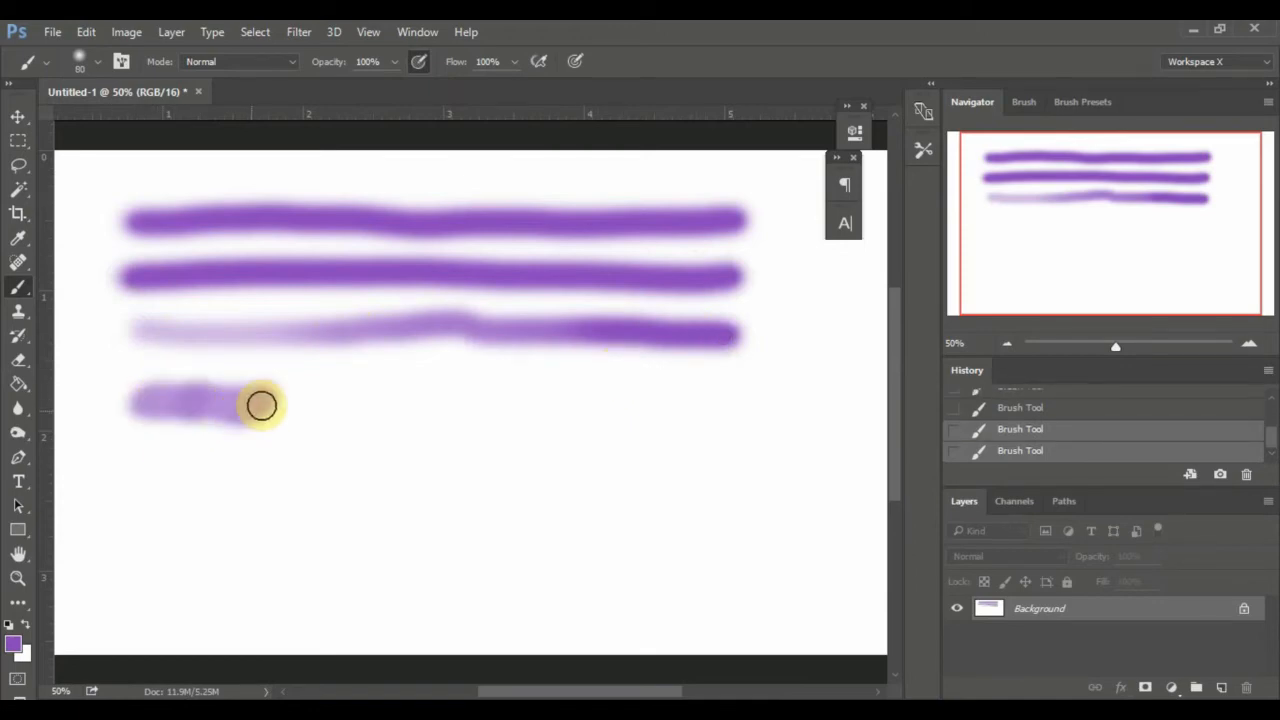
drag(260, 404, 720, 408)
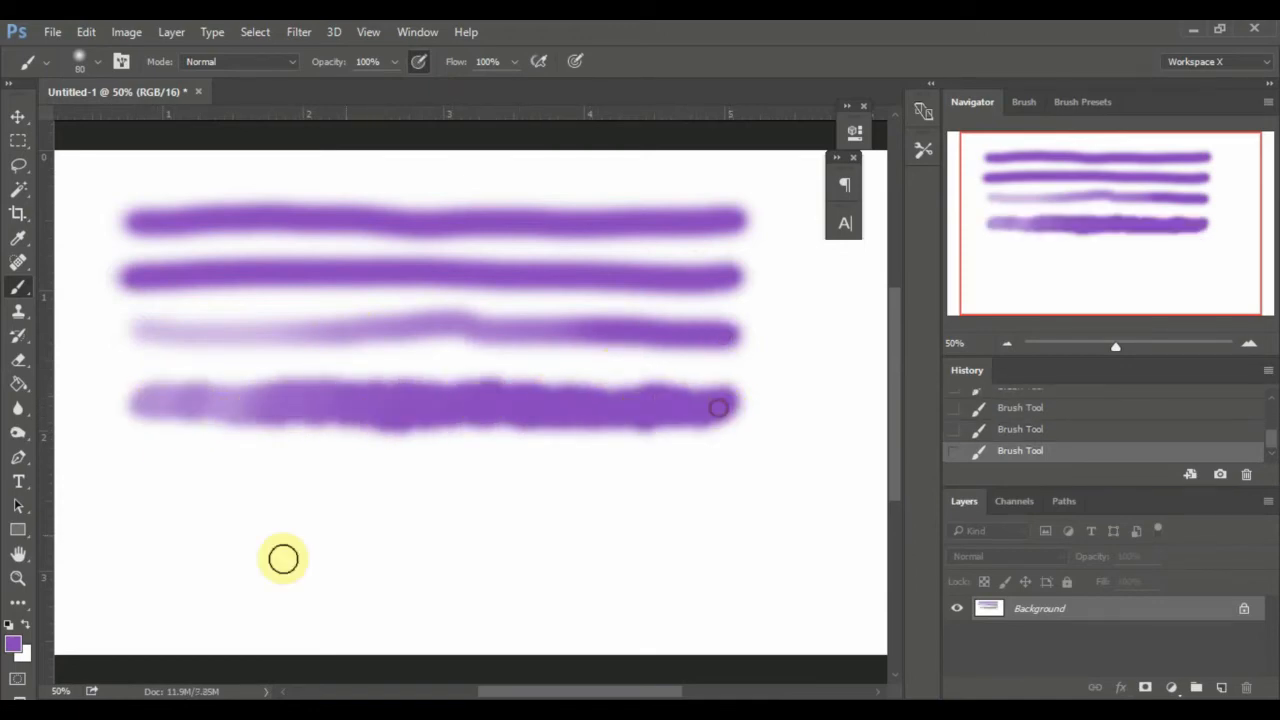
mouse_move(156, 482)
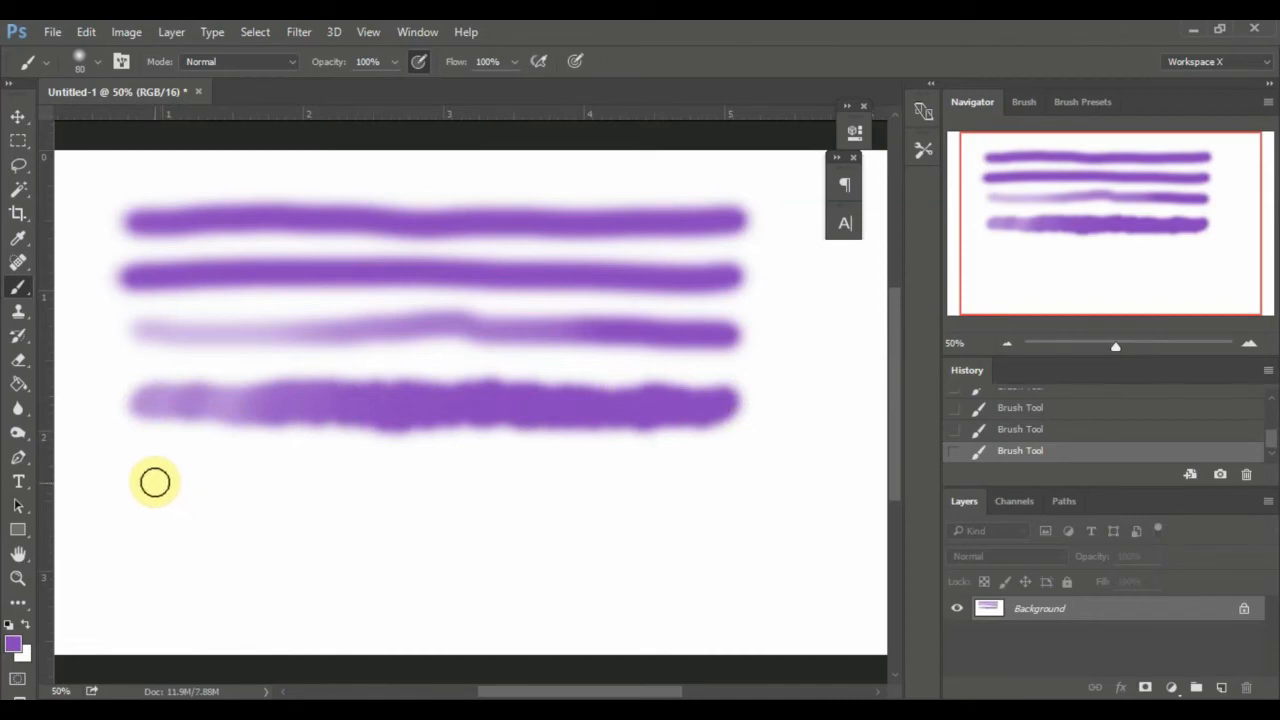
drag(156, 482, 448, 492)
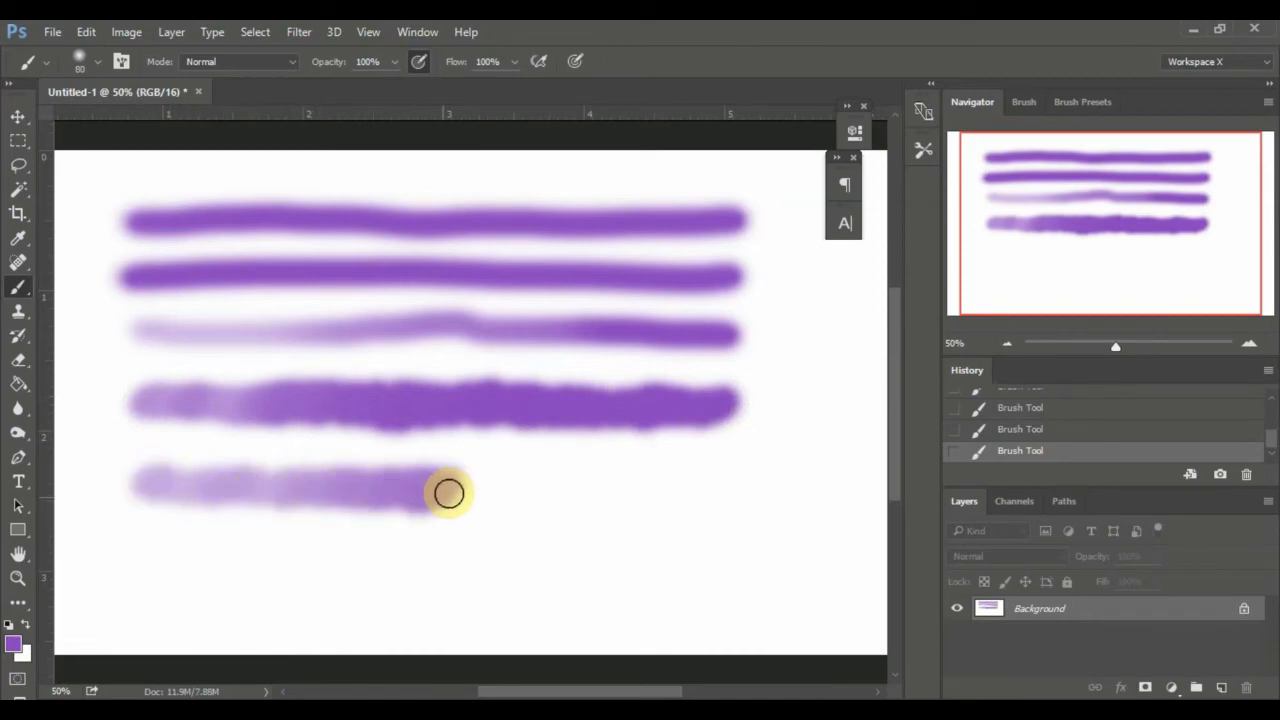
drag(450, 490, 730, 486)
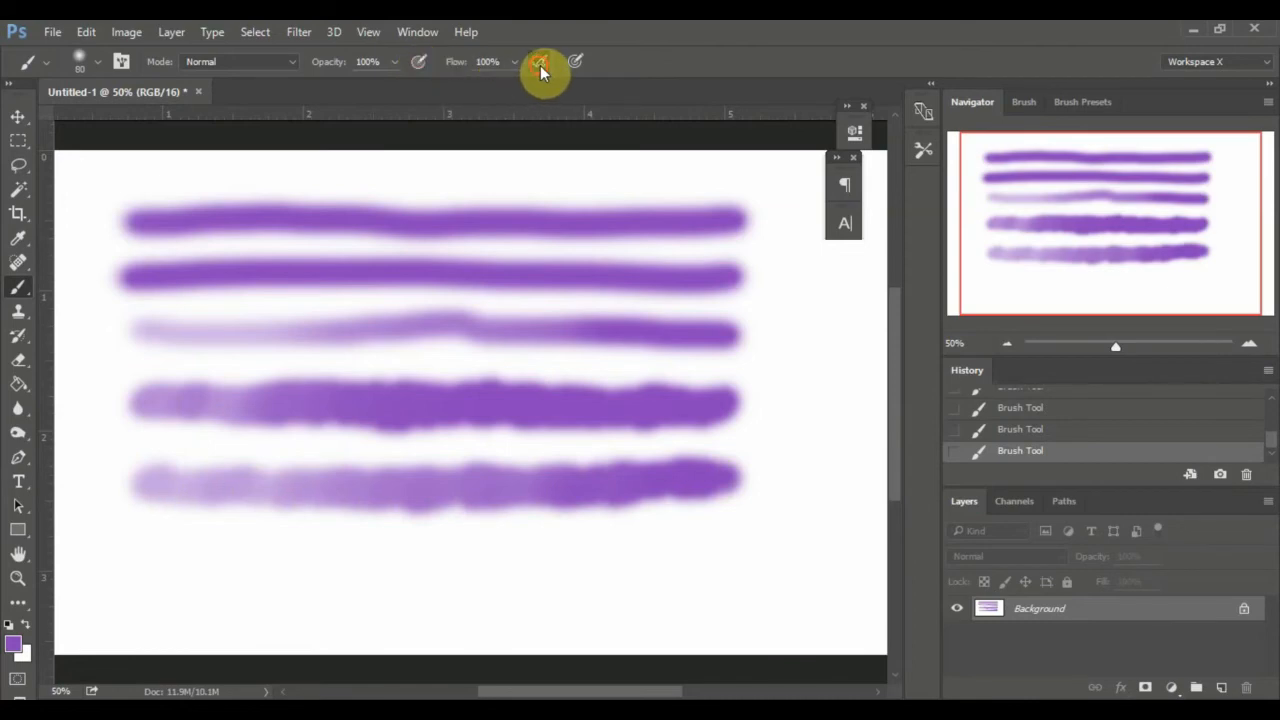
mouse_move(150, 558)
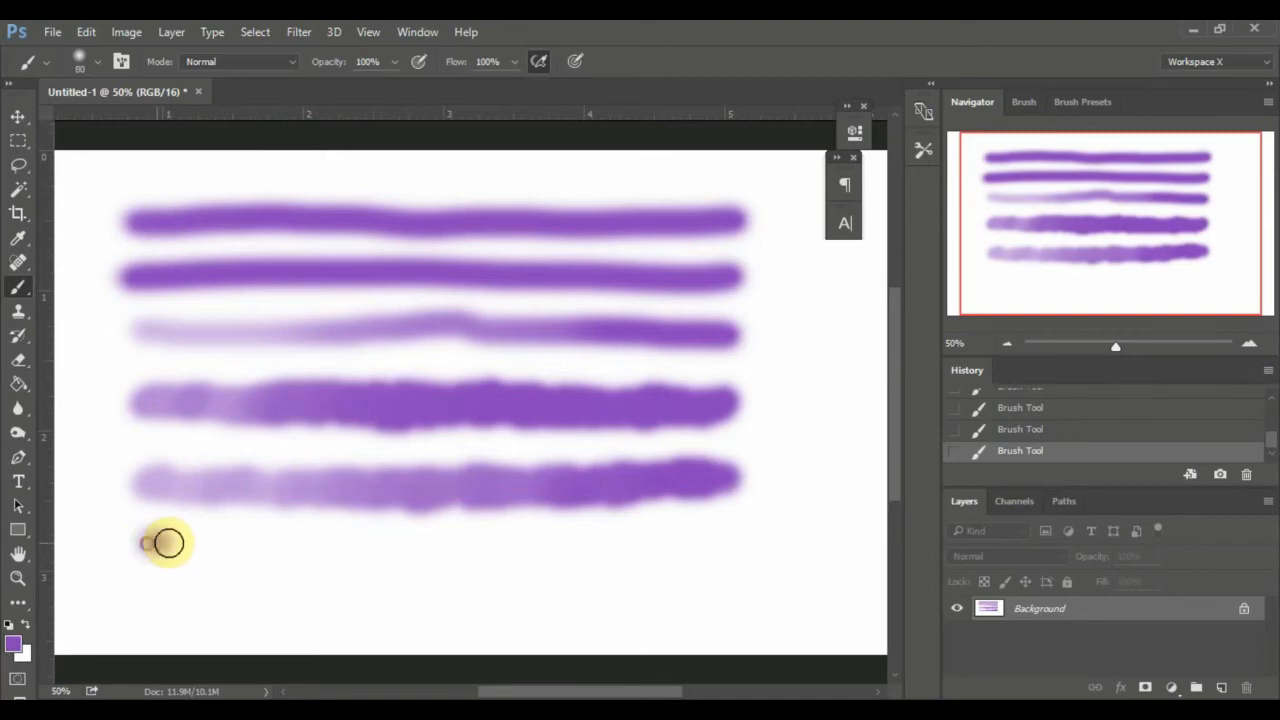
Paint a thin bottom stroke that swells into round bulges under heavier pressure
drag(150, 544, 244, 544)
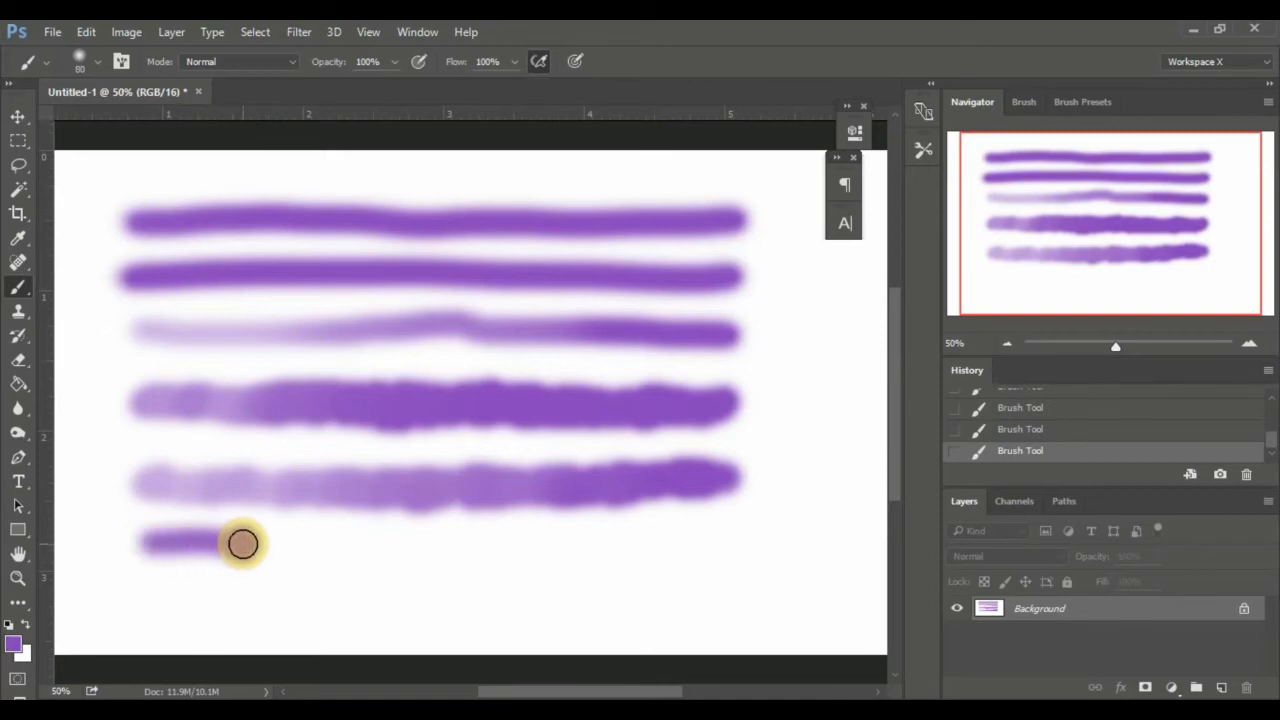
drag(240, 544, 350, 548)
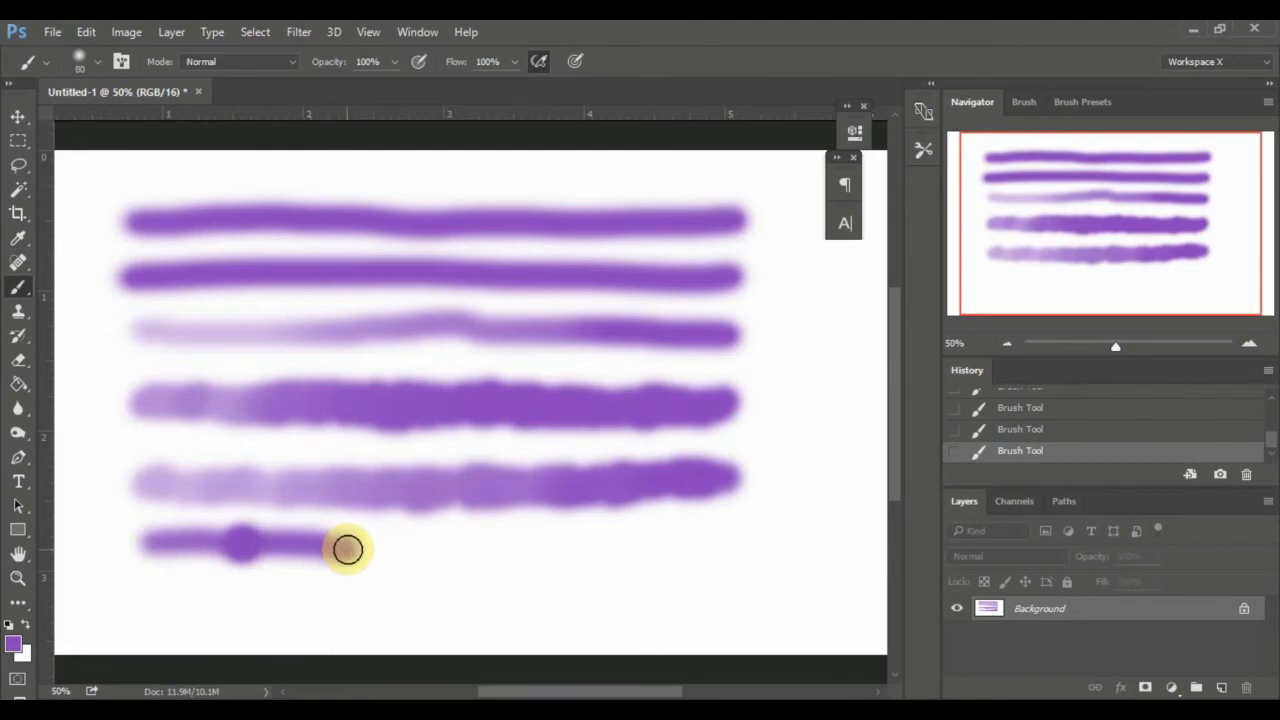
drag(350, 548, 420, 548)
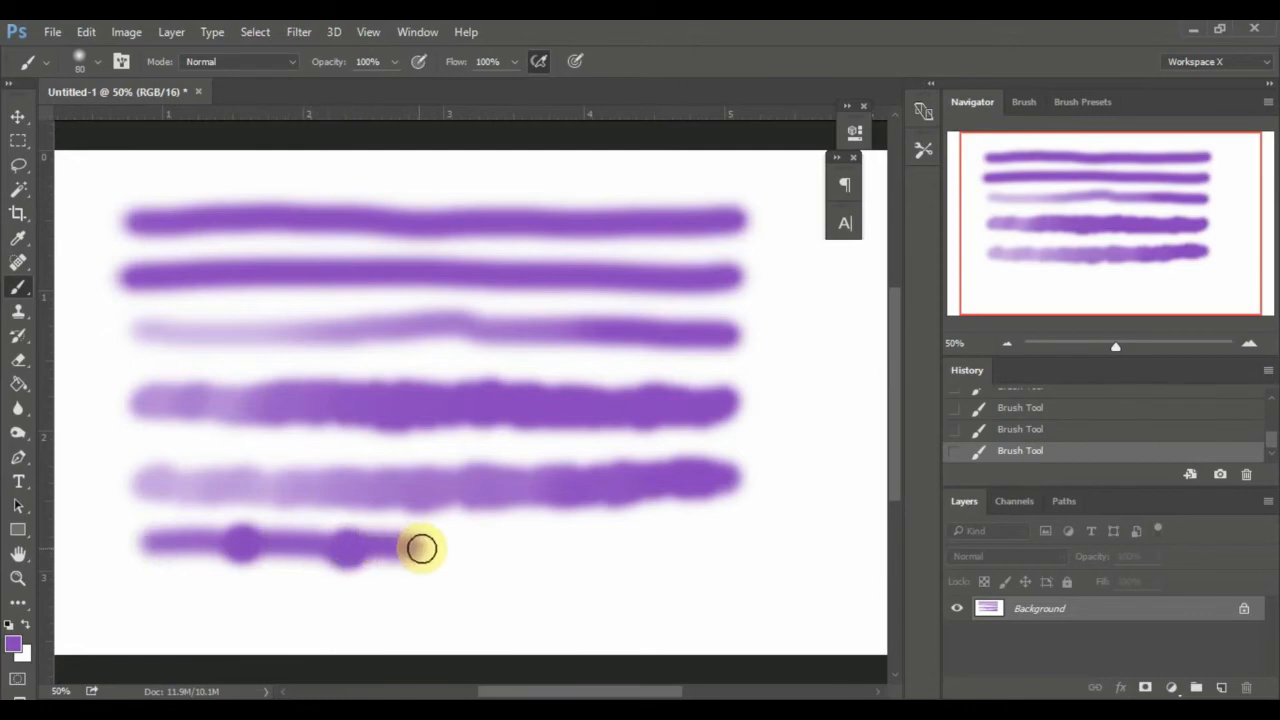
mouse_move(464, 548)
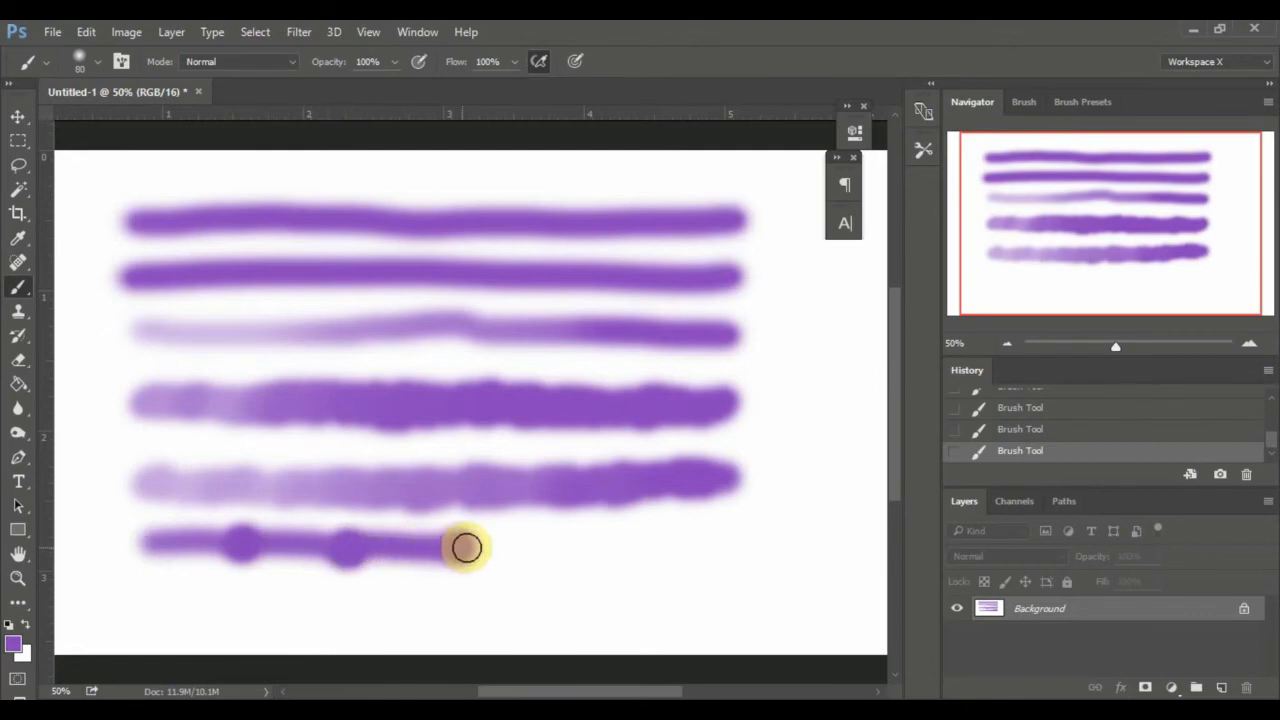
drag(464, 548, 690, 540)
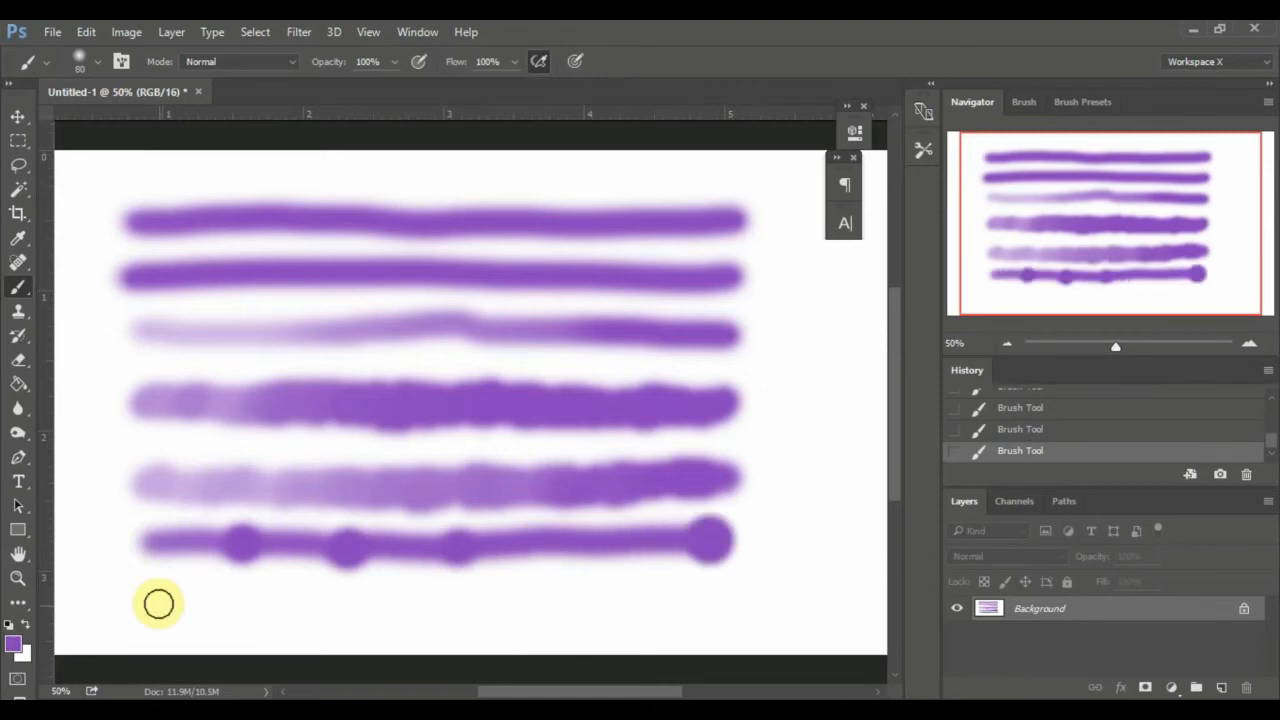
drag(158, 608, 484, 608)
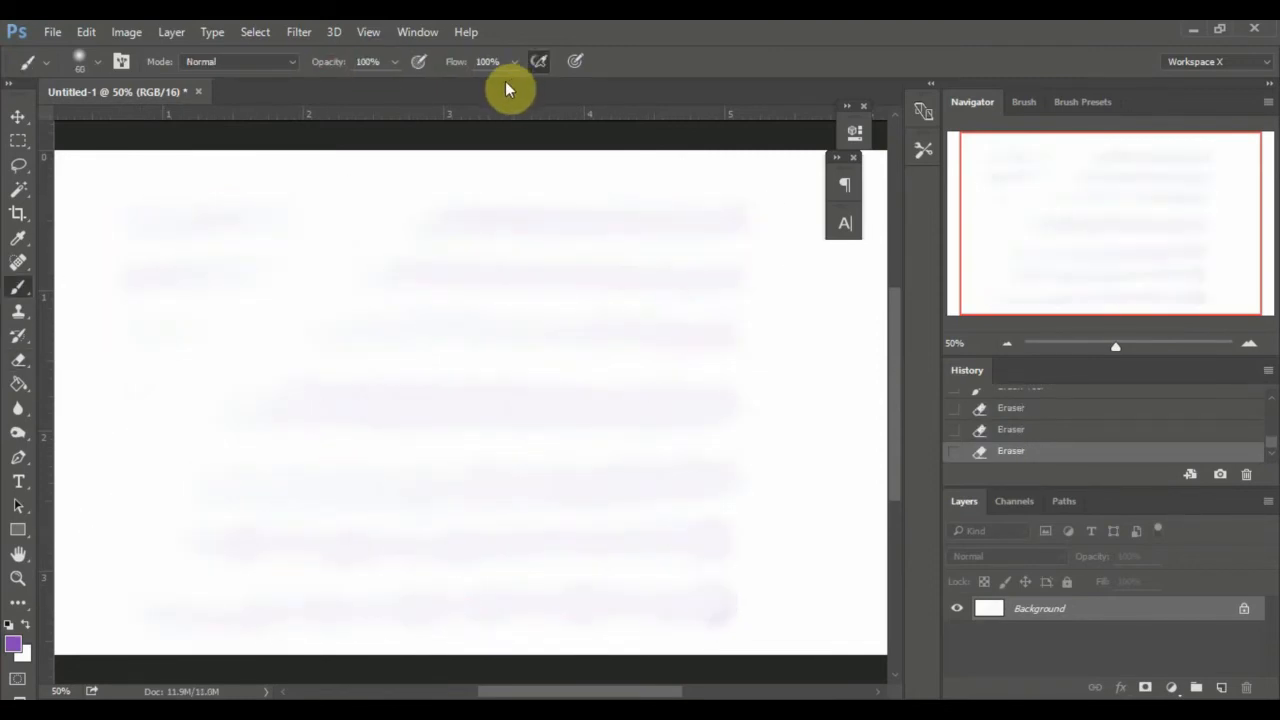
mouse_move(584, 64)
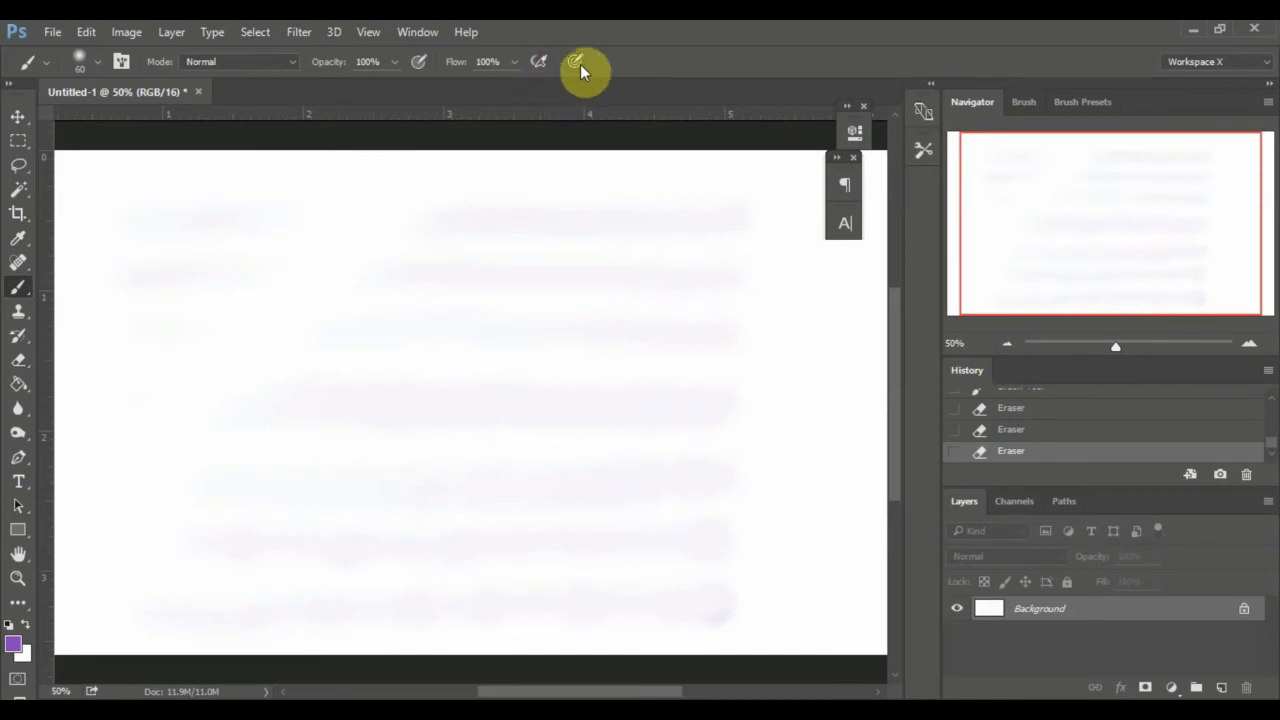
Paint a fresh purple stroke across the top that widens with pressure
drag(124, 248, 218, 248)
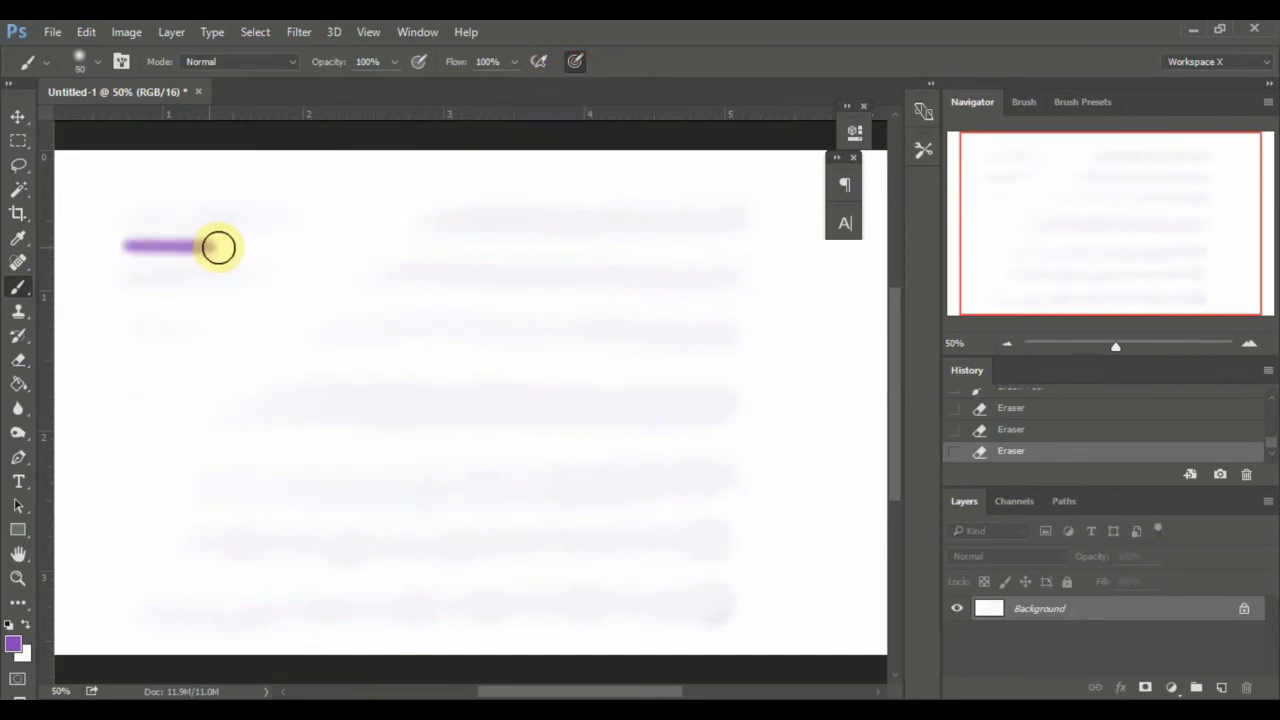
drag(218, 248, 390, 238)
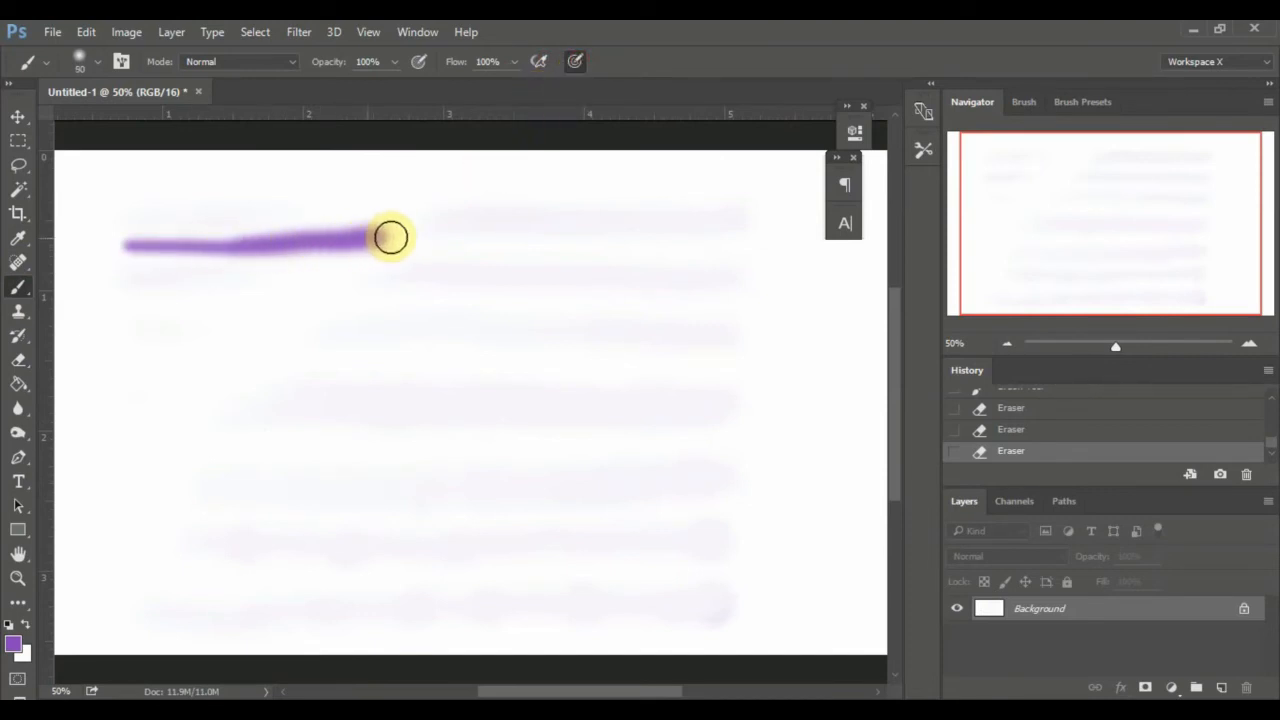
drag(390, 236, 600, 236)
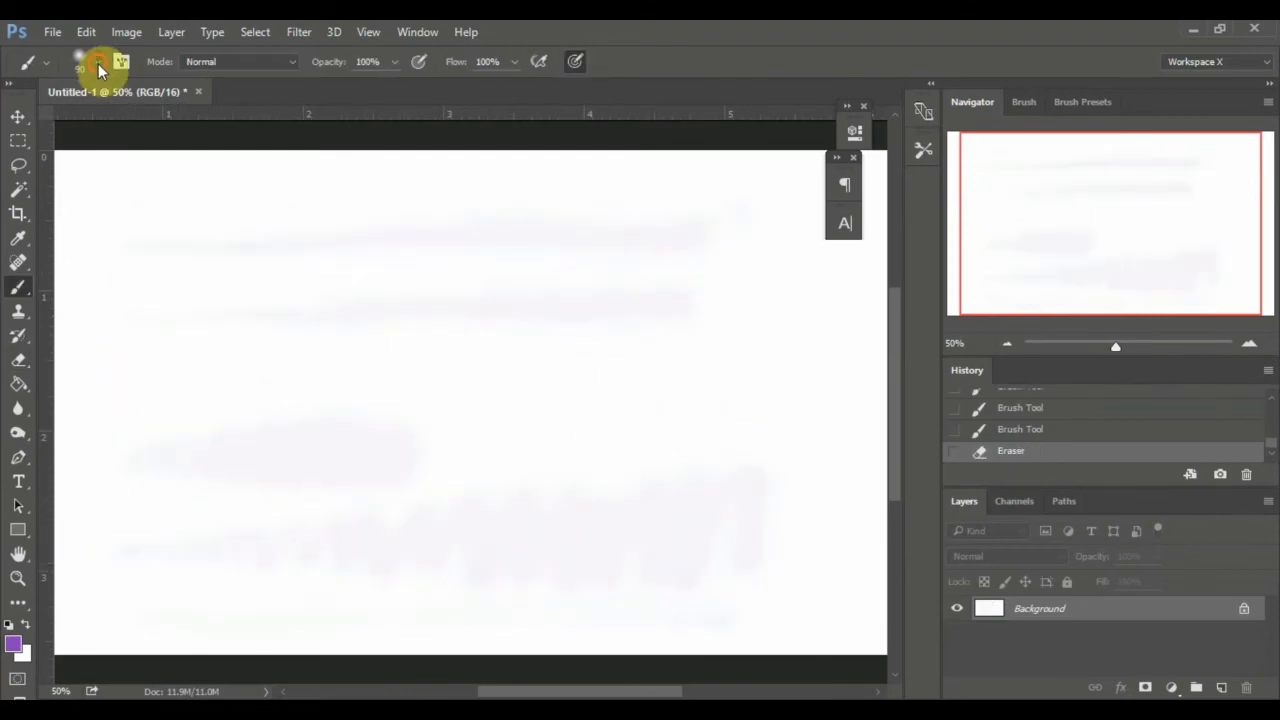
Set a larger soft brush size in the Brush Preset picker
click(80, 62)
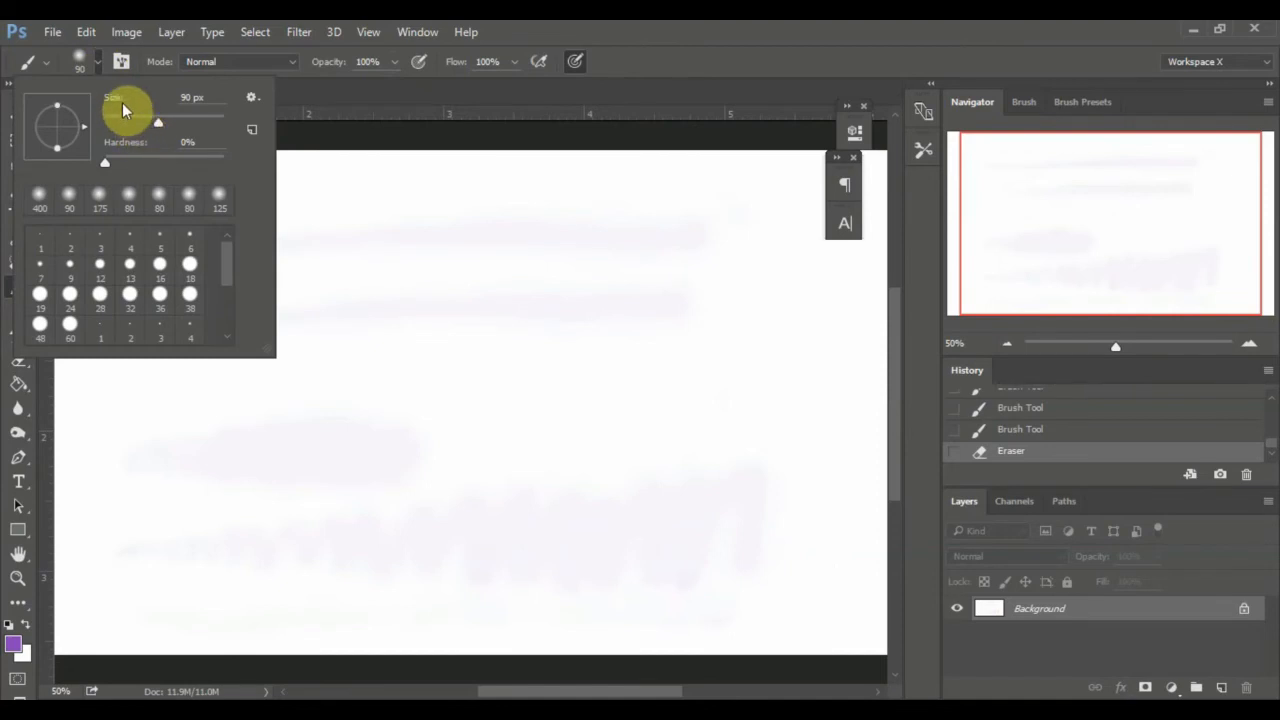
mouse_move(156, 128)
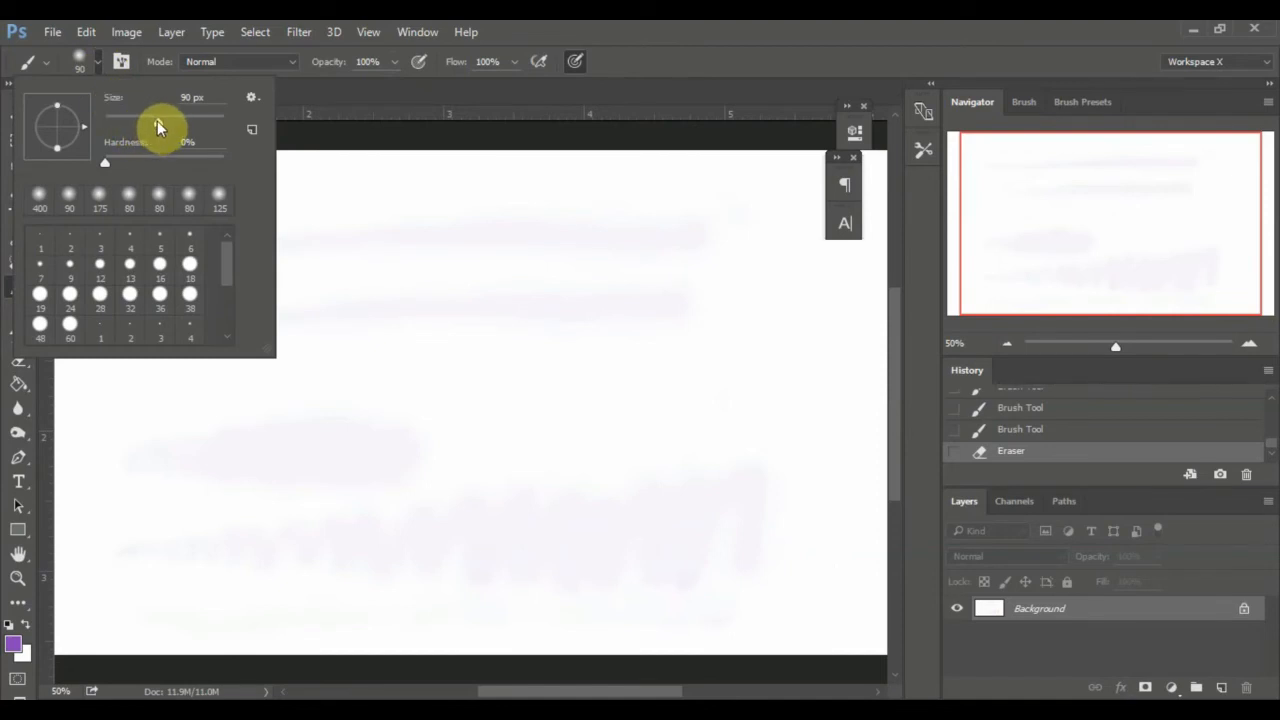
drag(156, 118, 196, 118)
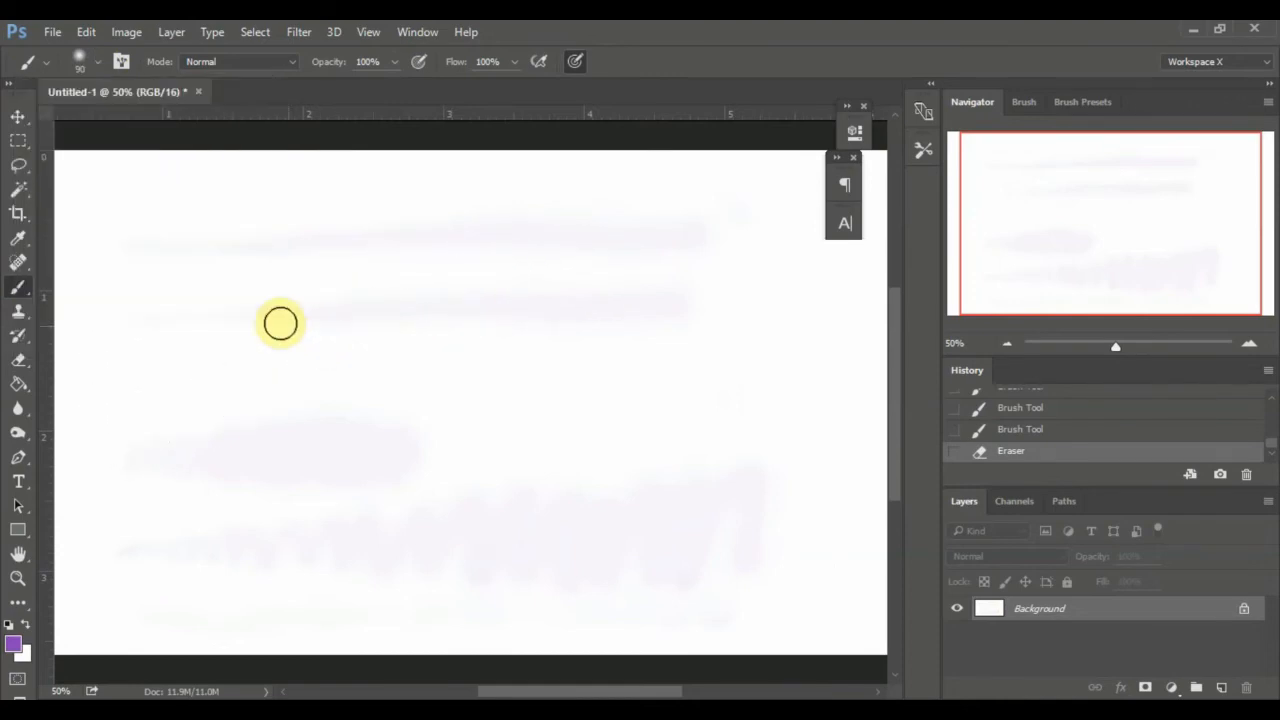
mouse_move(100, 70)
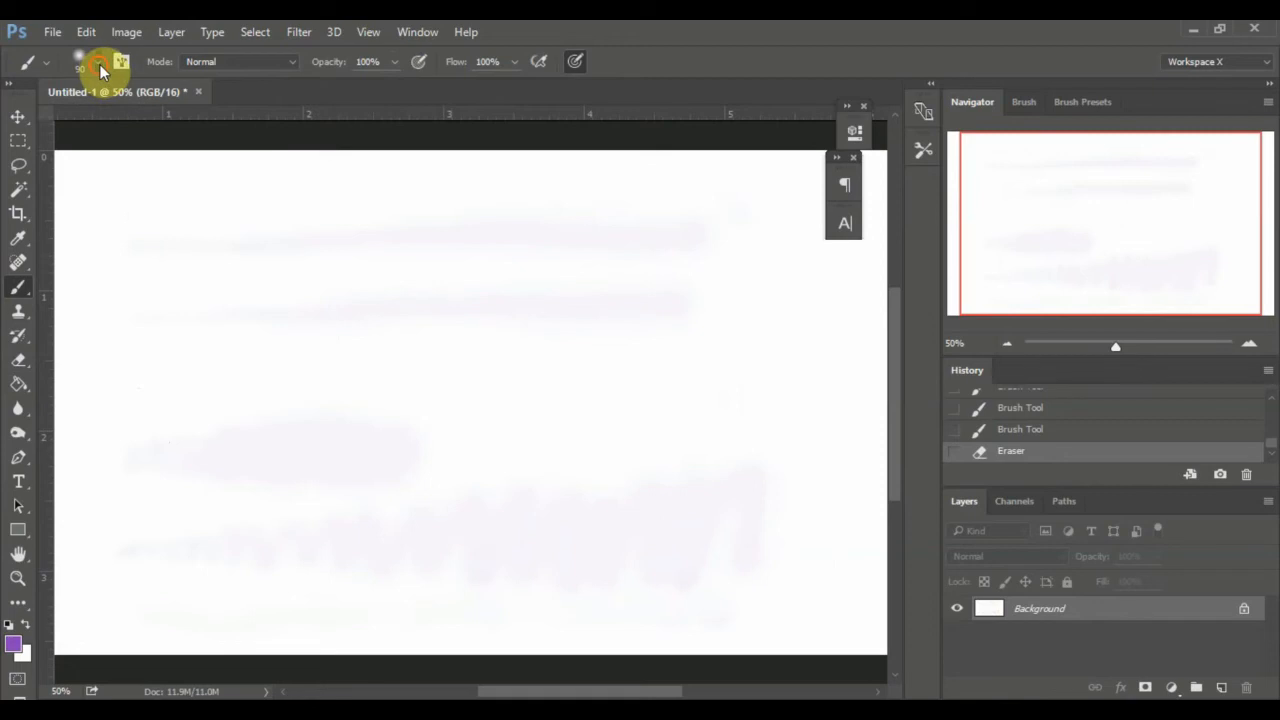
click(96, 68)
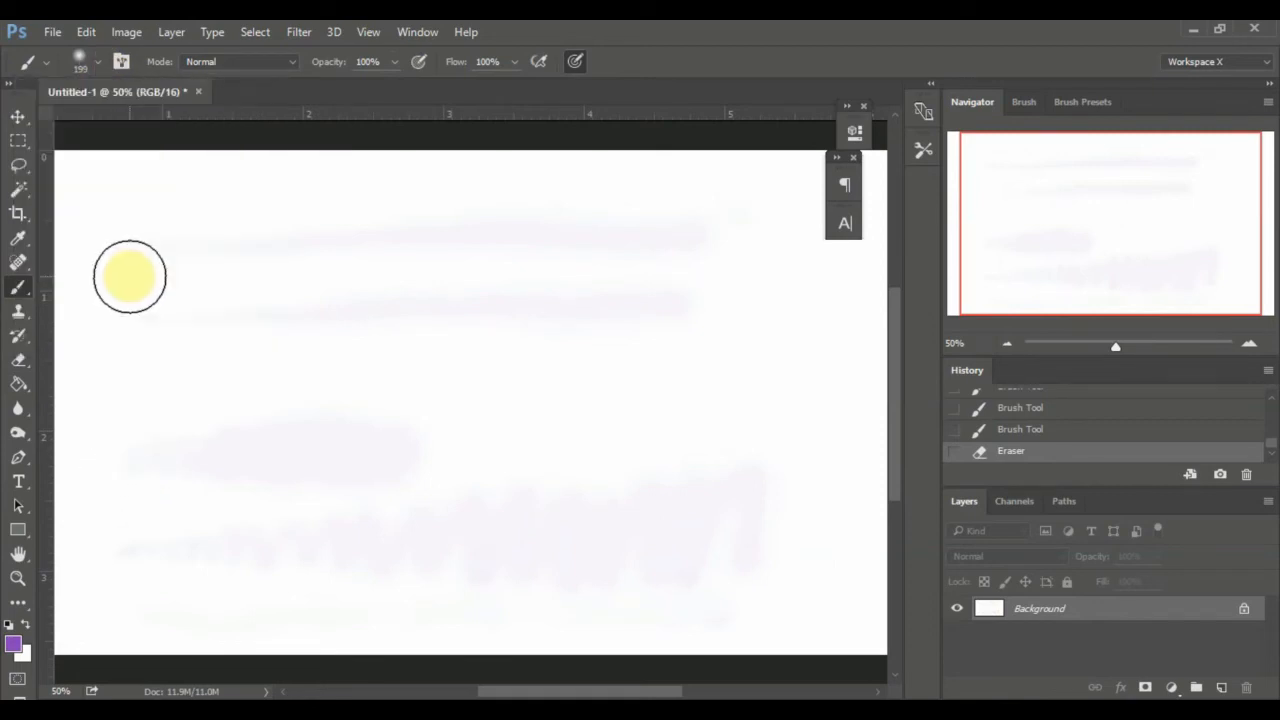
Paint a long stroke tapering from thin tip to wide end, then reduce the brush size
drag(130, 276, 244, 276)
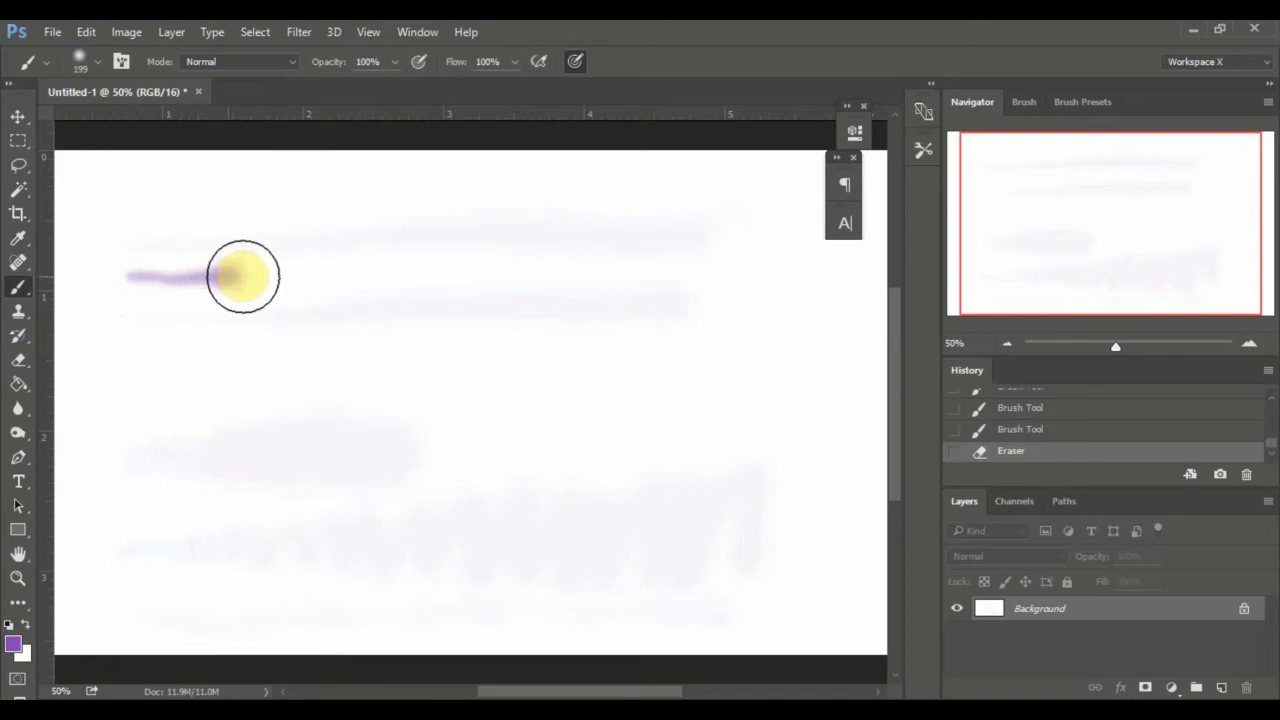
drag(244, 278, 390, 268)
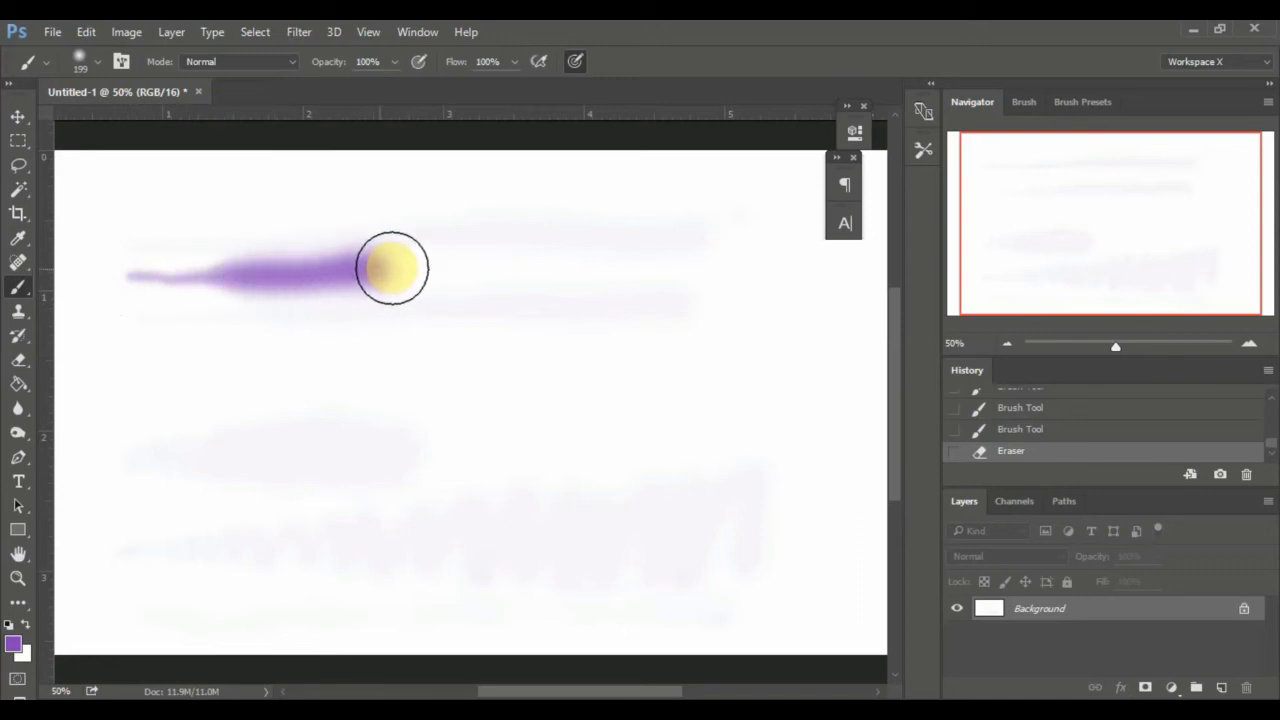
drag(390, 268, 596, 250)
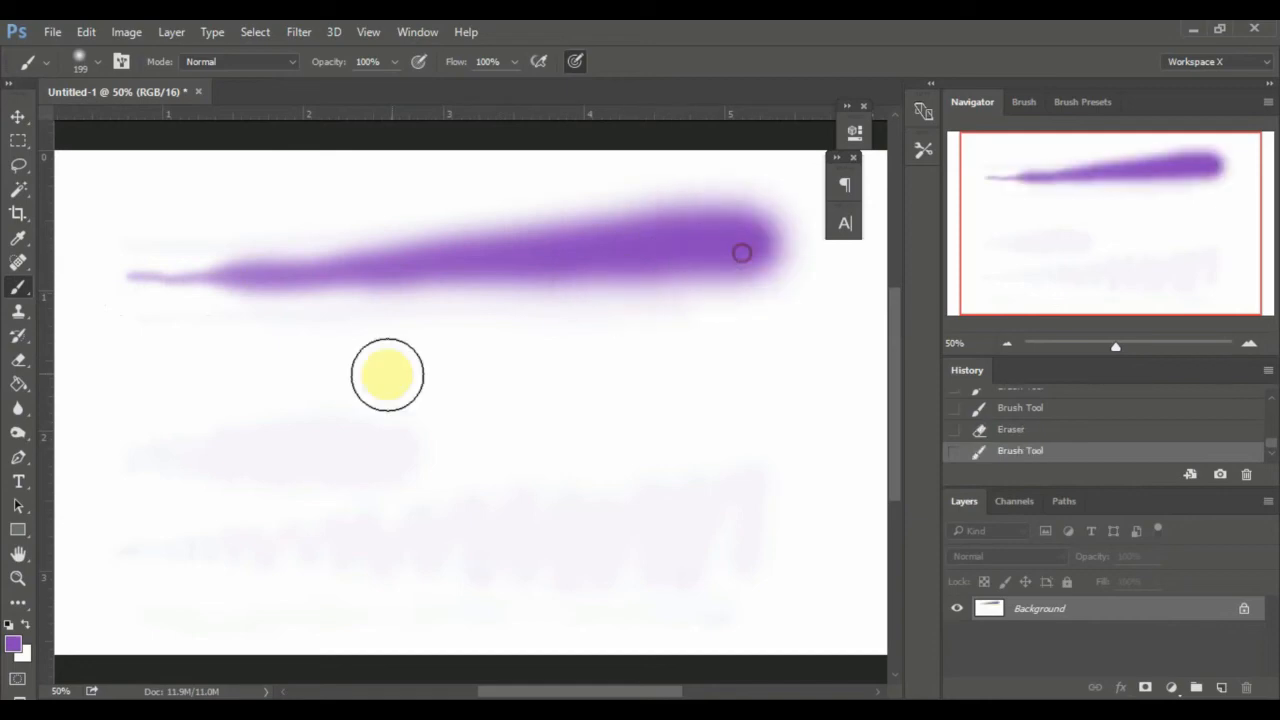
click(100, 60)
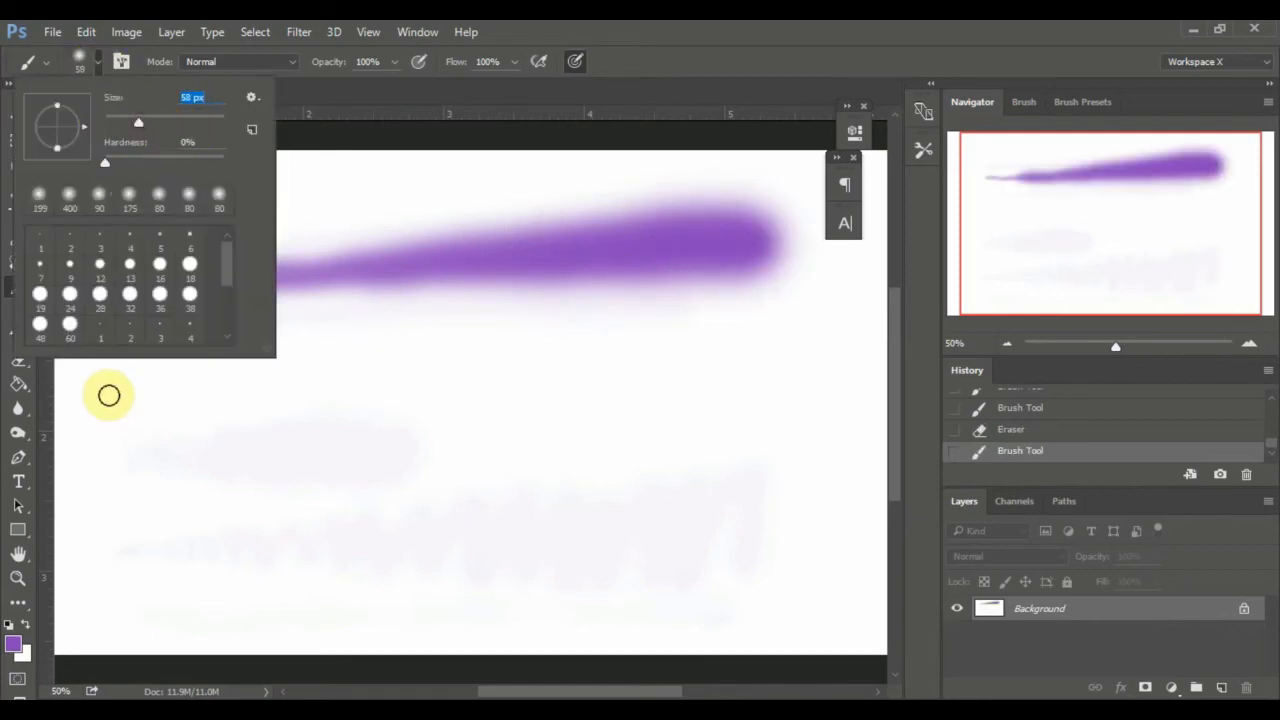
drag(124, 350, 744, 340)
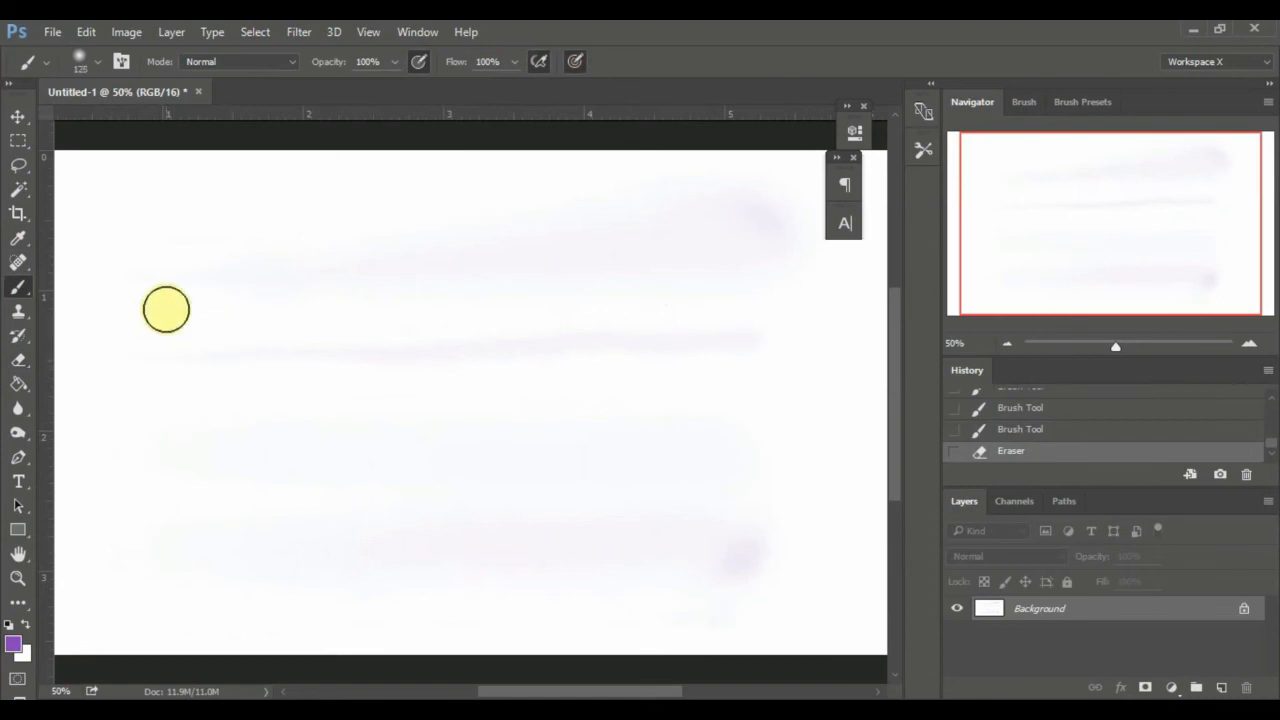
Paint a soft purple blotch and a yellow stroke near the bottom of the canvas
drag(168, 310, 312, 340)
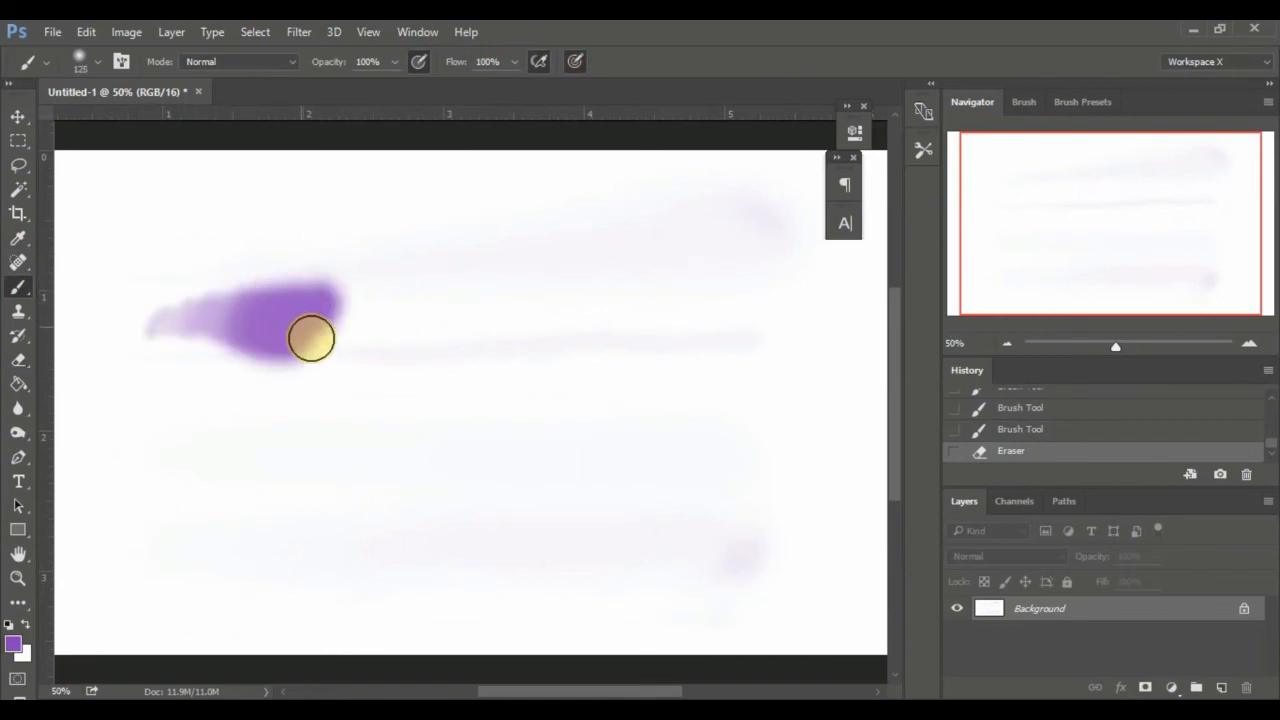
drag(310, 340, 440, 420)
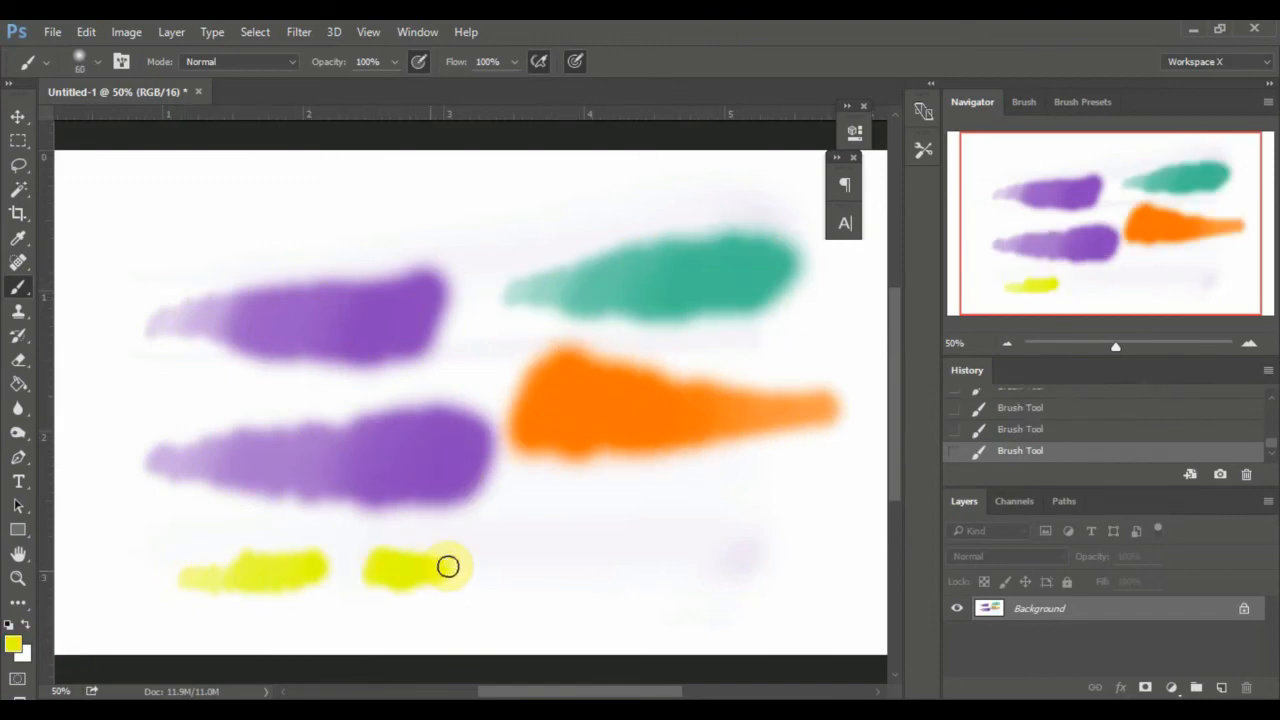
drag(450, 568, 764, 540)
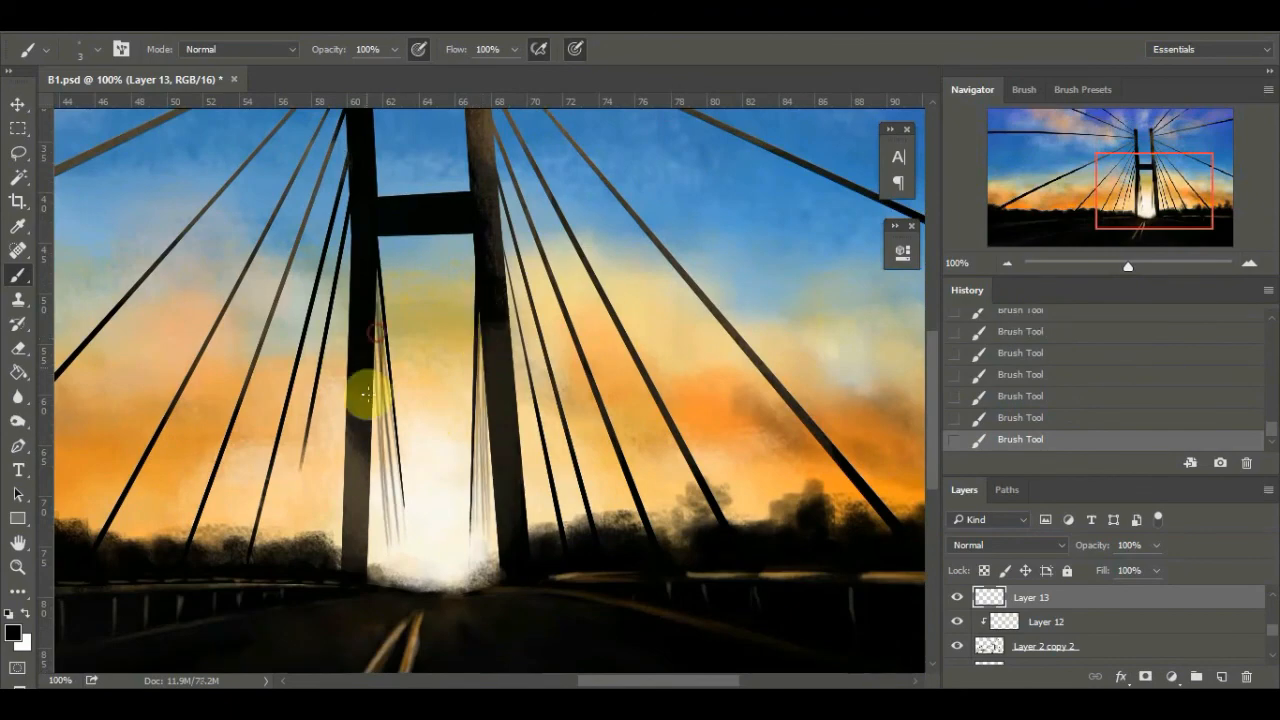
Zoom the bridge-at-sunset painting out to 66.7%
key(ctrl+minus)
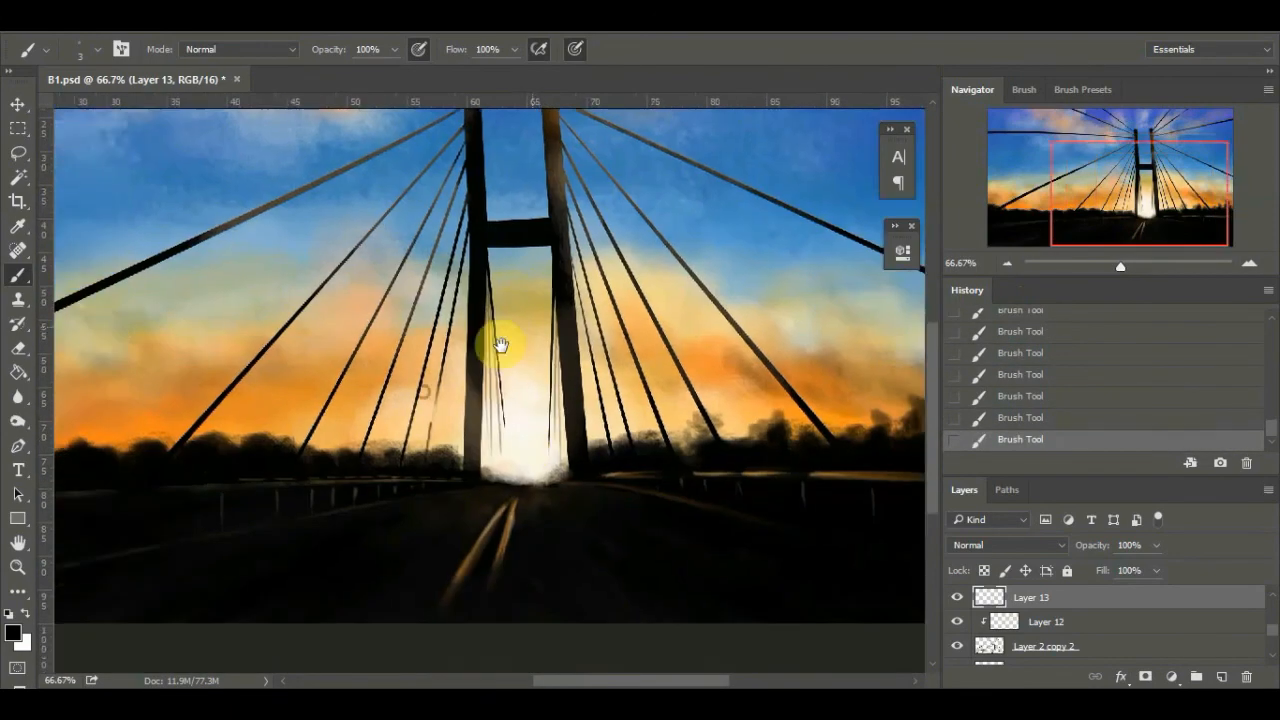